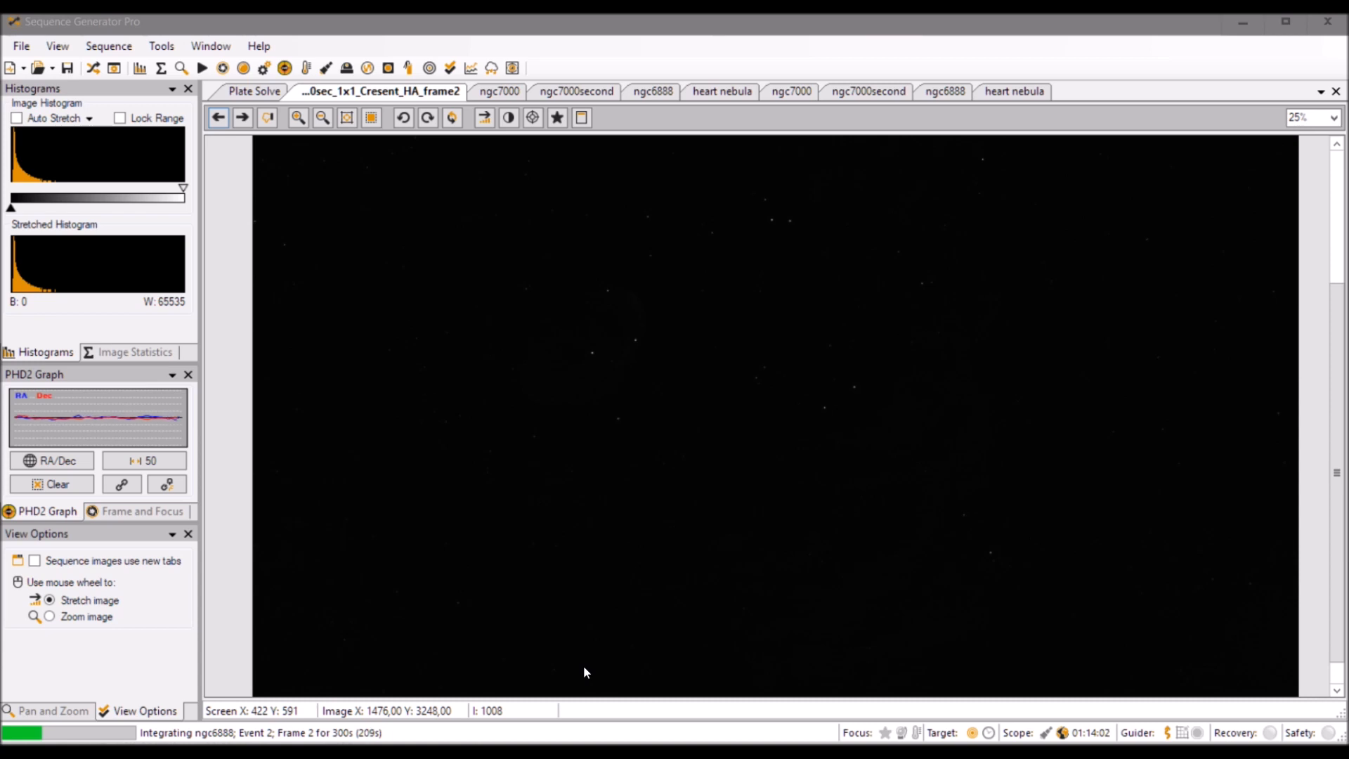
{"action": "mouse_move", "coordinate": [585, 671]}
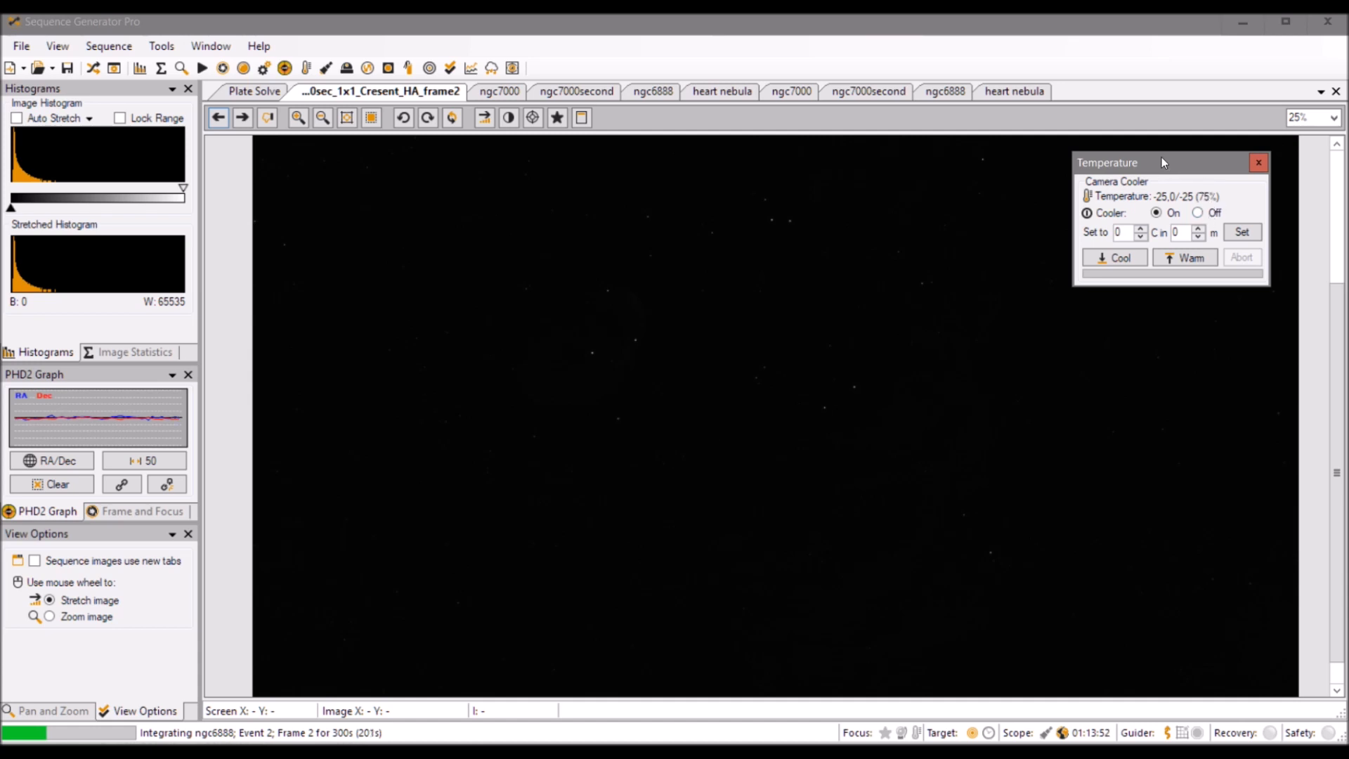
- Dismiss the camera cooler temperature window, then review and close the NGC6888 sequence overview
{"action": "left_click", "coordinate": [1258, 162]}
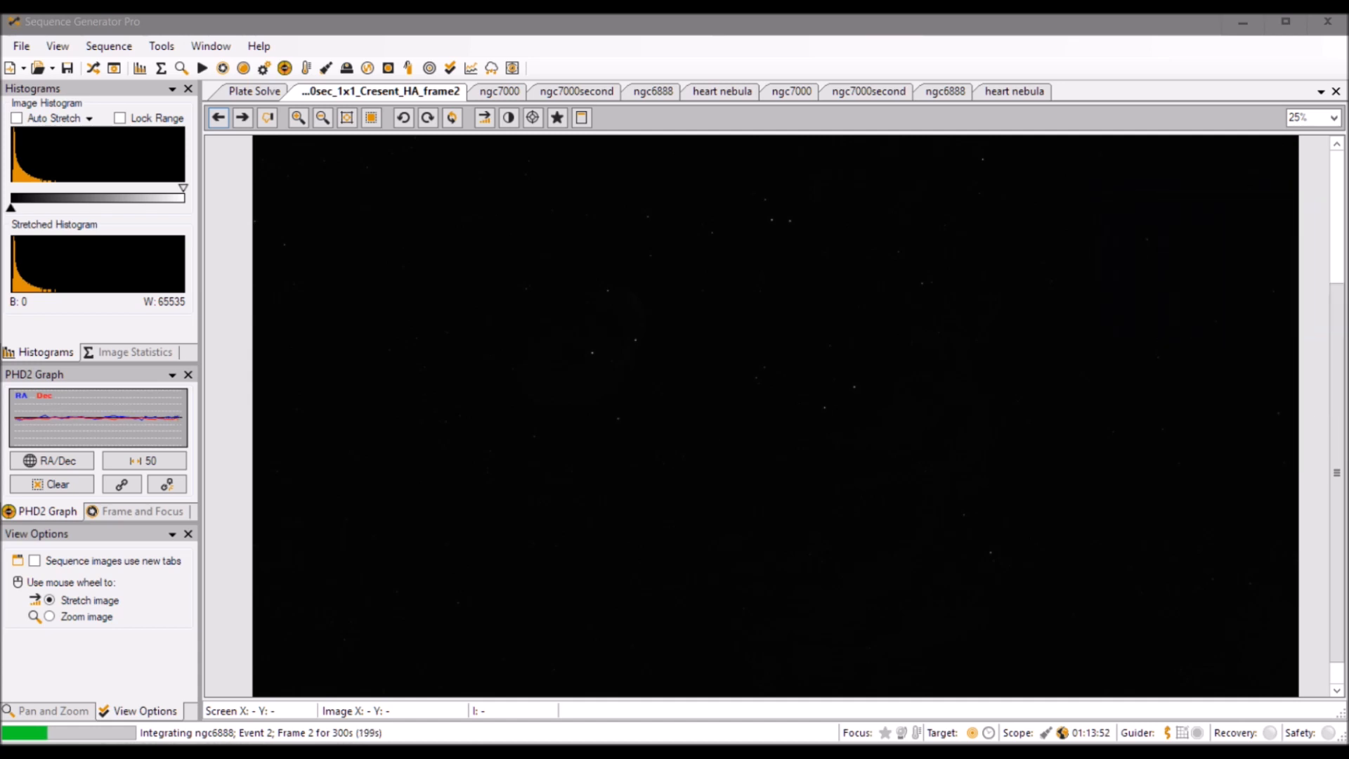
{"action": "mouse_move", "coordinate": [787, 261]}
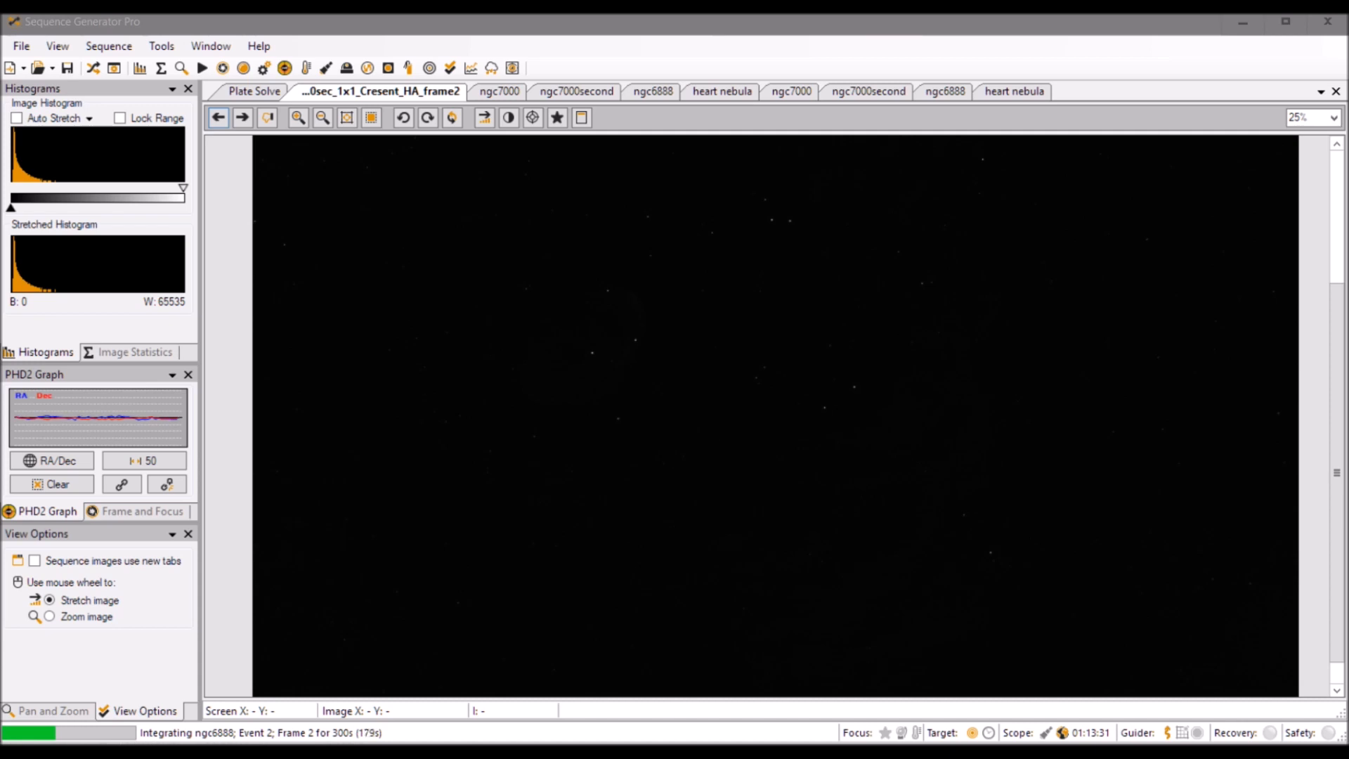
{"action": "mouse_move", "coordinate": [233, 244]}
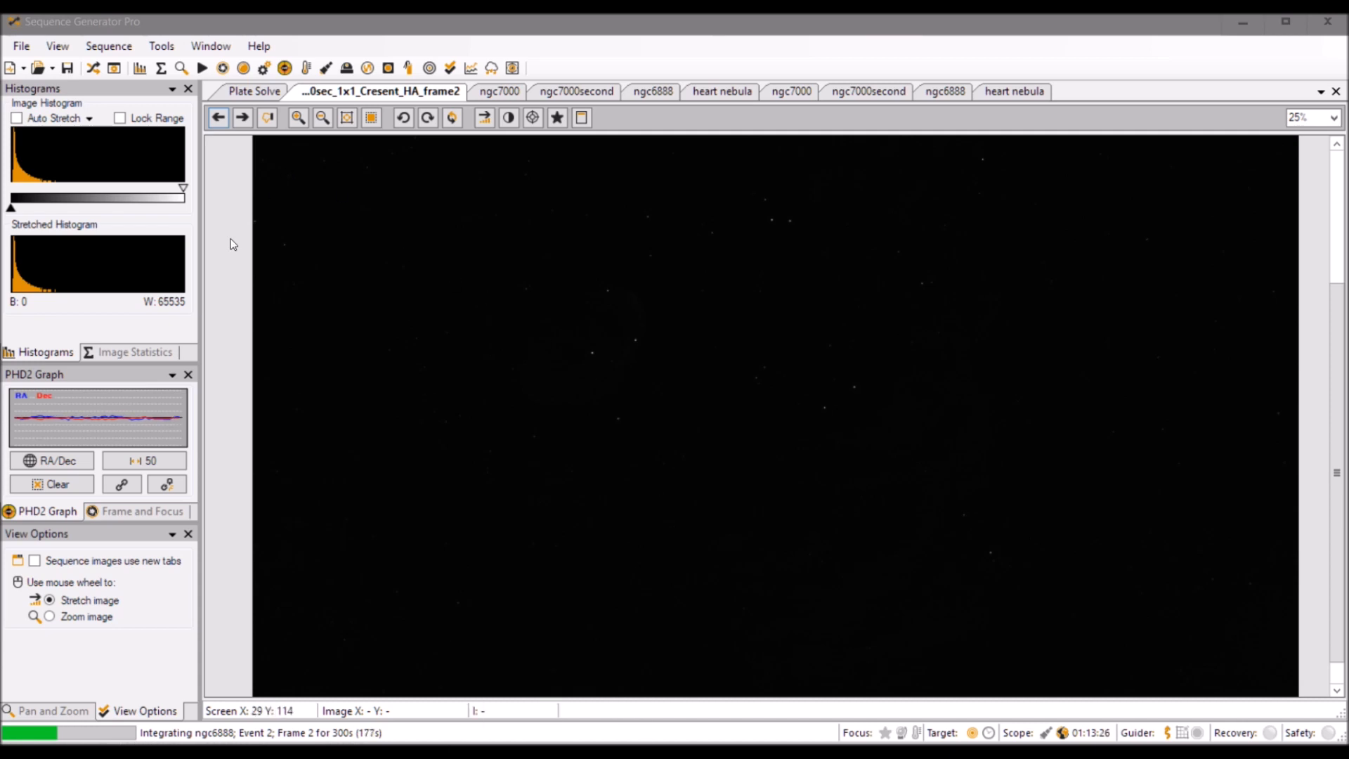
{"action": "left_click", "coordinate": [93, 68]}
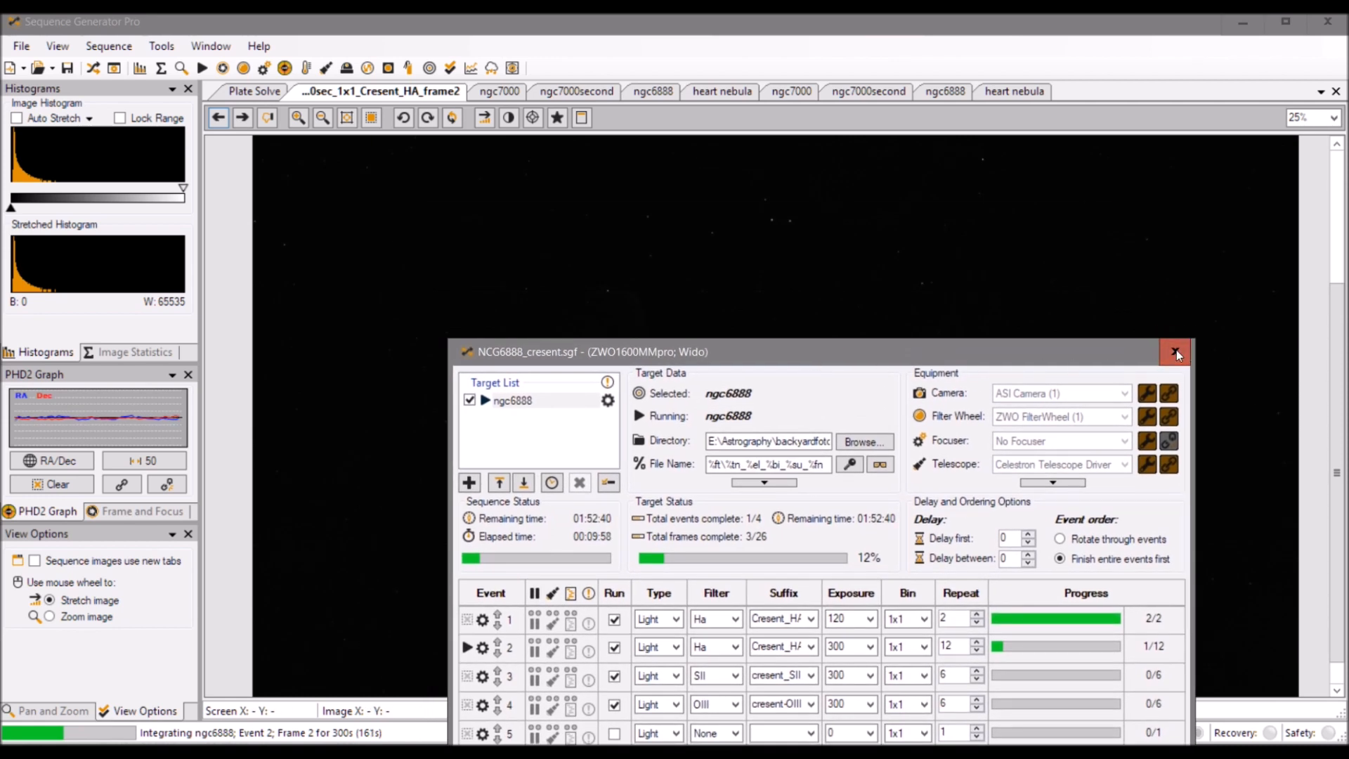
{"action": "left_click", "coordinate": [1176, 351]}
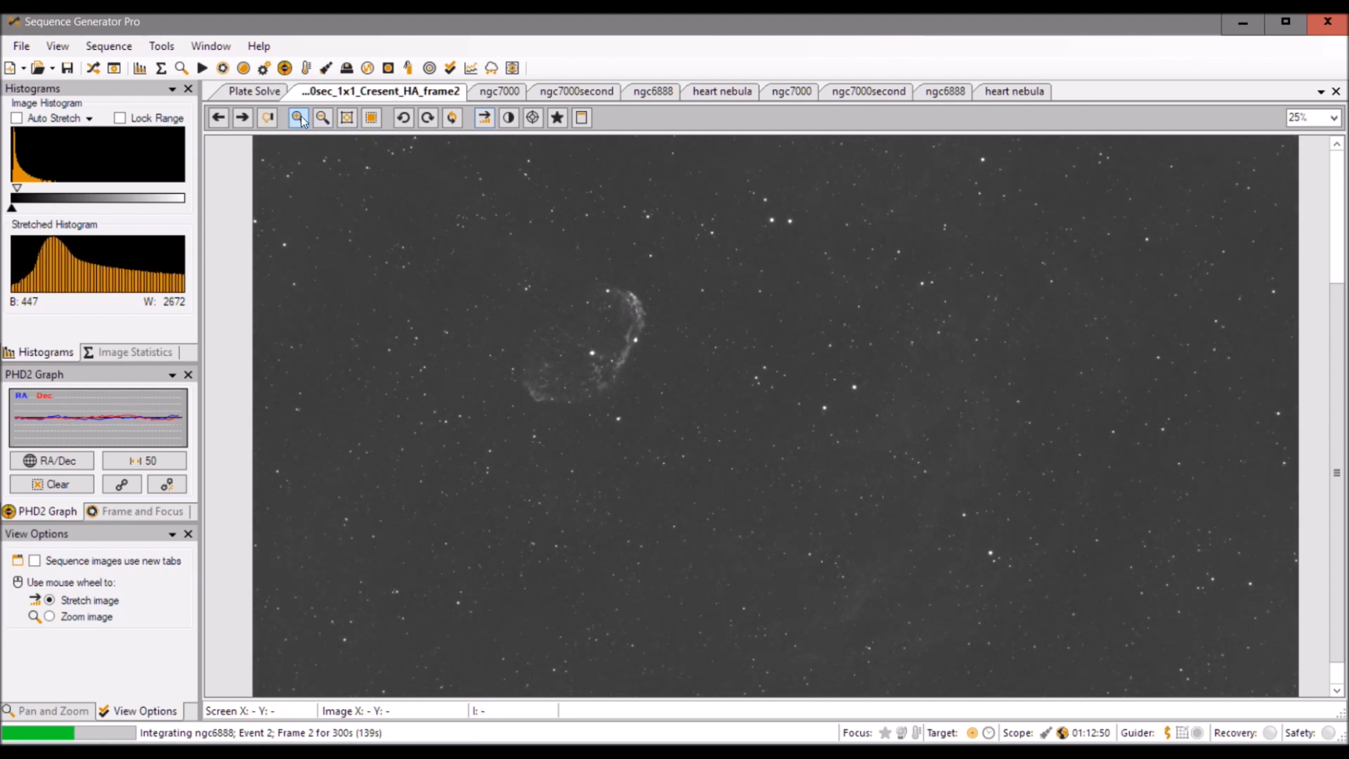
{"action": "left_click", "coordinate": [296, 118]}
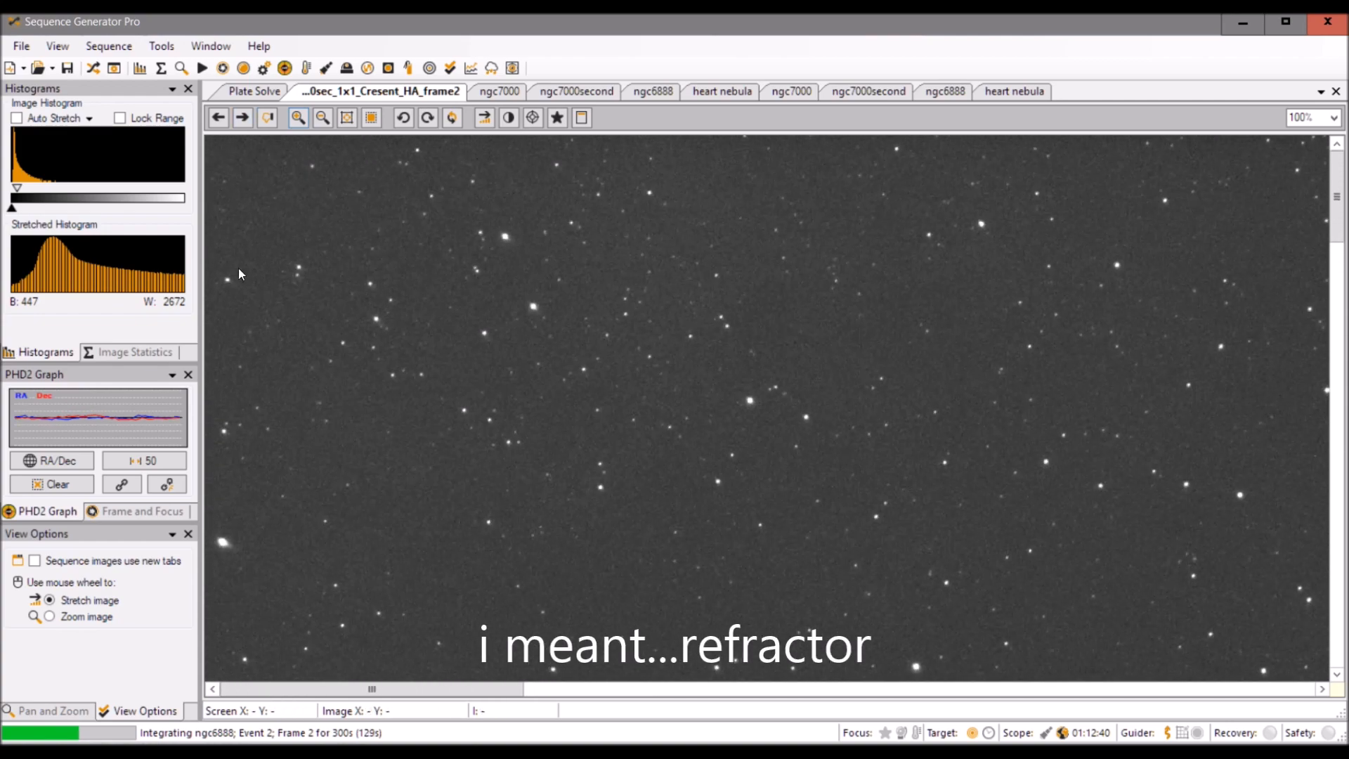
{"action": "mouse_move", "coordinate": [411, 326]}
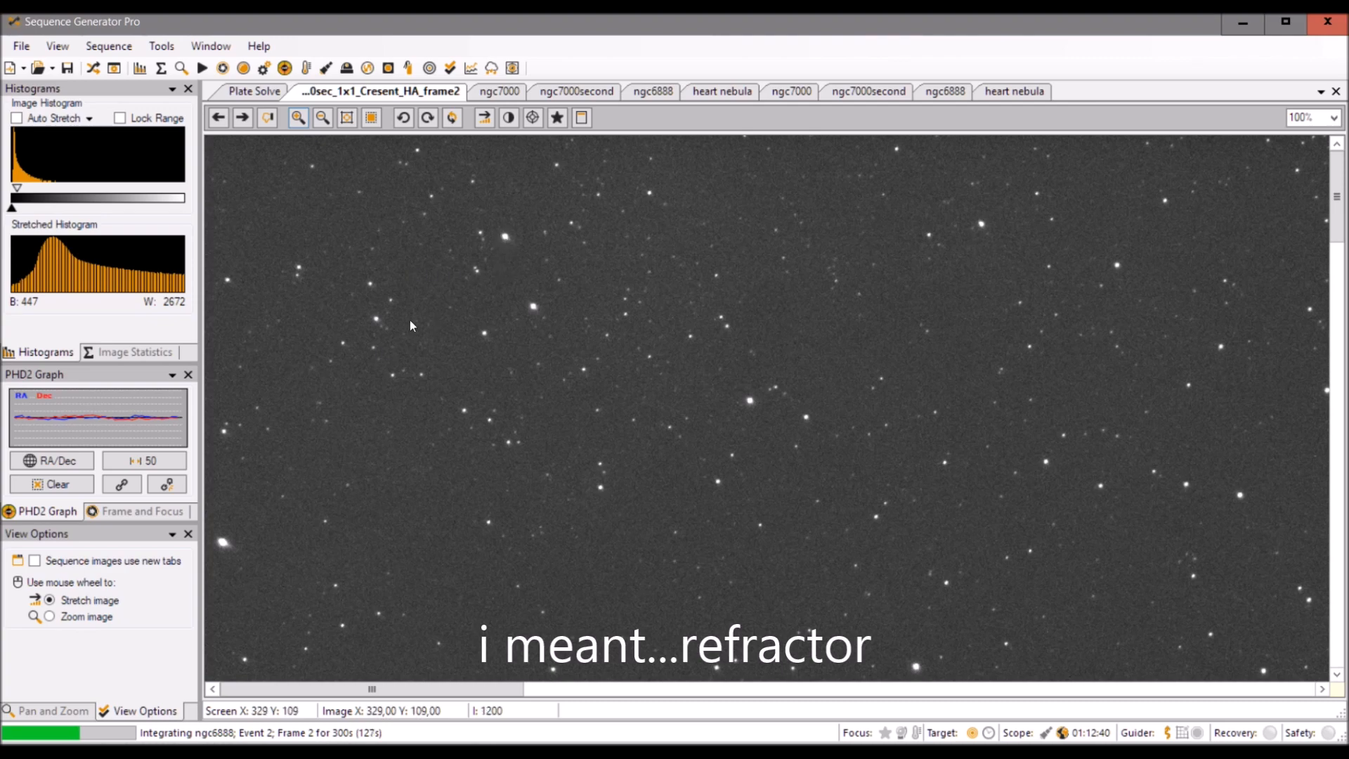
{"action": "mouse_move", "coordinate": [300, 279]}
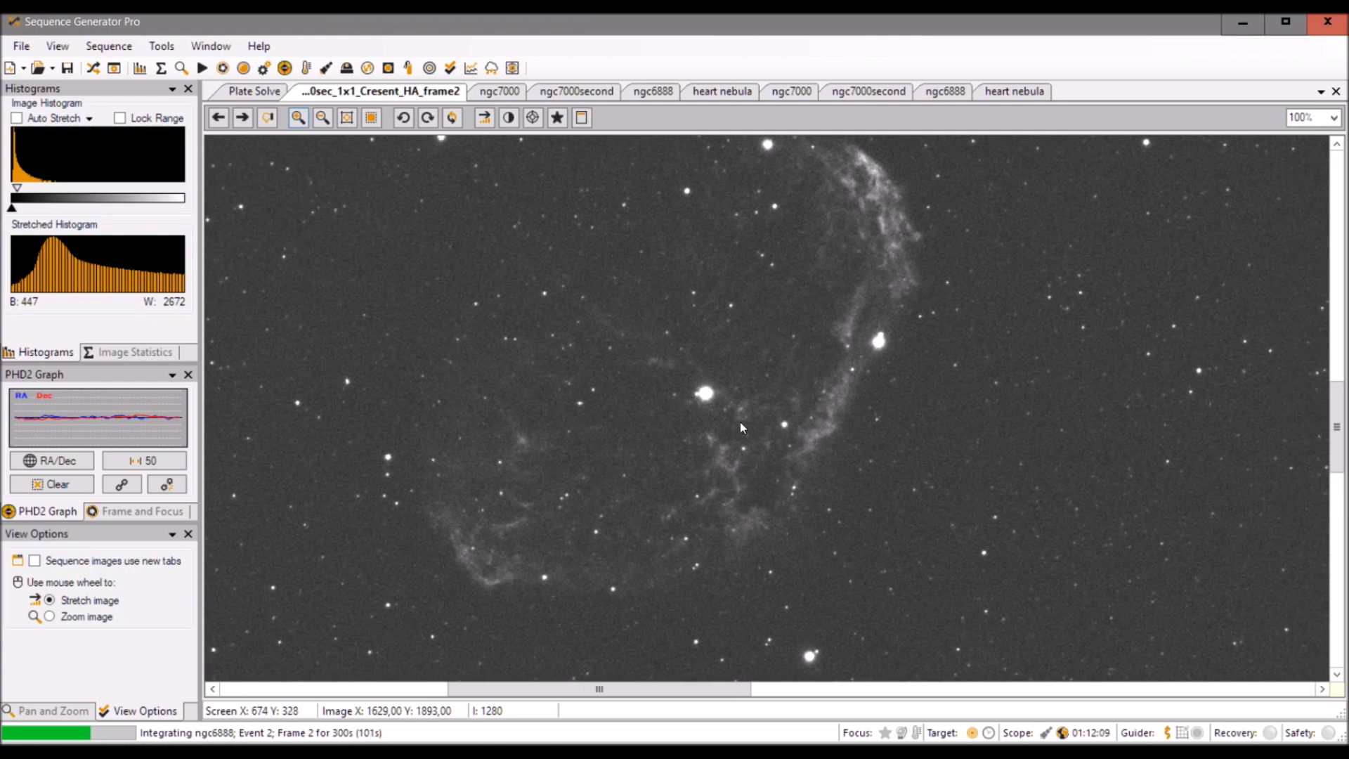
{"action": "left_click", "coordinate": [322, 117]}
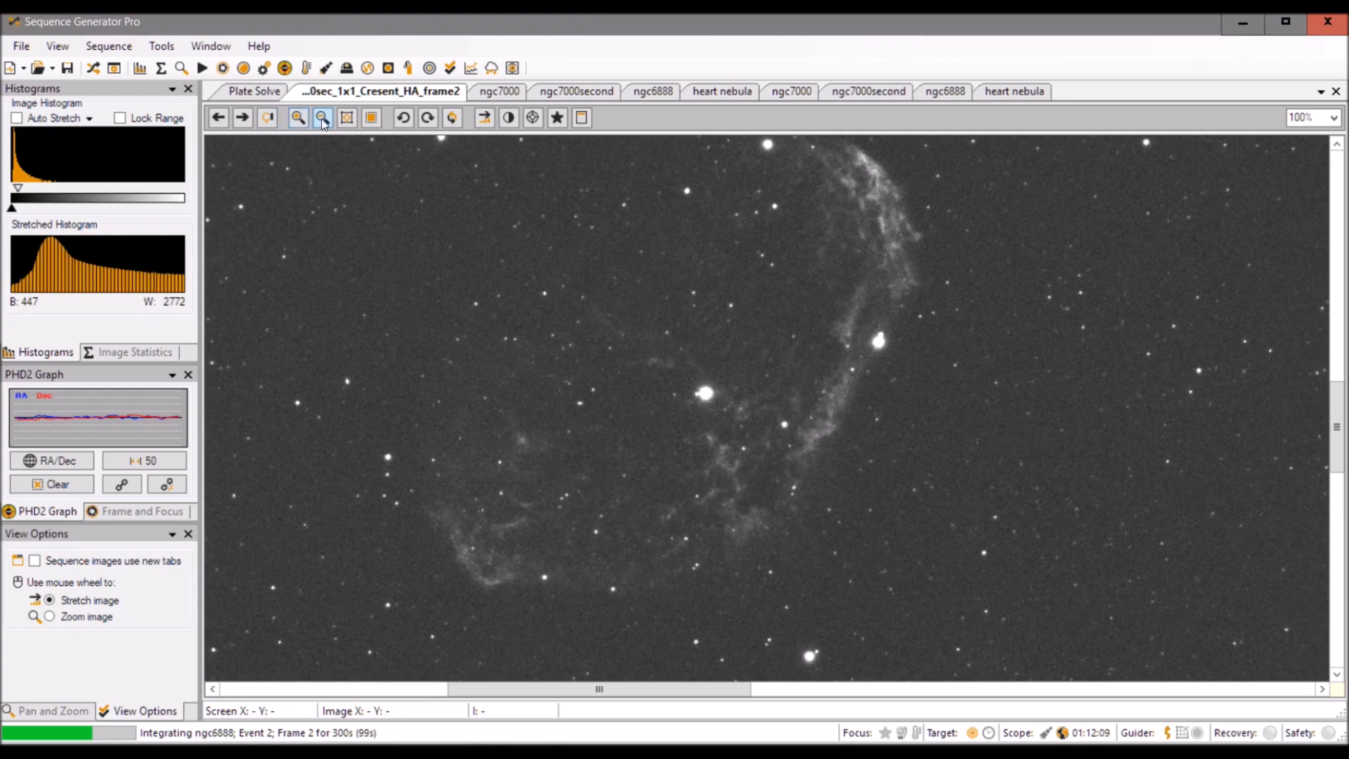
{"action": "left_click", "coordinate": [322, 118]}
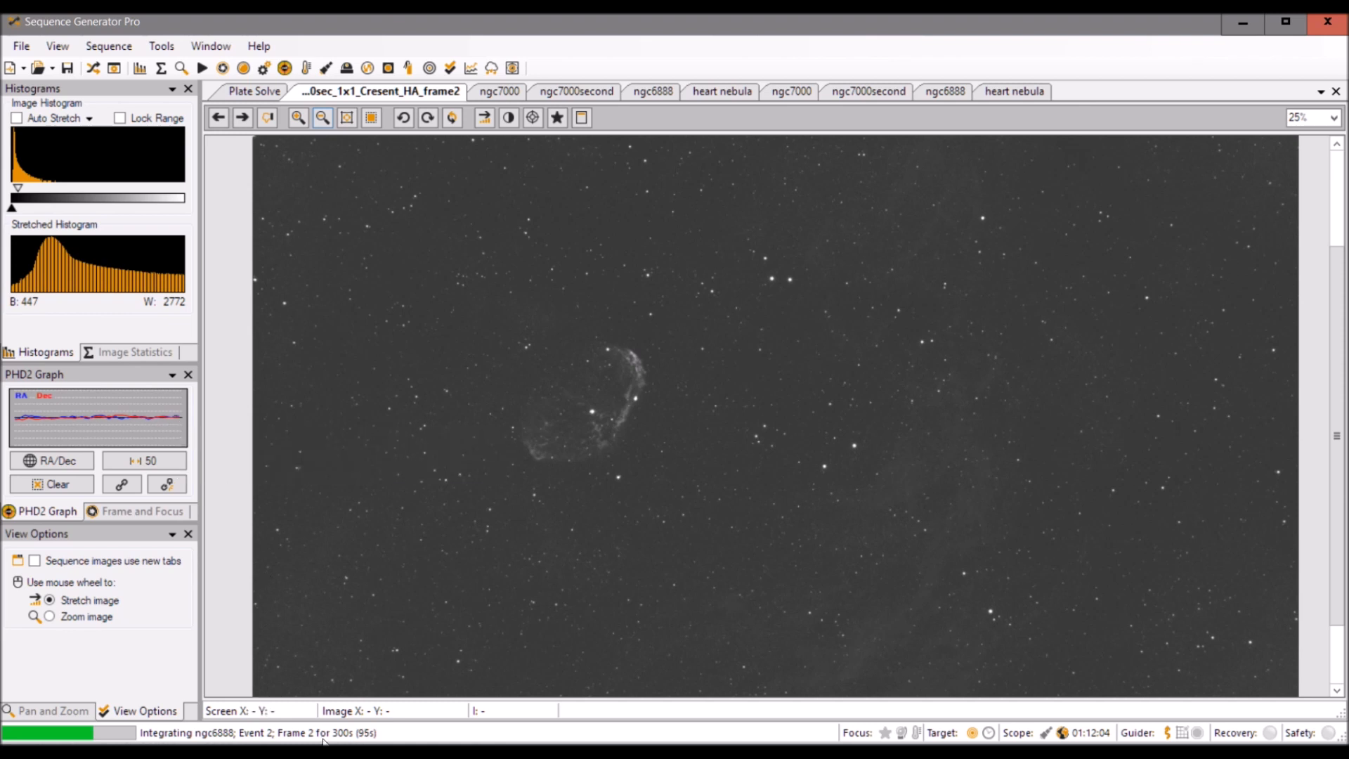
- Load Cresent_HA_frame1, auto-stretch it to reveal the nebulosity, and zoom in
{"action": "left_click", "coordinate": [242, 118]}
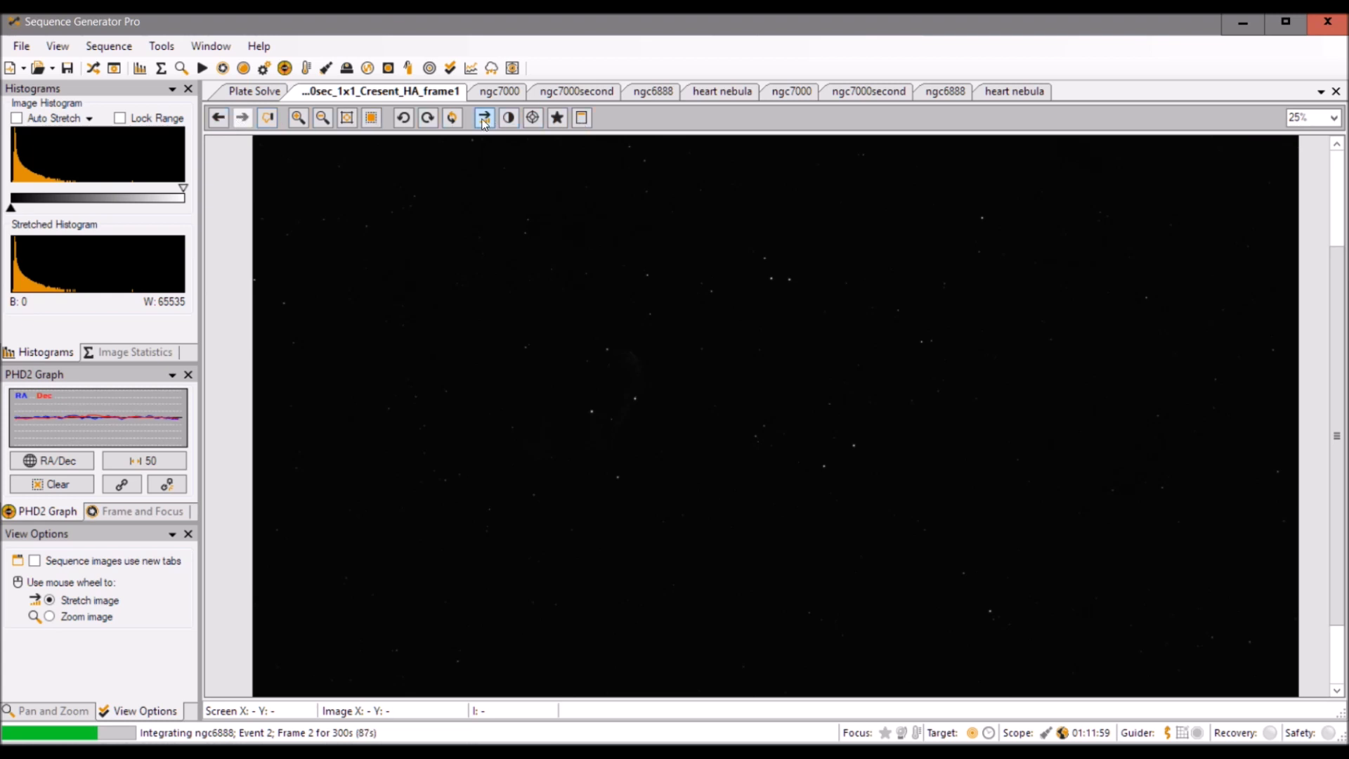
{"action": "left_click", "coordinate": [483, 117]}
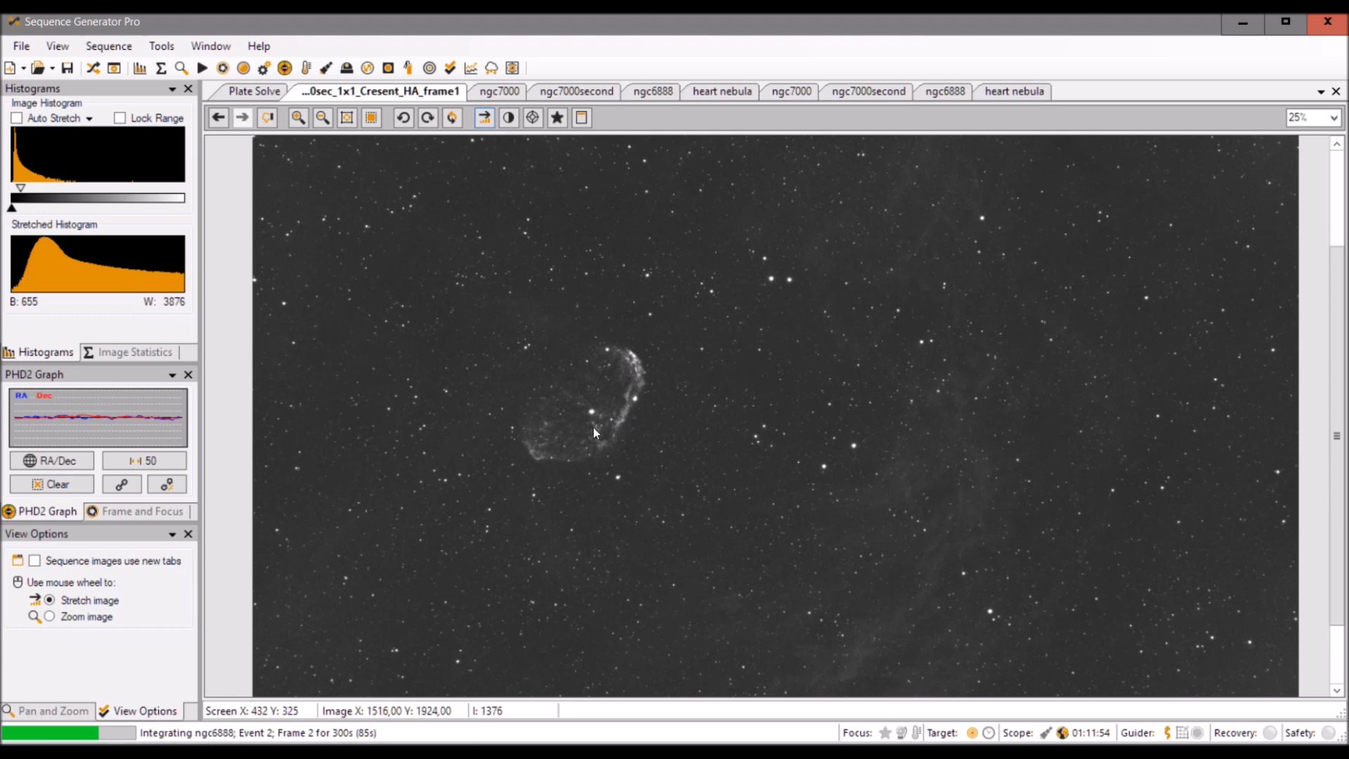
{"action": "left_click", "coordinate": [297, 117]}
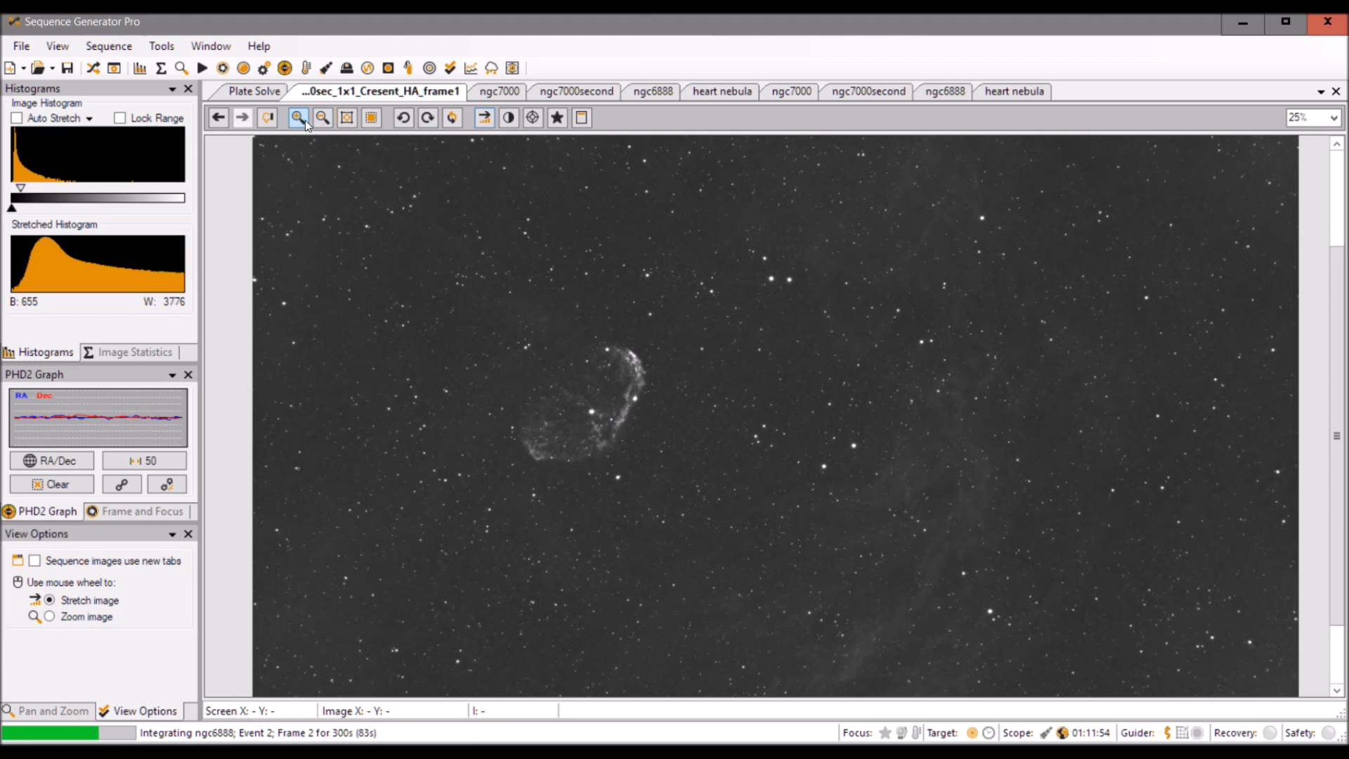
{"action": "left_click", "coordinate": [297, 117]}
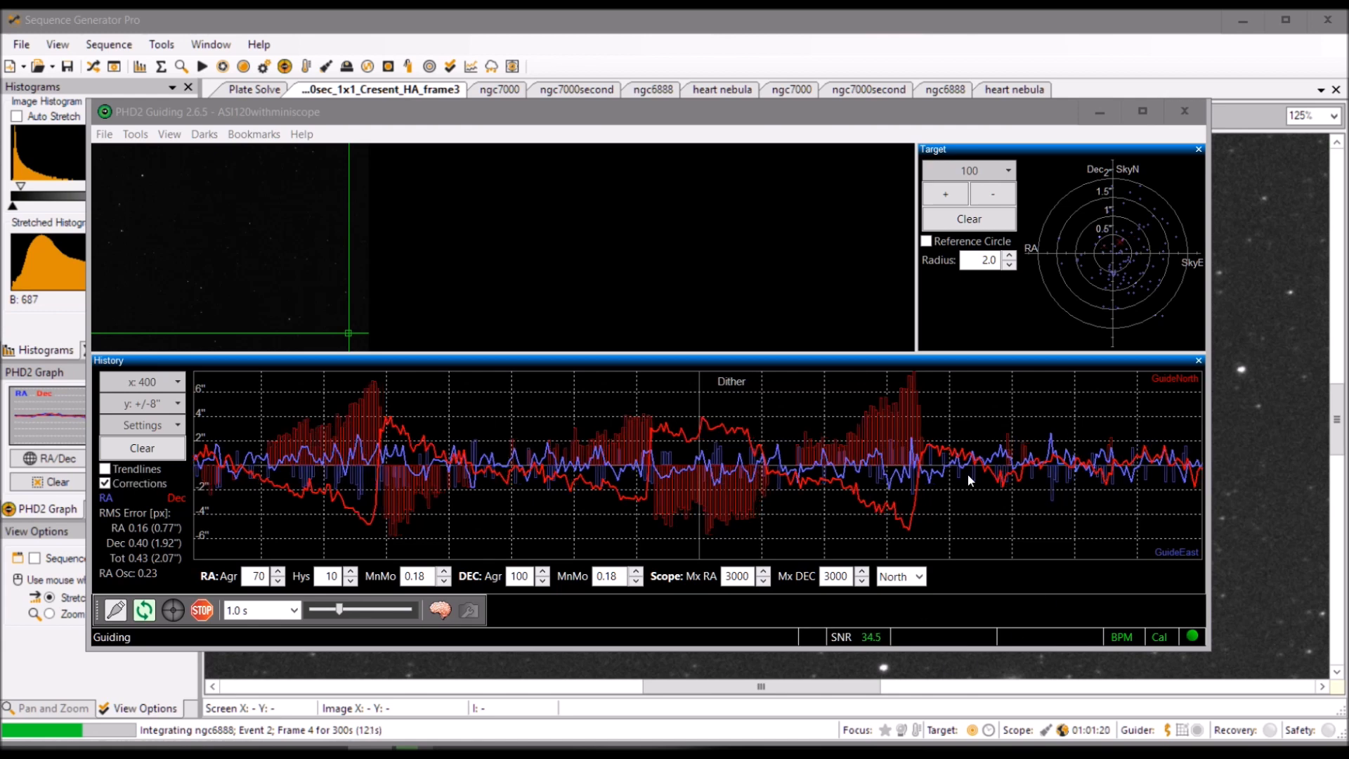
{"action": "mouse_move", "coordinate": [962, 502]}
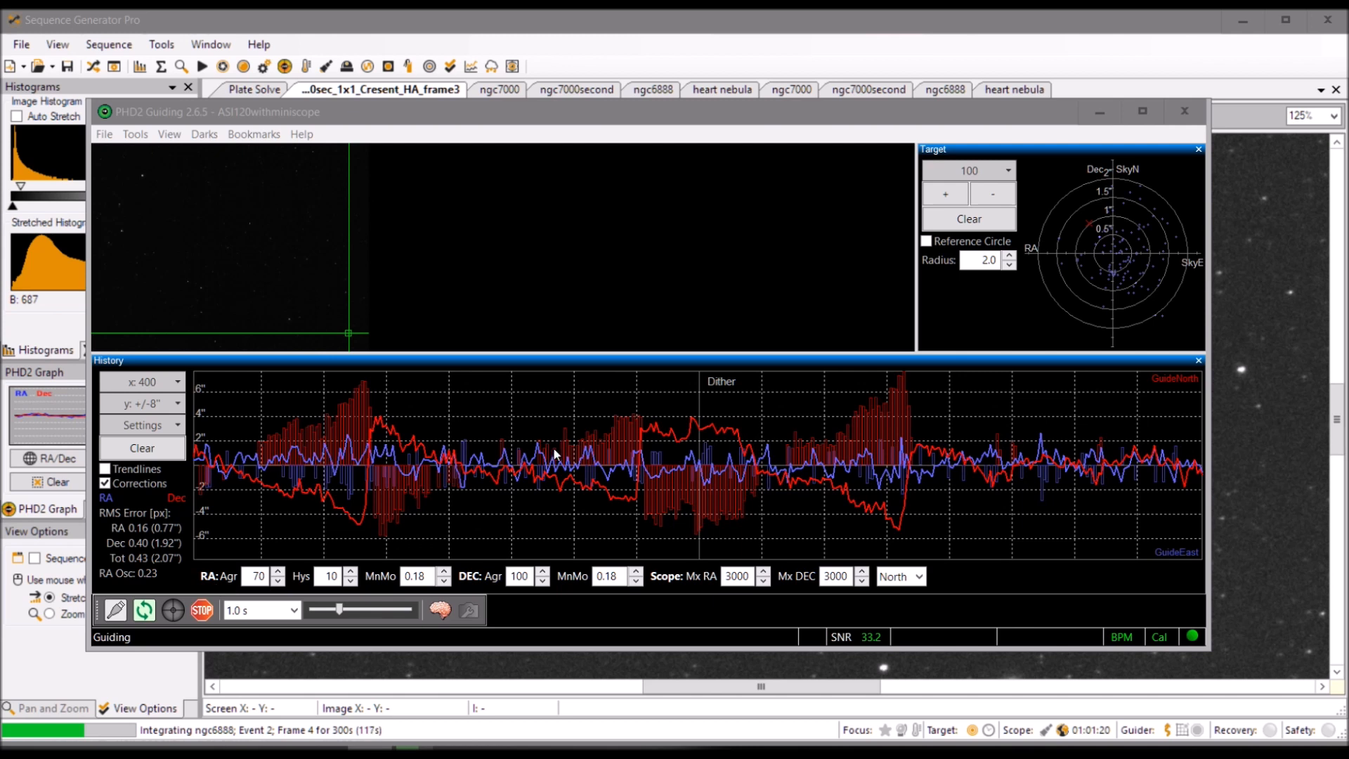
- Show the PHD2 Dec guide mode choices: Off, Auto, North, South
{"action": "left_click", "coordinate": [895, 576]}
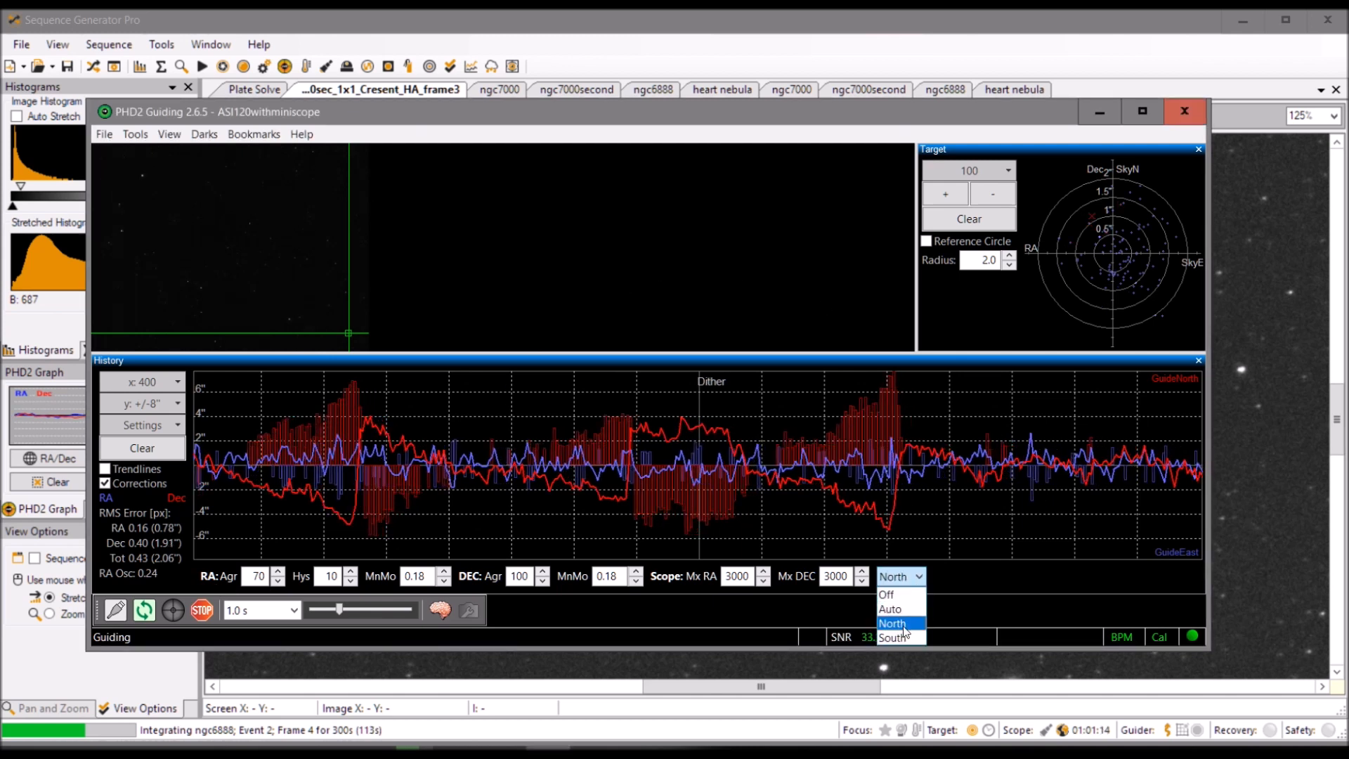
{"action": "left_click", "coordinate": [892, 624]}
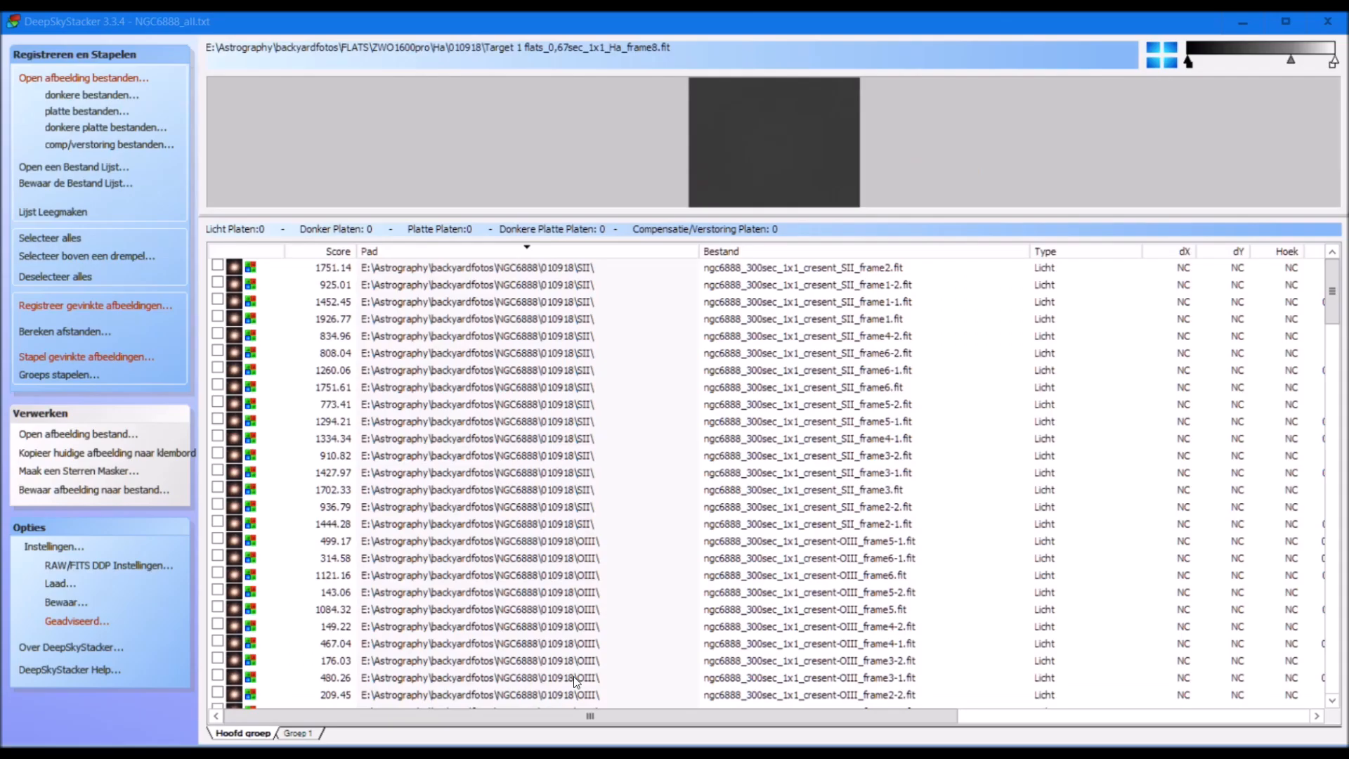
{"action": "mouse_move", "coordinate": [662, 570]}
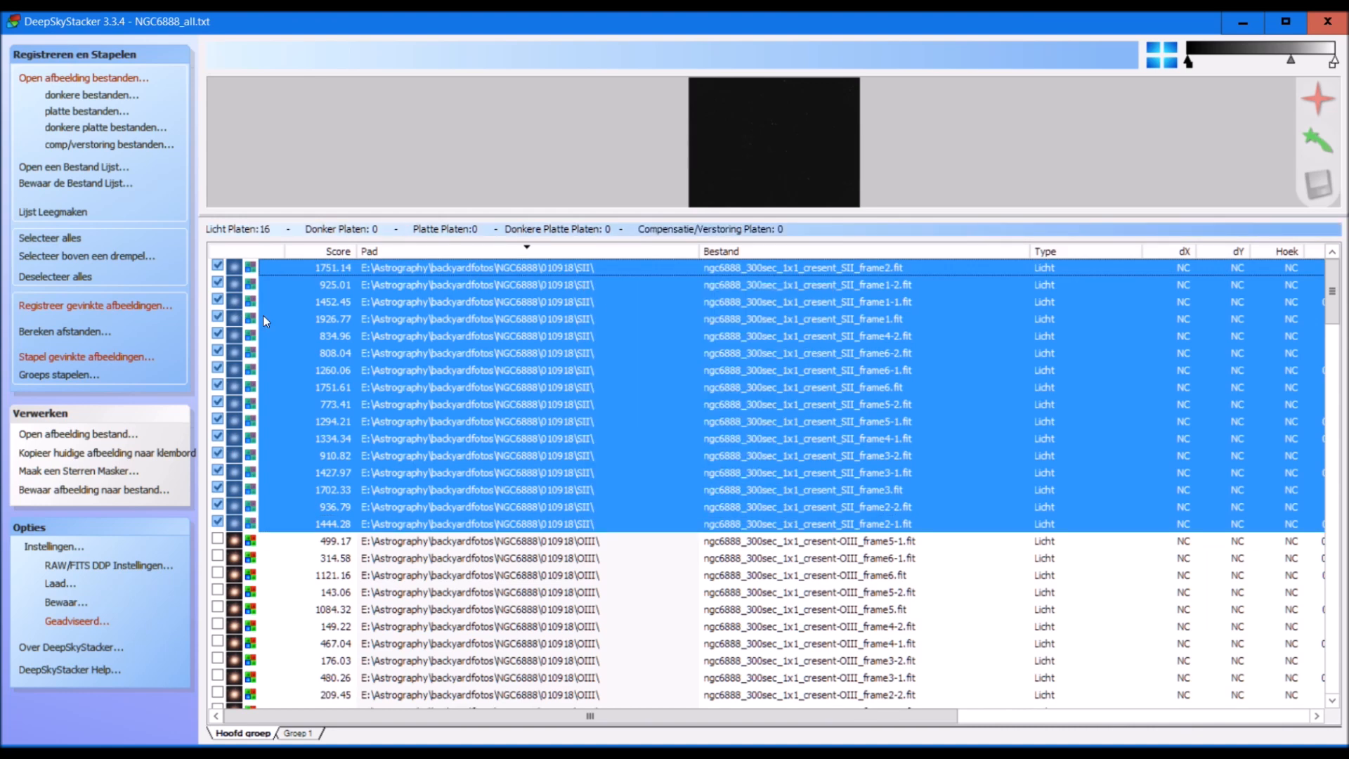
{"action": "mouse_move", "coordinate": [247, 230]}
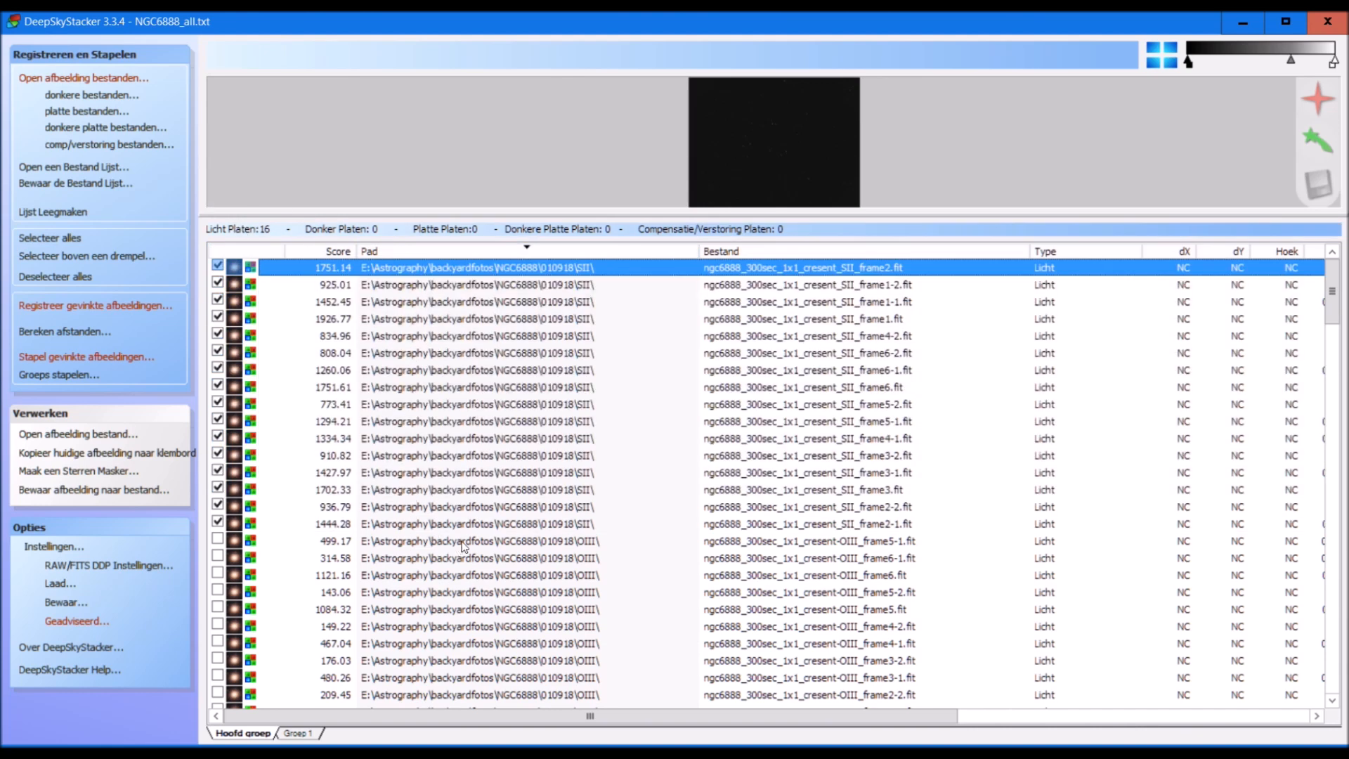
{"action": "right_click", "coordinate": [461, 523]}
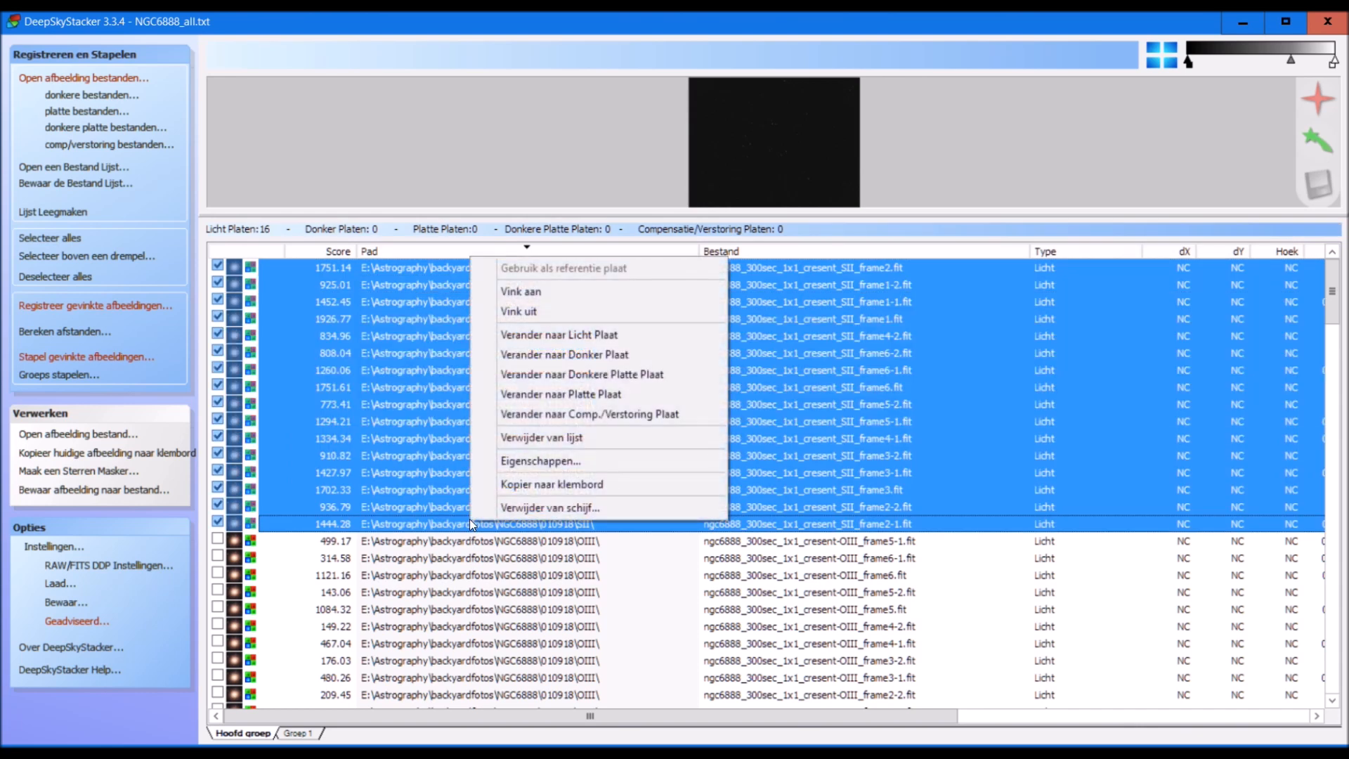
{"action": "left_click", "coordinate": [518, 311]}
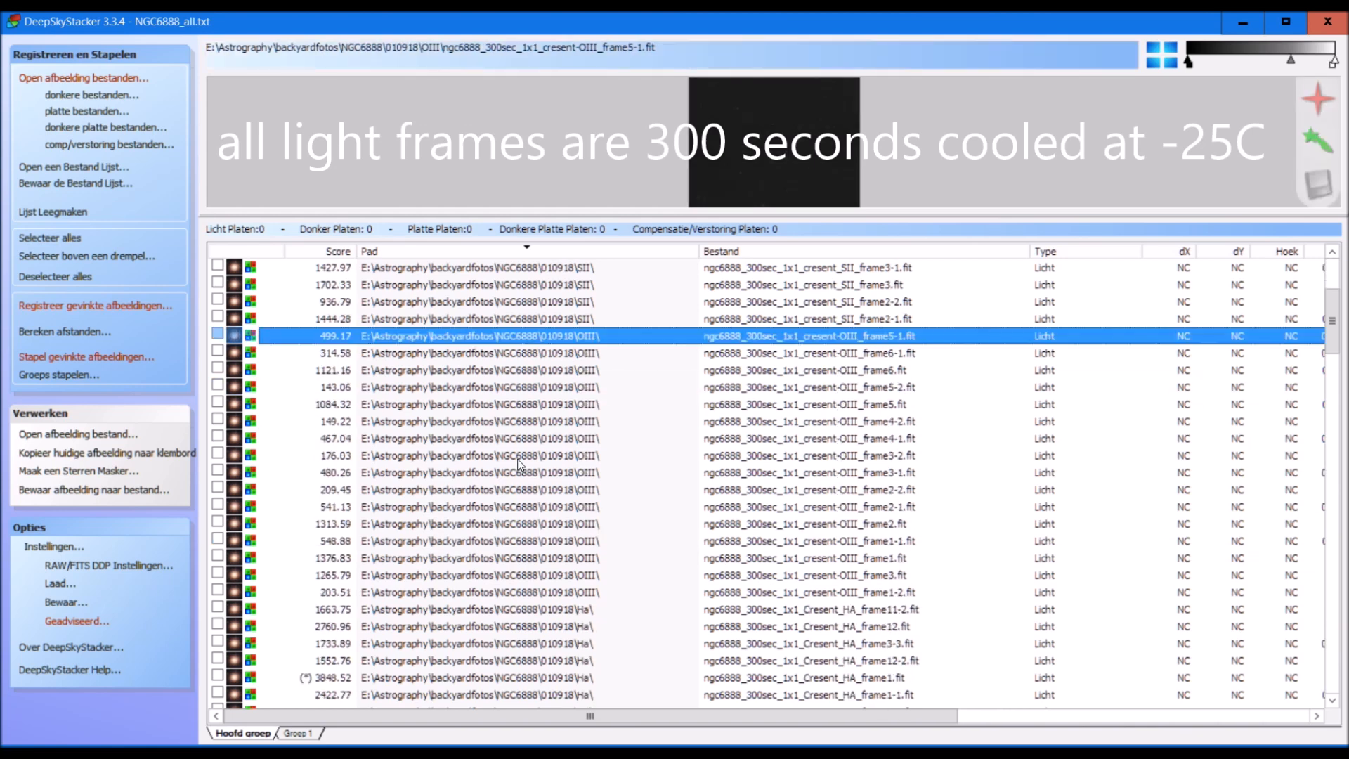
{"action": "right_click", "coordinate": [533, 558]}
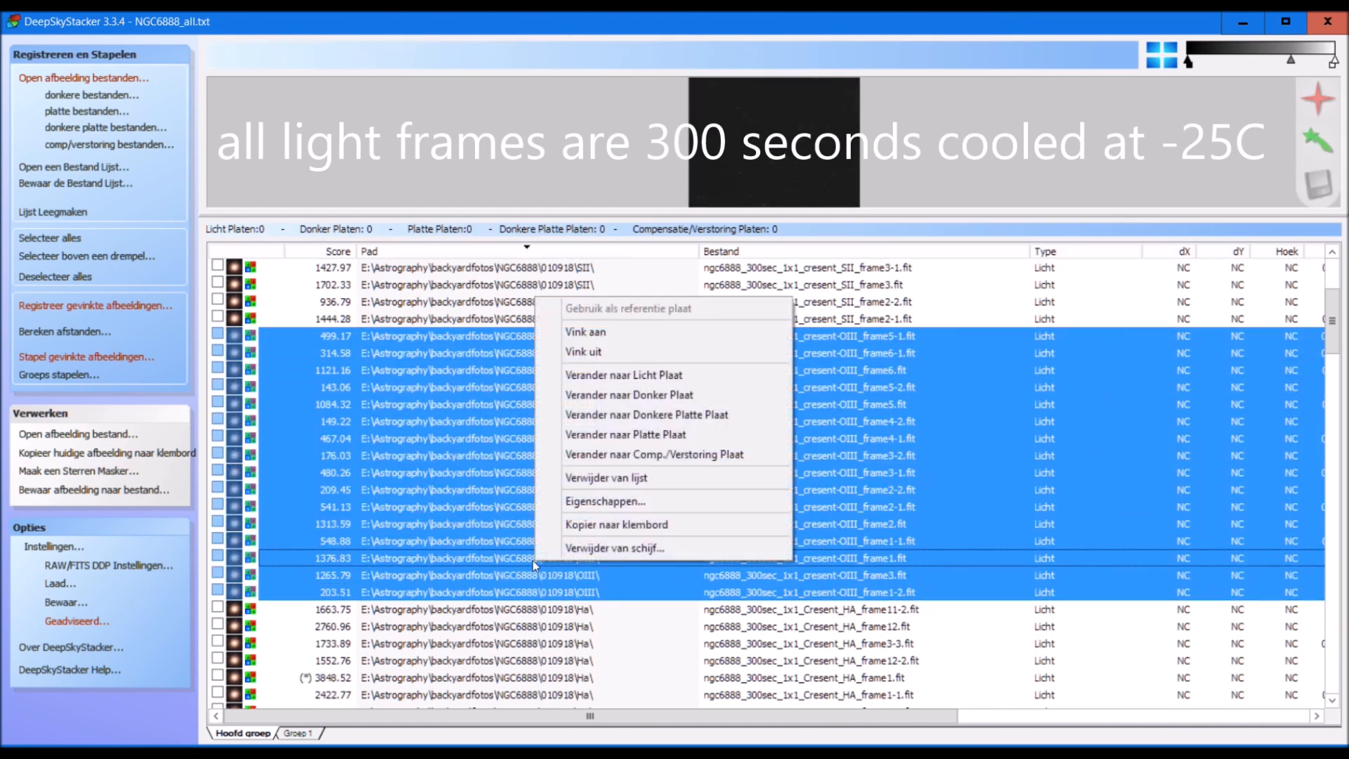
{"action": "left_click", "coordinate": [585, 330]}
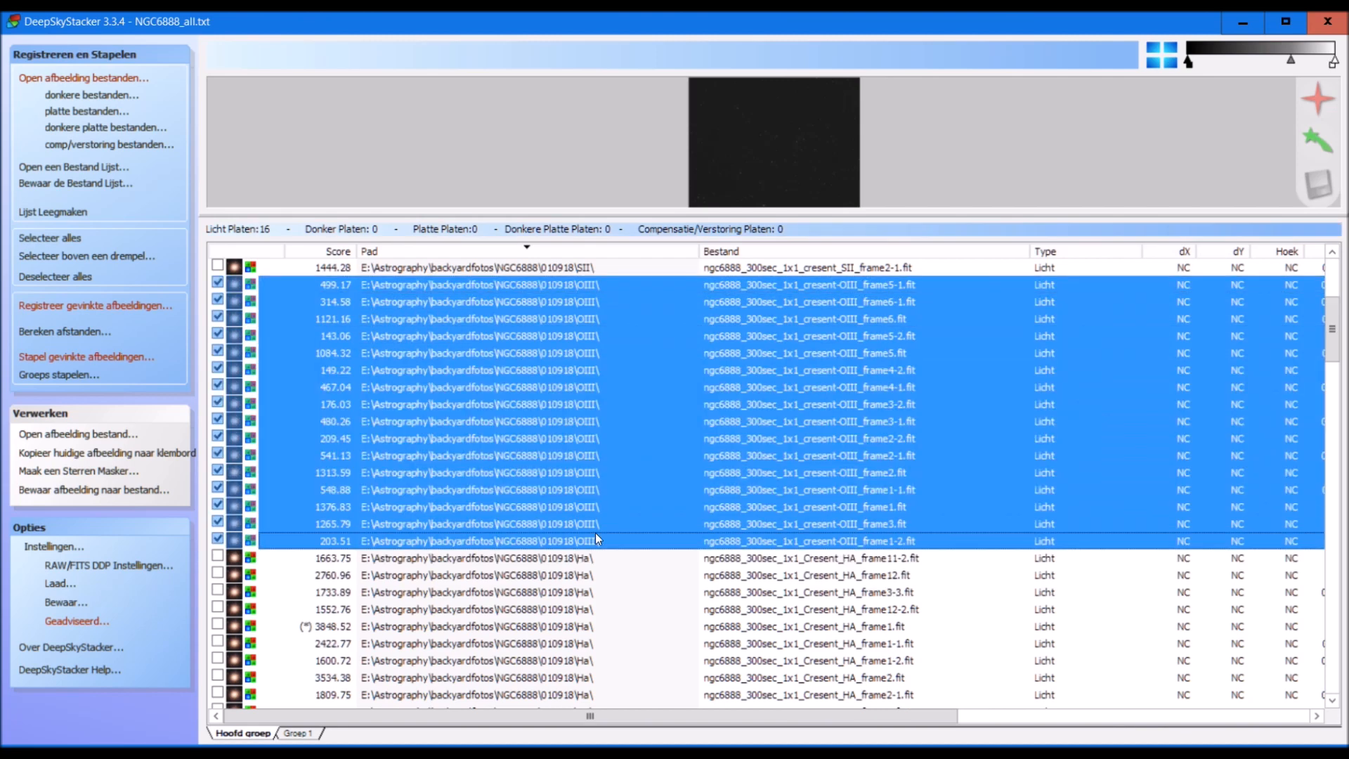
{"action": "left_click", "coordinate": [54, 276]}
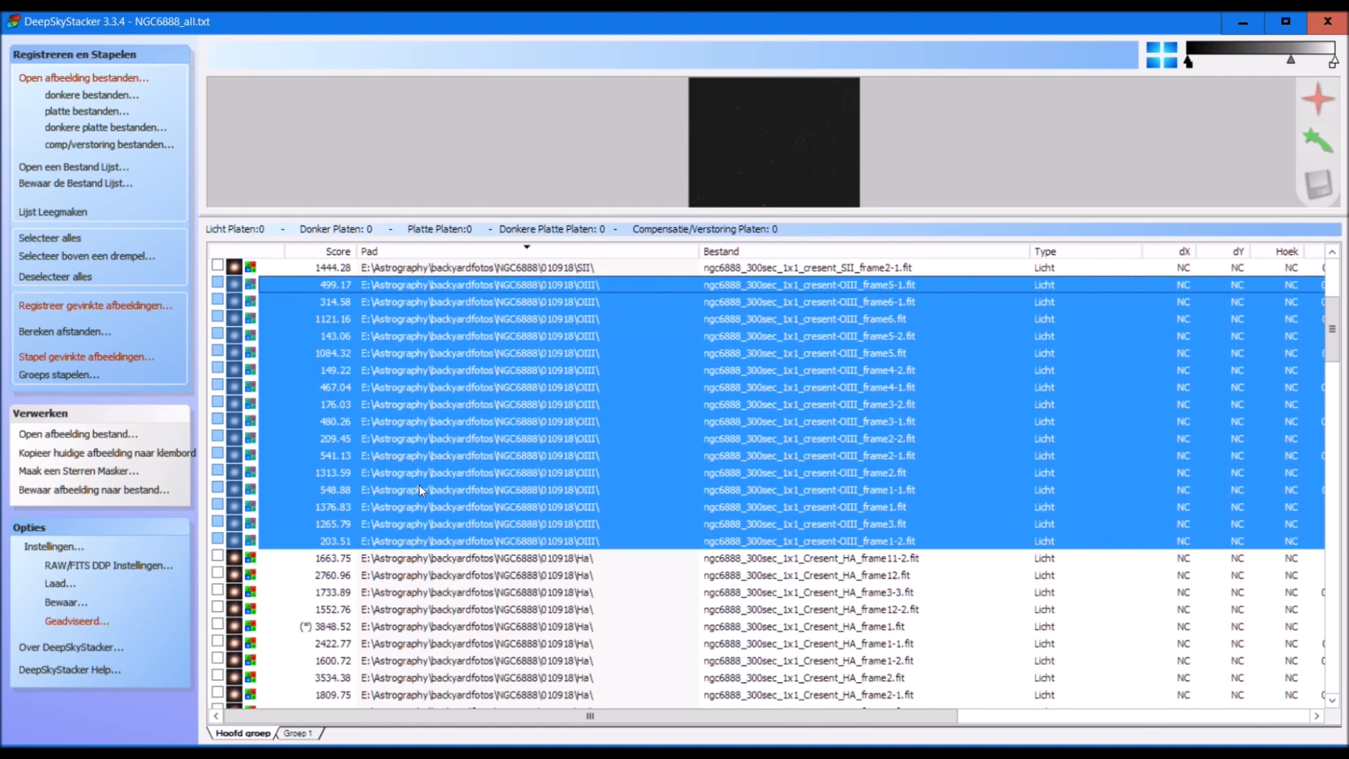
{"action": "scroll", "scroll_direction": "down", "scroll_amount": 3}
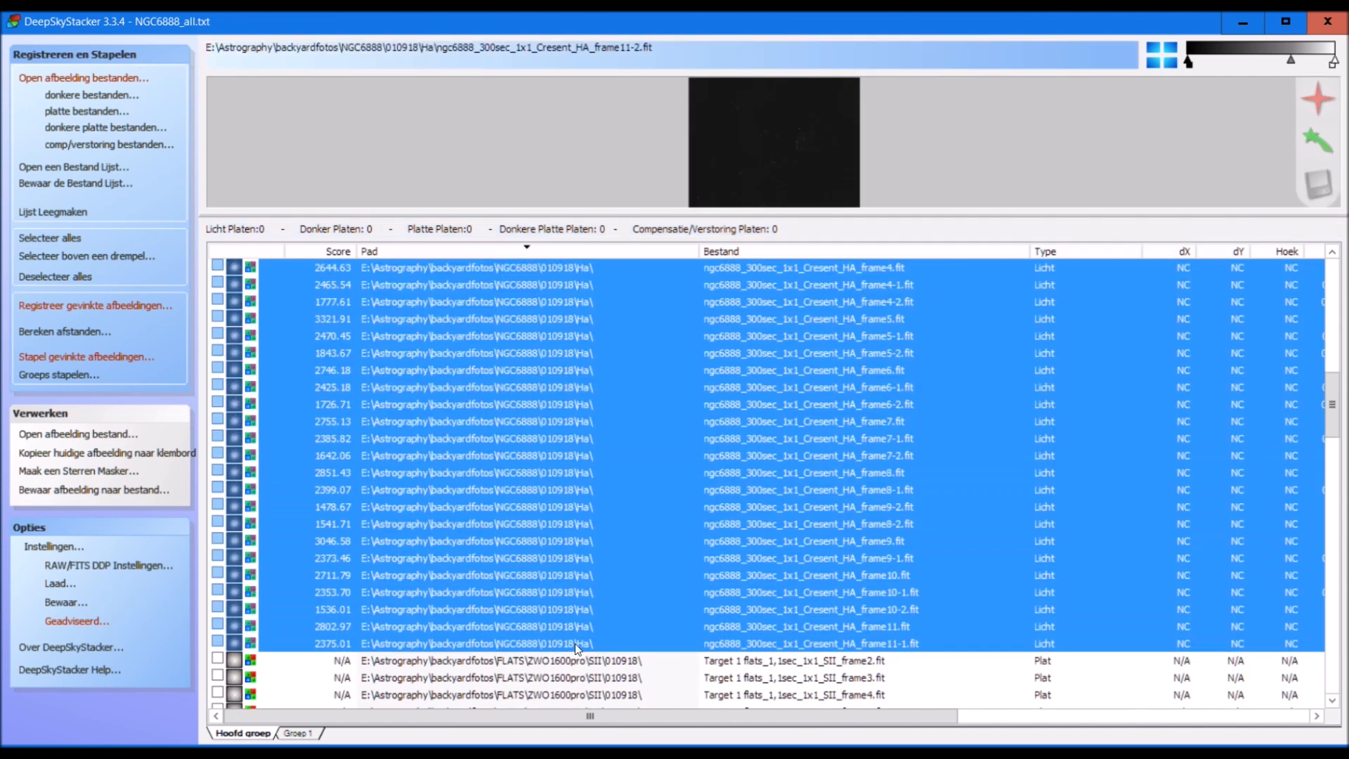
{"action": "right_click", "coordinate": [575, 647]}
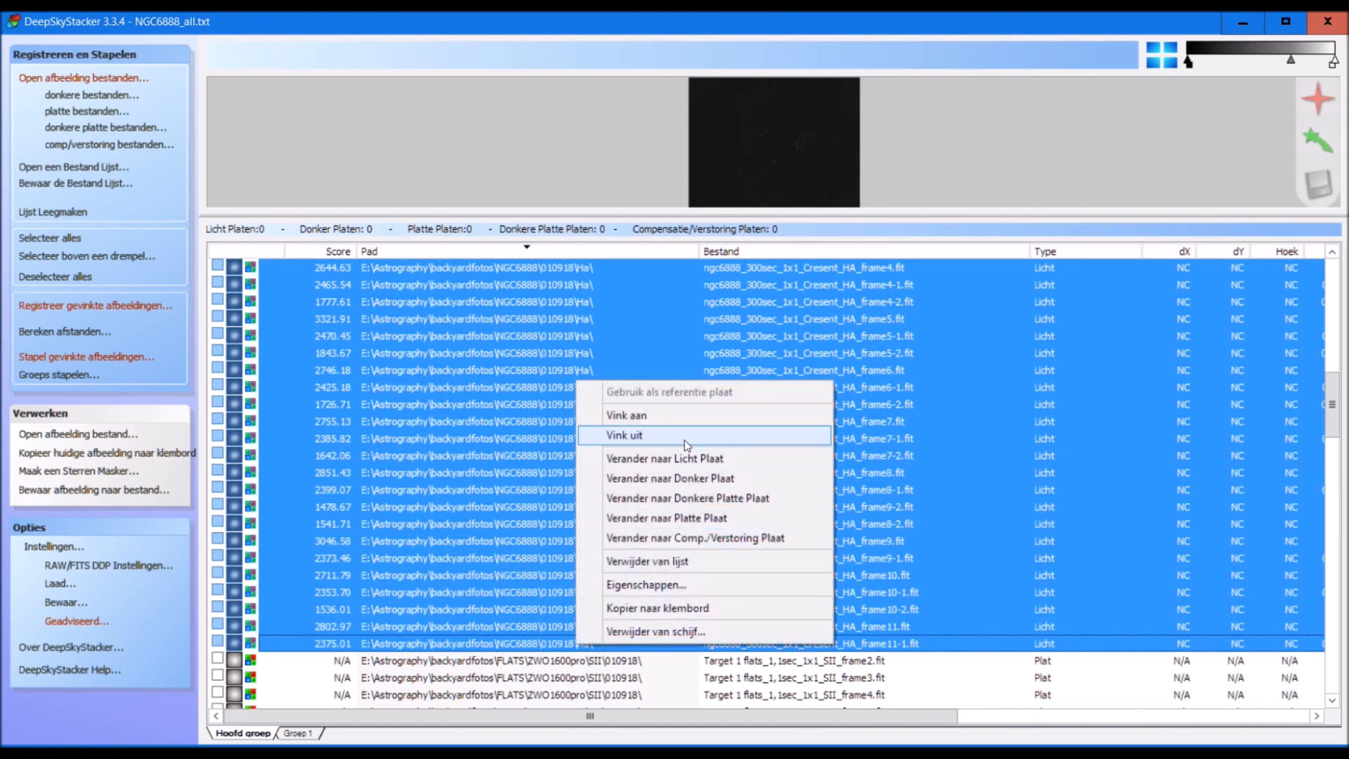
{"action": "mouse_move", "coordinate": [654, 415]}
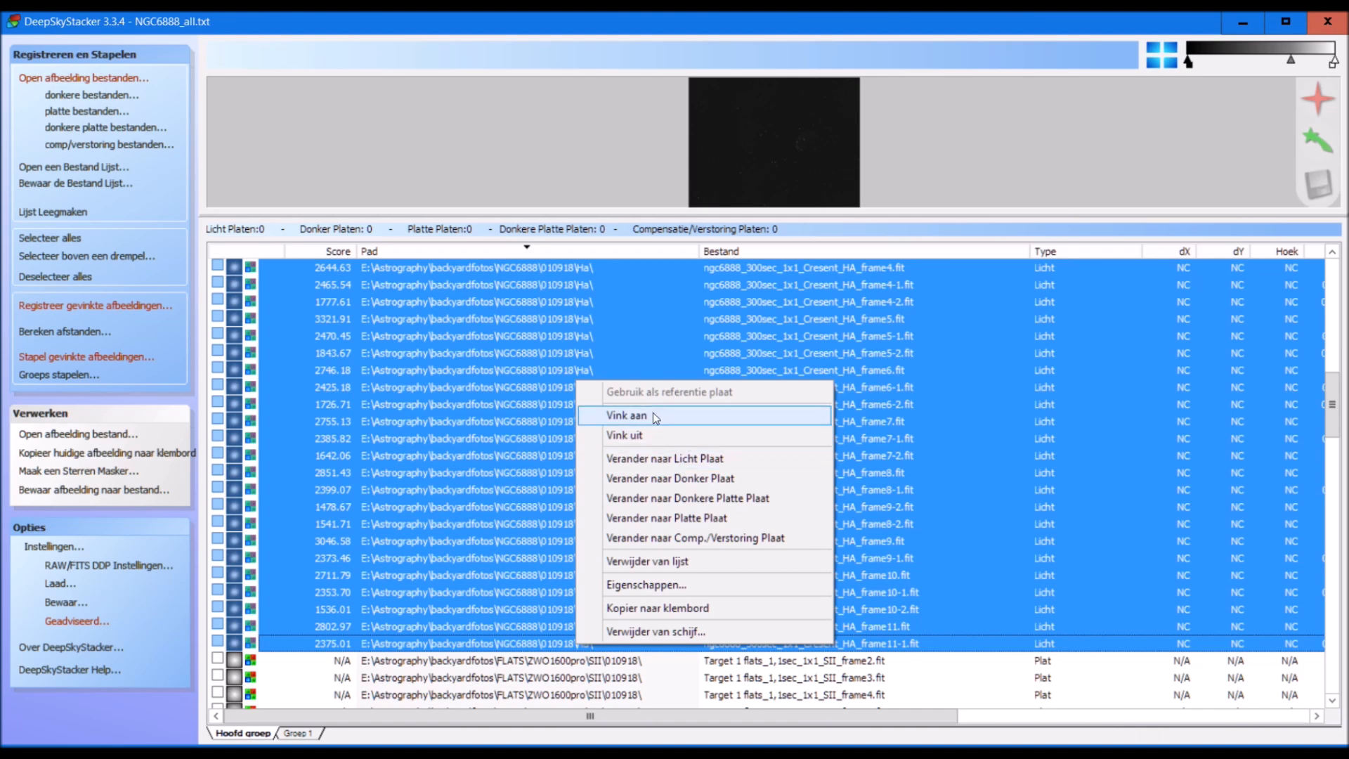
{"action": "left_click", "coordinate": [627, 415]}
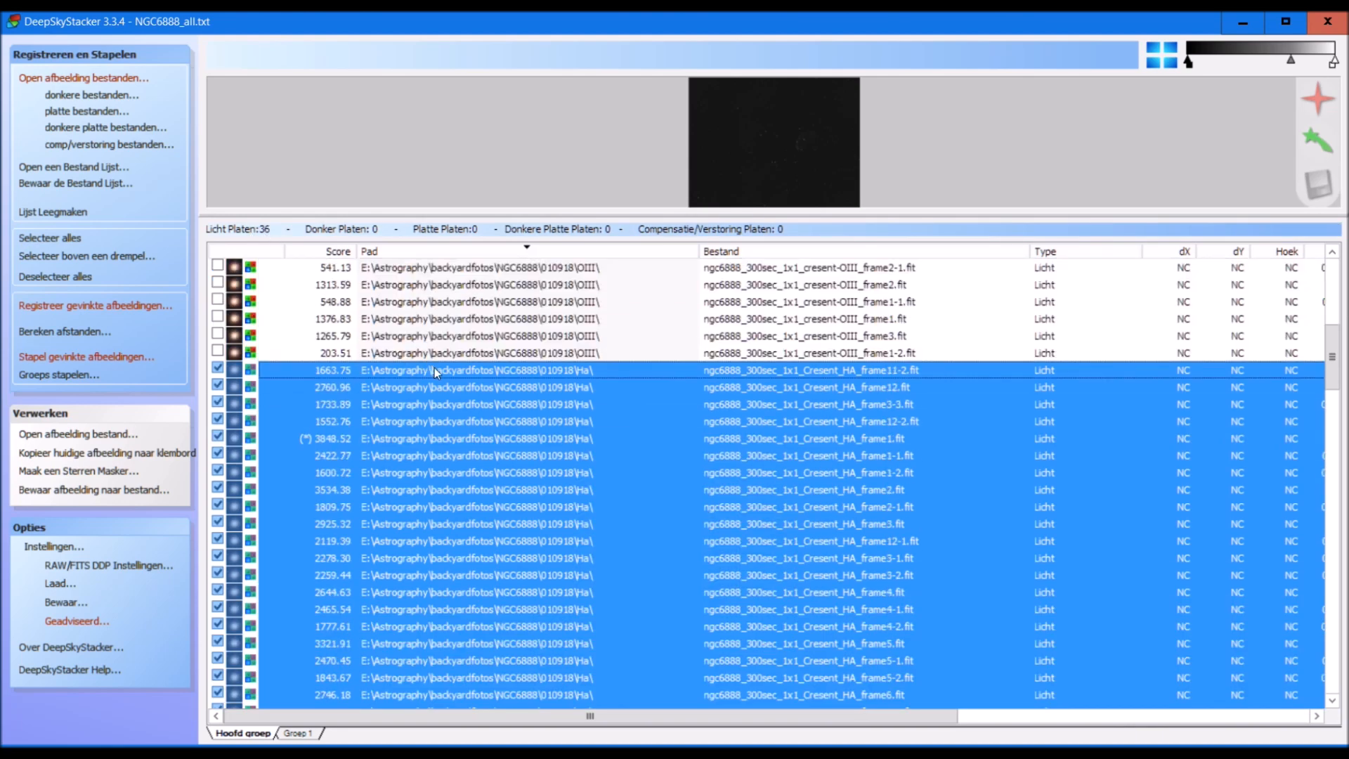
{"action": "right_click", "coordinate": [434, 370]}
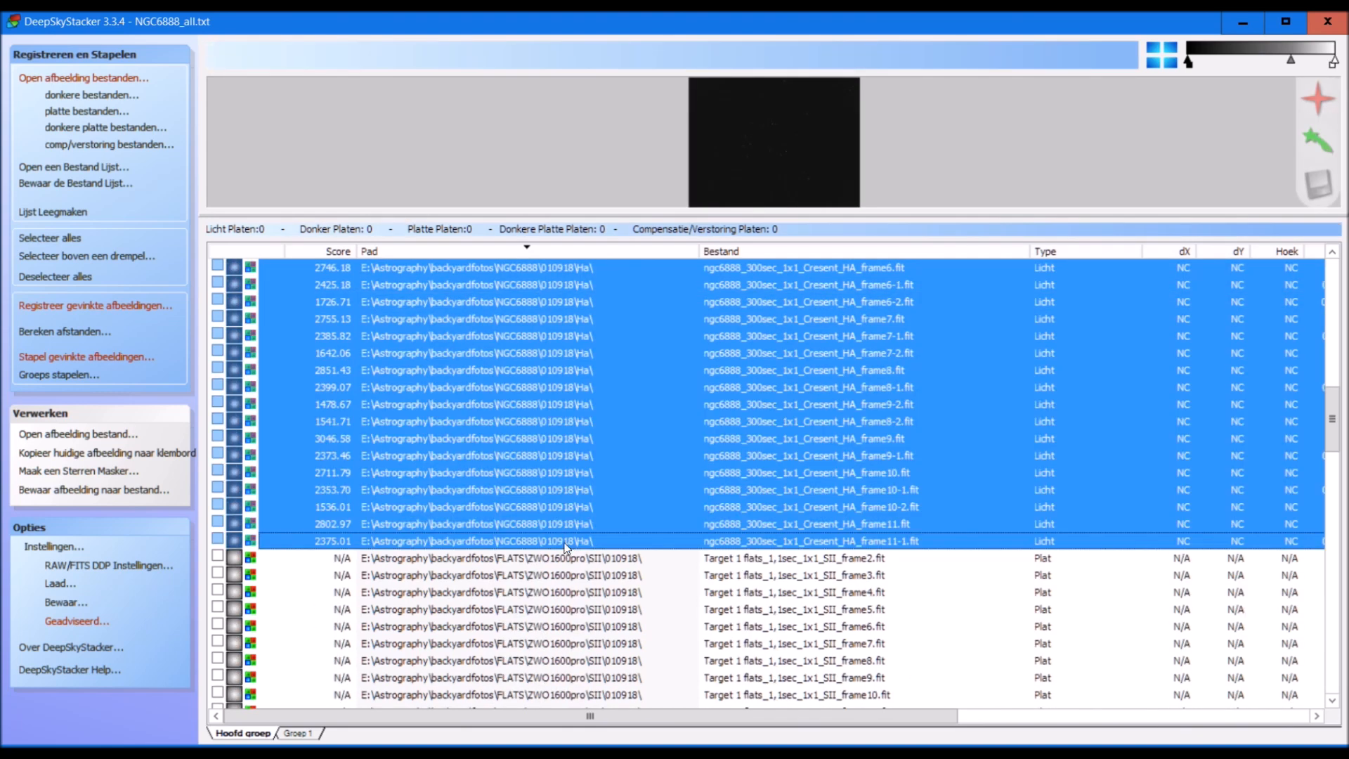
{"action": "left_click", "coordinate": [49, 237]}
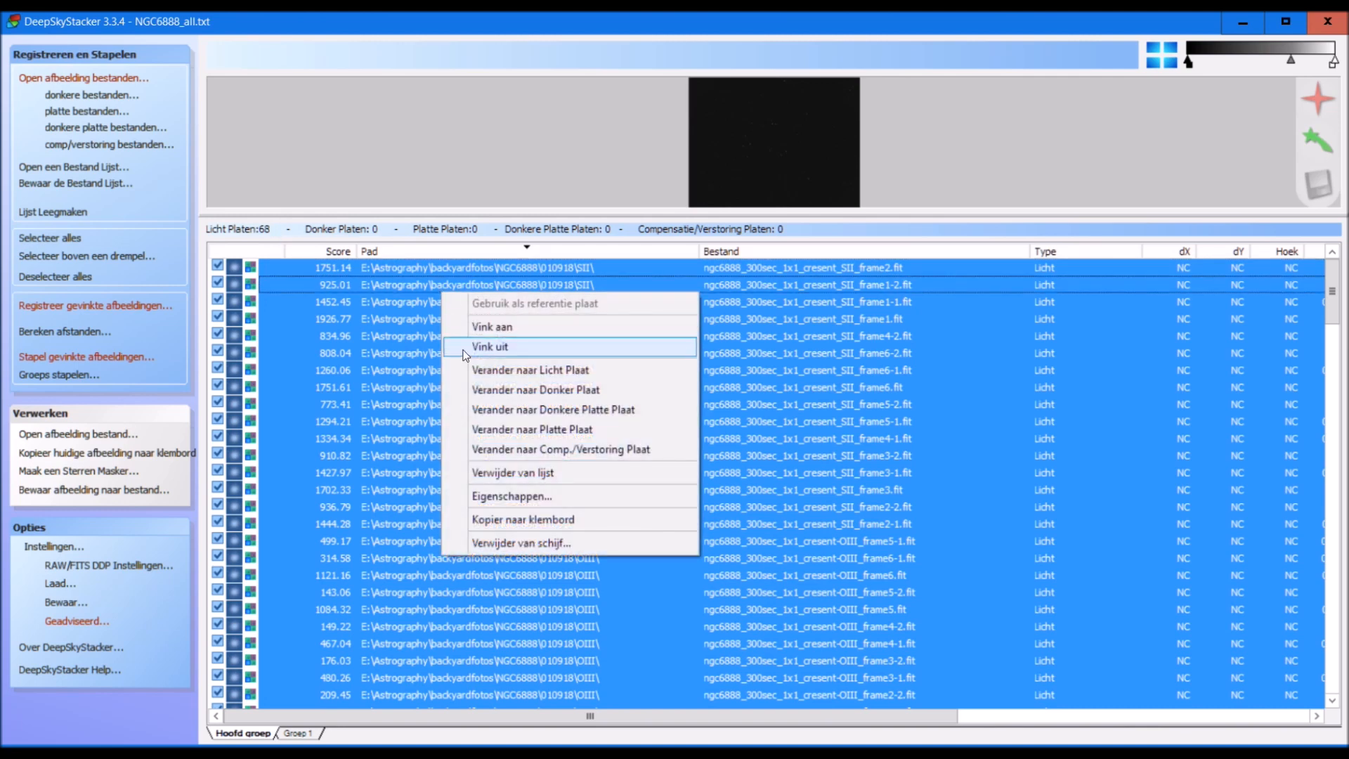
{"action": "left_click", "coordinate": [490, 346]}
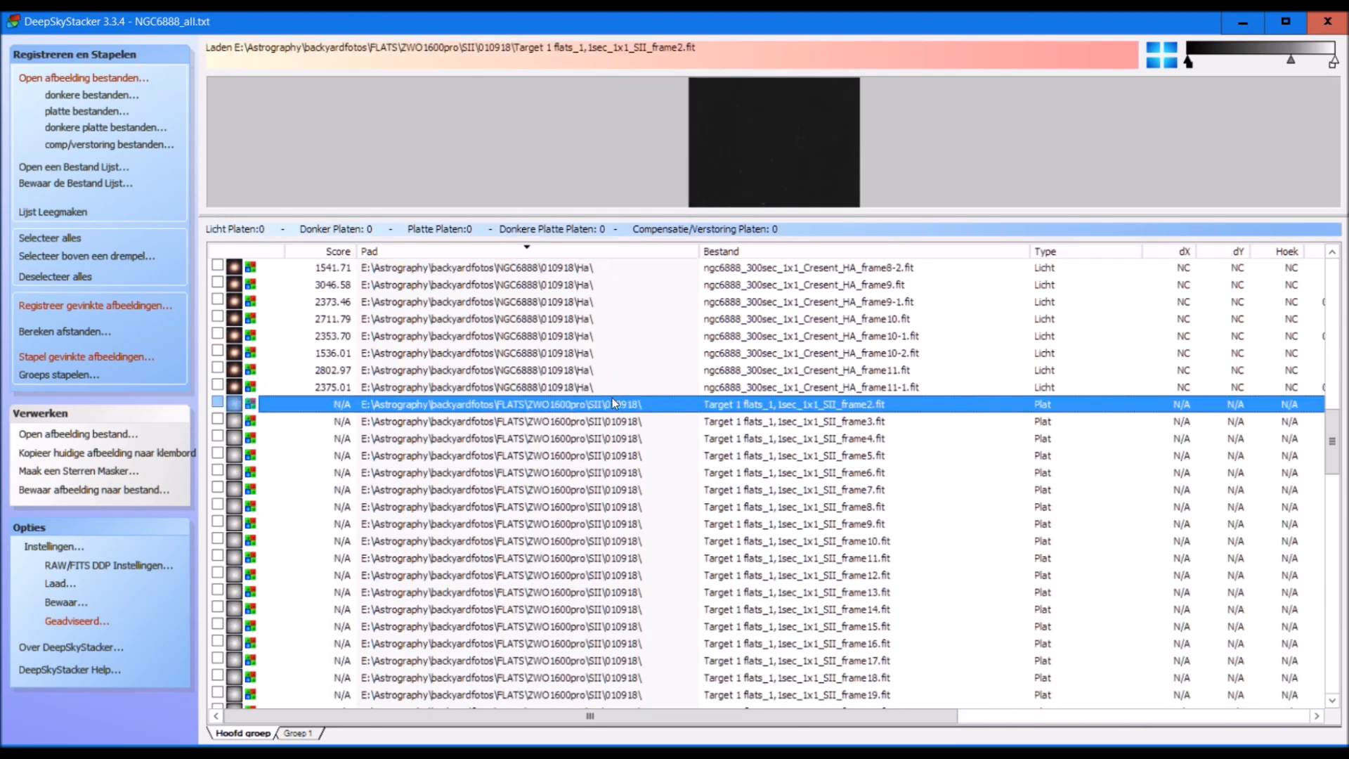
{"action": "scroll", "scroll_direction": "down", "scroll_amount": 3}
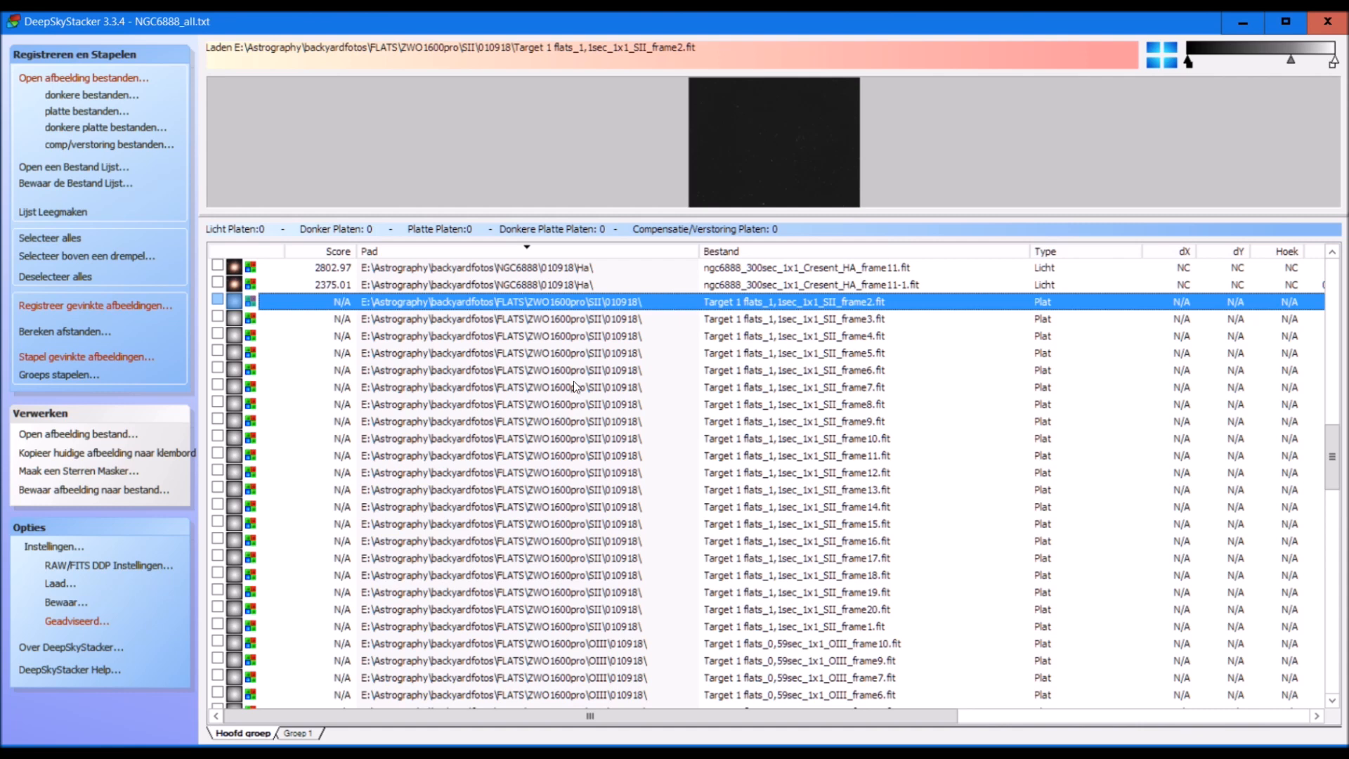
{"action": "scroll", "scroll_direction": "down", "scroll_amount": 3}
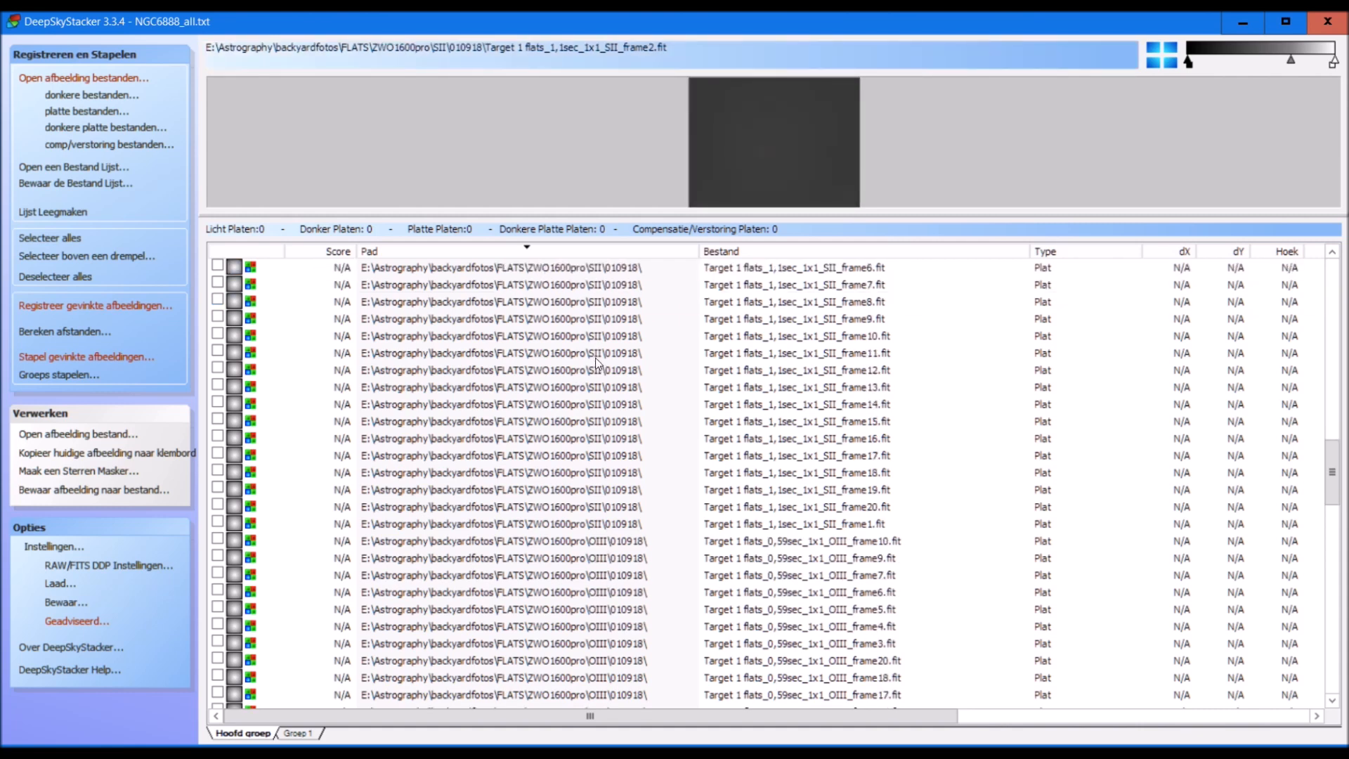
{"action": "scroll", "scroll_direction": "down", "scroll_amount": 3}
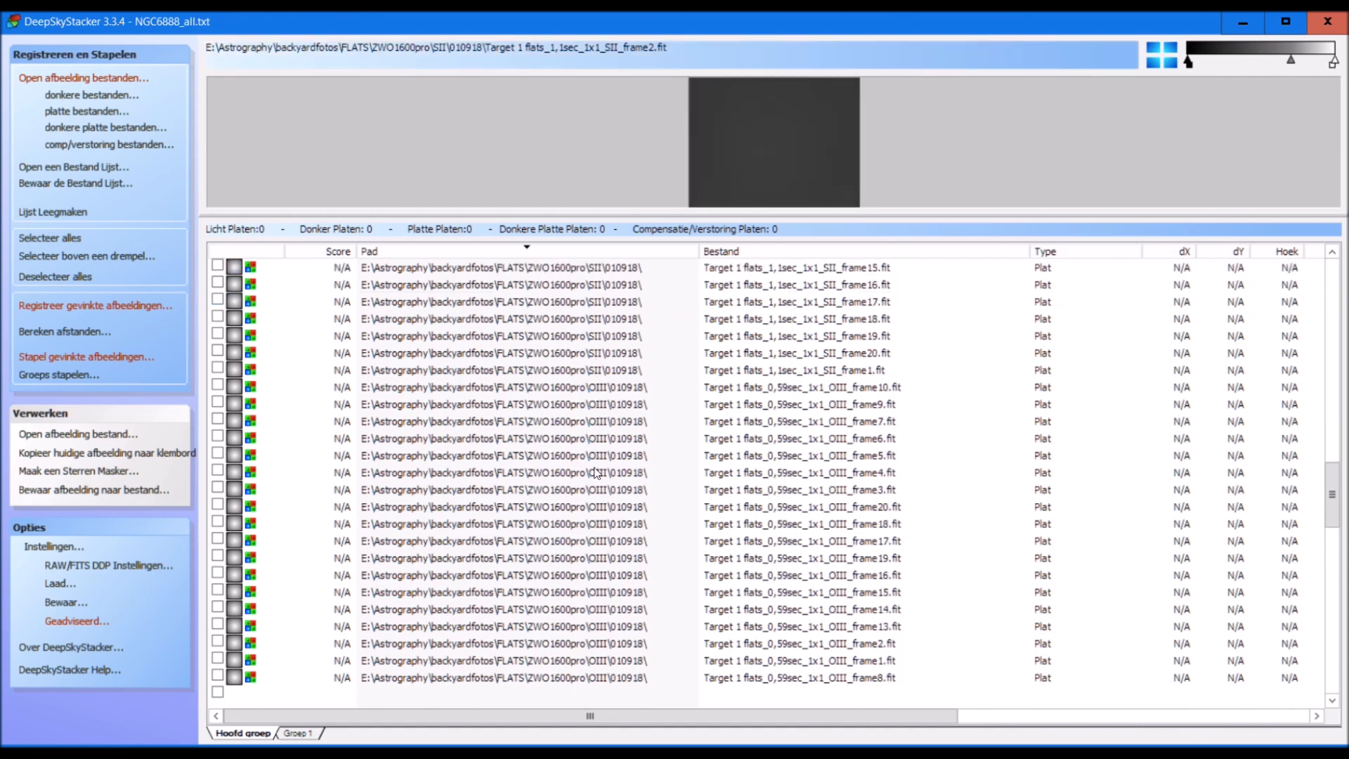
{"action": "scroll", "scroll_direction": "down", "scroll_amount": 3}
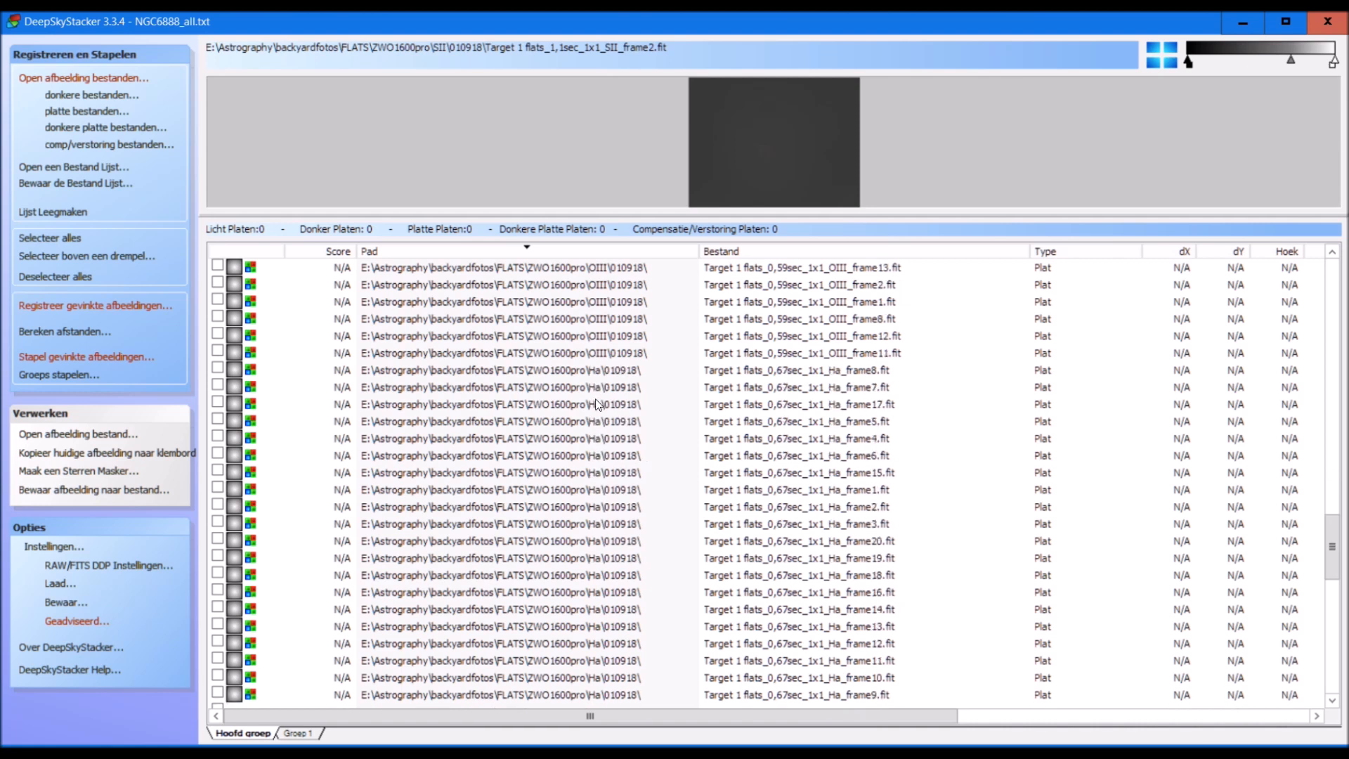
{"action": "scroll", "scroll_direction": "down", "scroll_amount": 3}
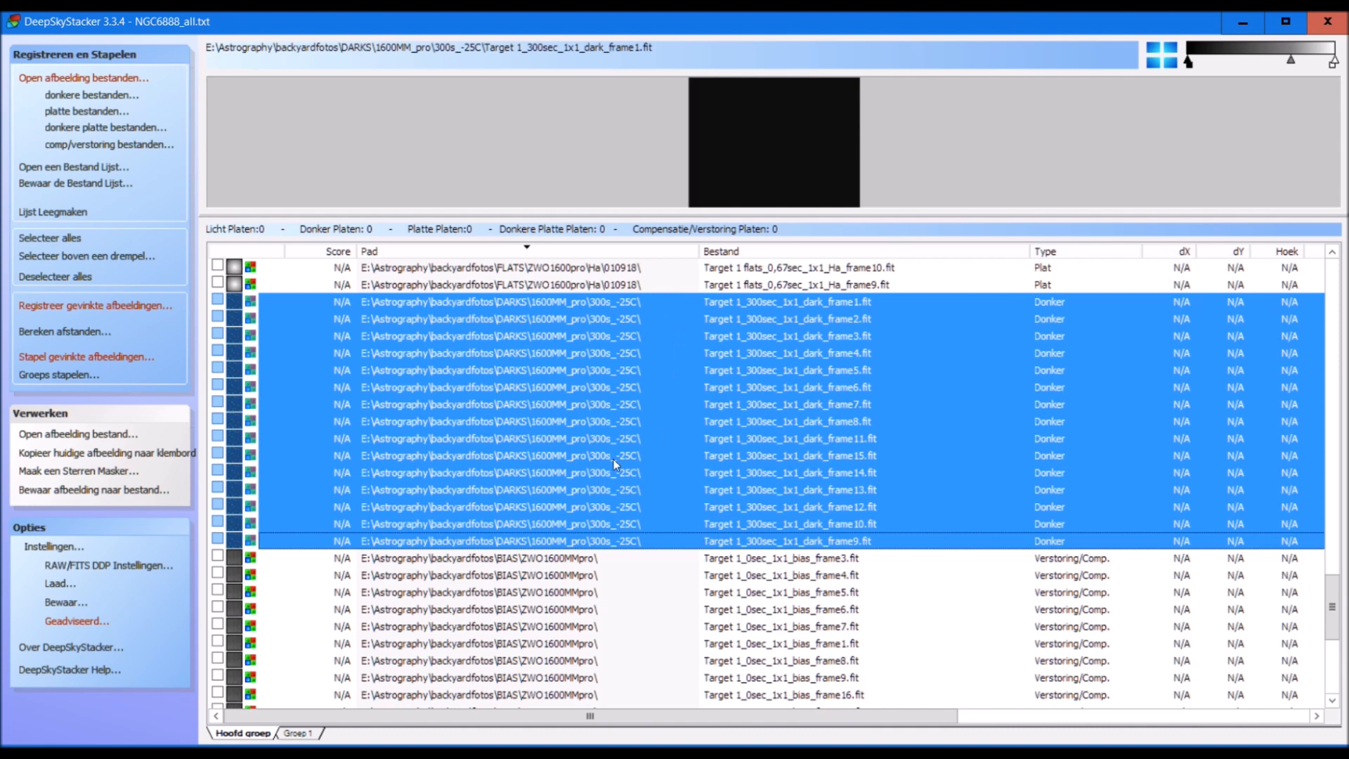
{"action": "mouse_move", "coordinate": [572, 400]}
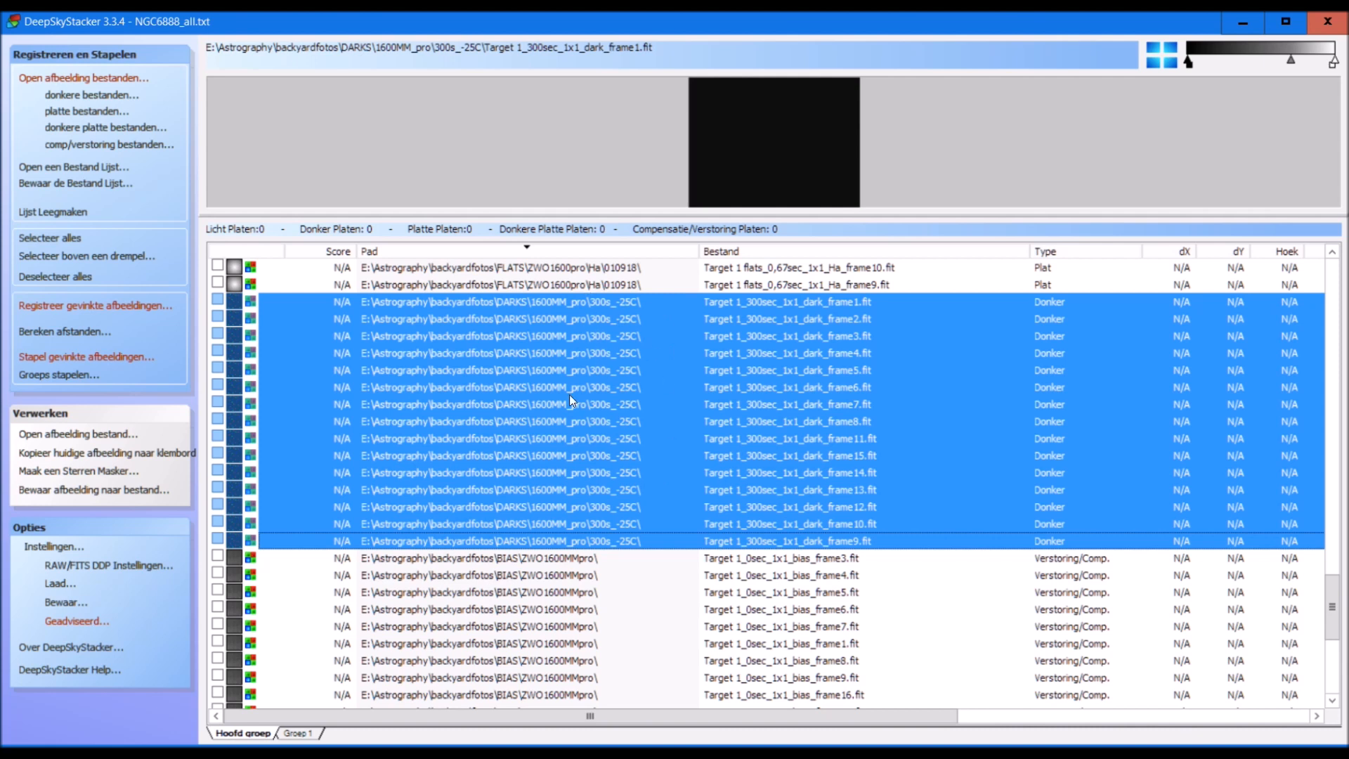
{"action": "mouse_move", "coordinate": [508, 326]}
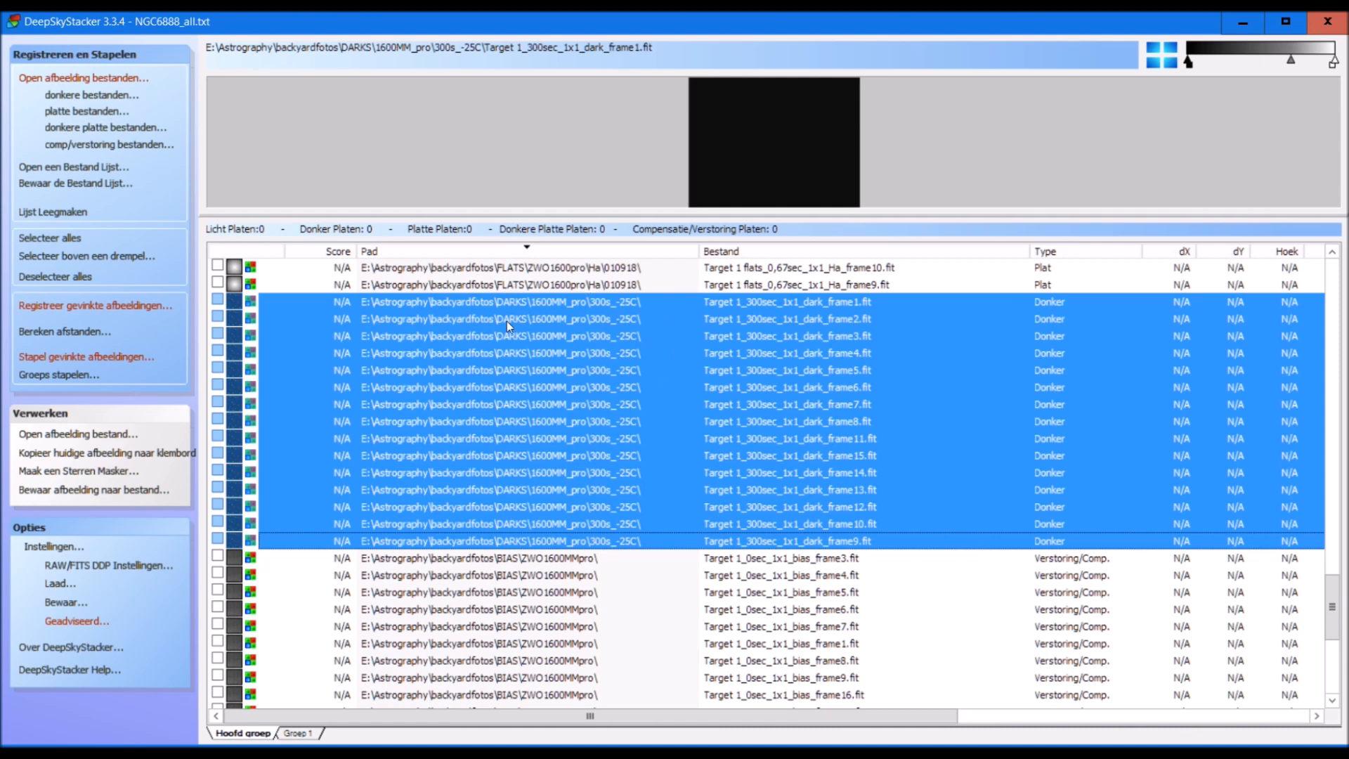
{"action": "mouse_move", "coordinate": [529, 329]}
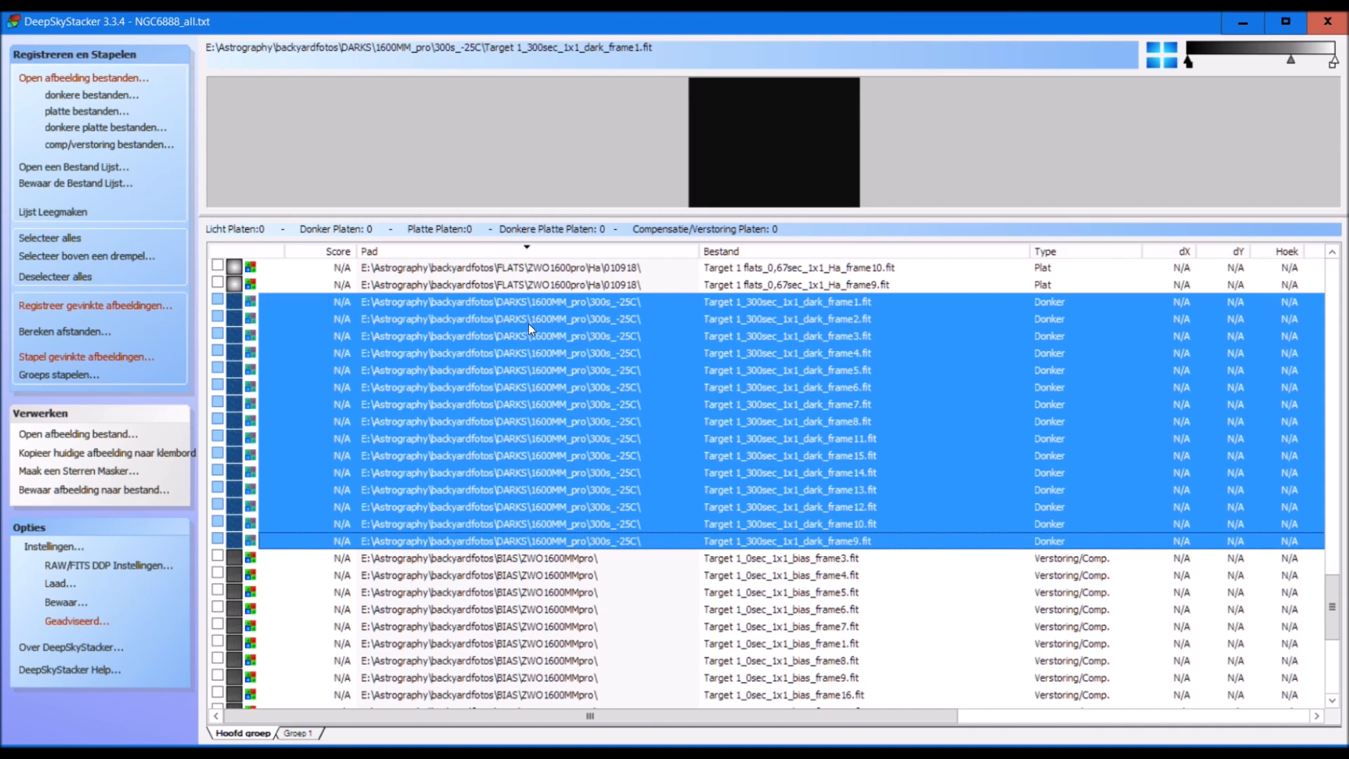
{"action": "mouse_move", "coordinate": [586, 326]}
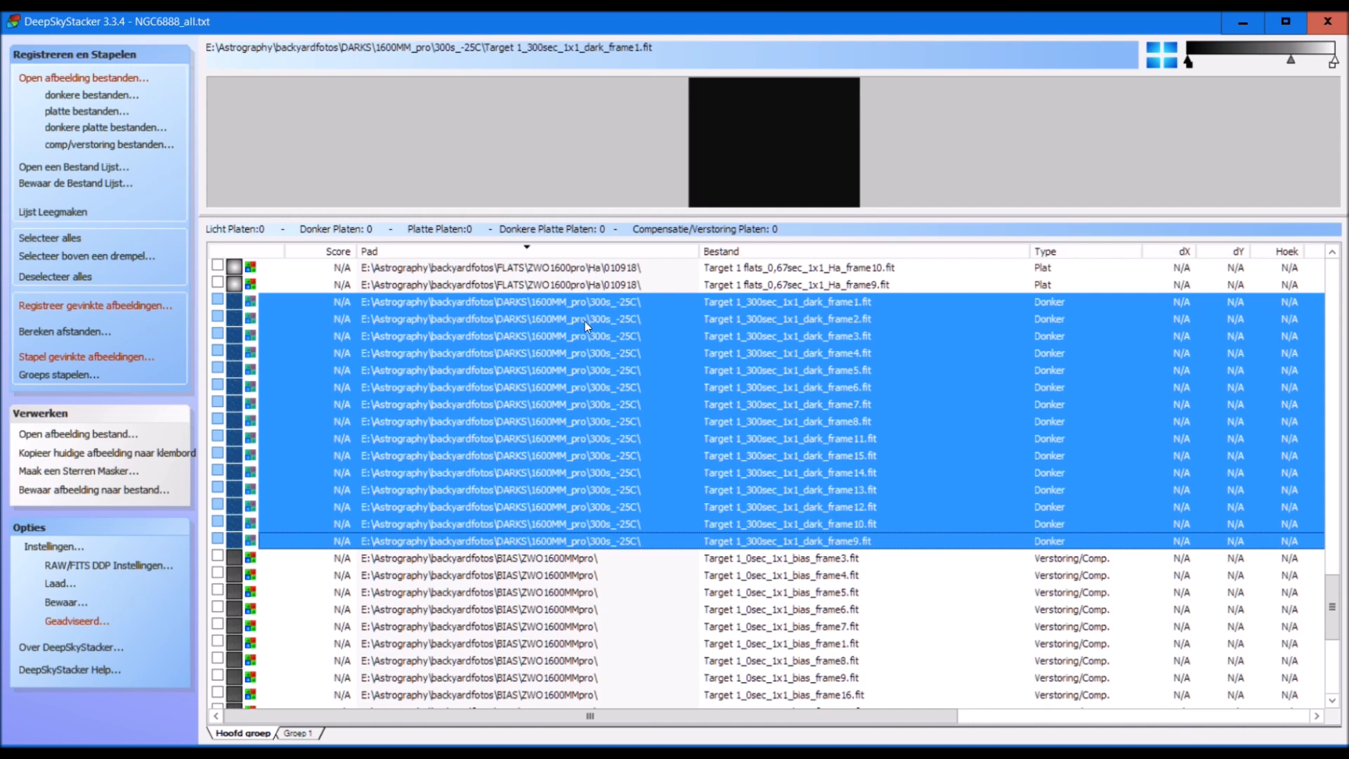
{"action": "scroll", "scroll_direction": "down", "scroll_amount": 3}
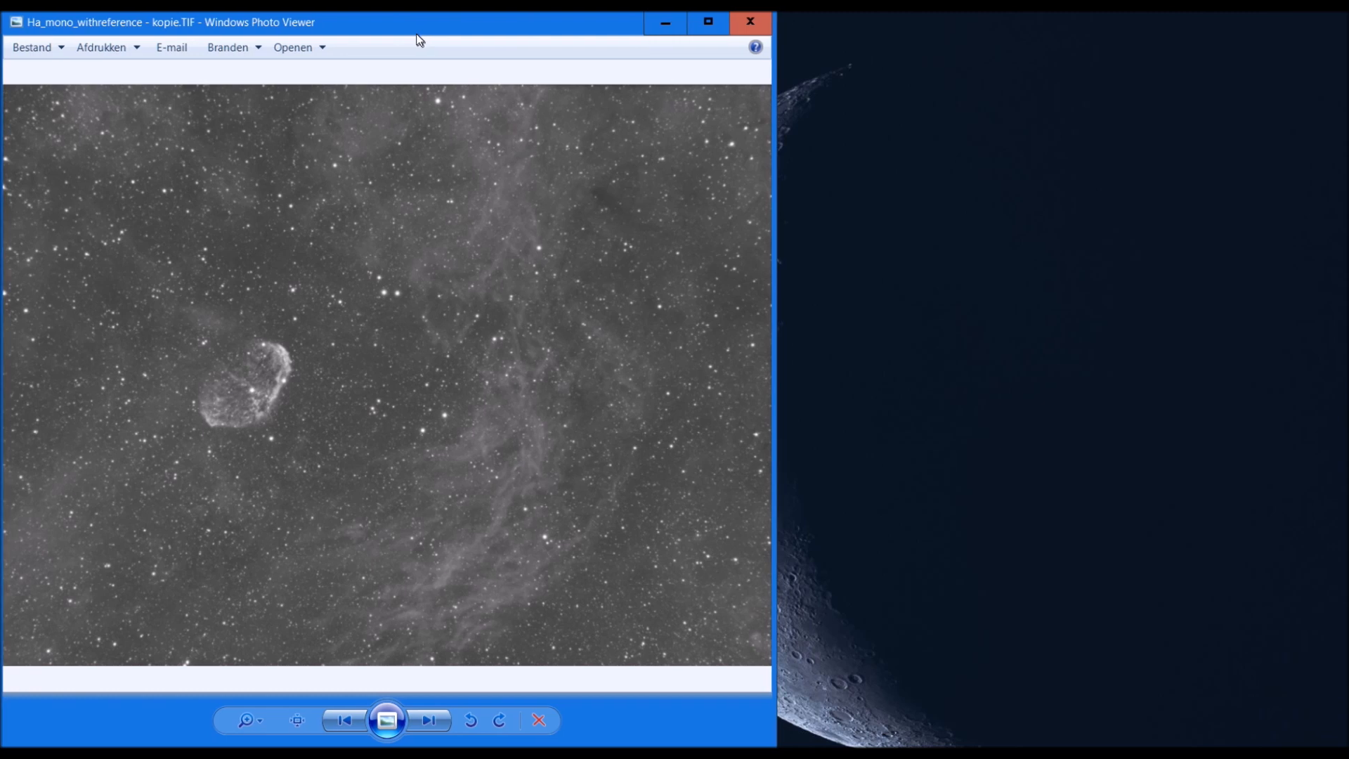
{"action": "mouse_move", "coordinate": [149, 507]}
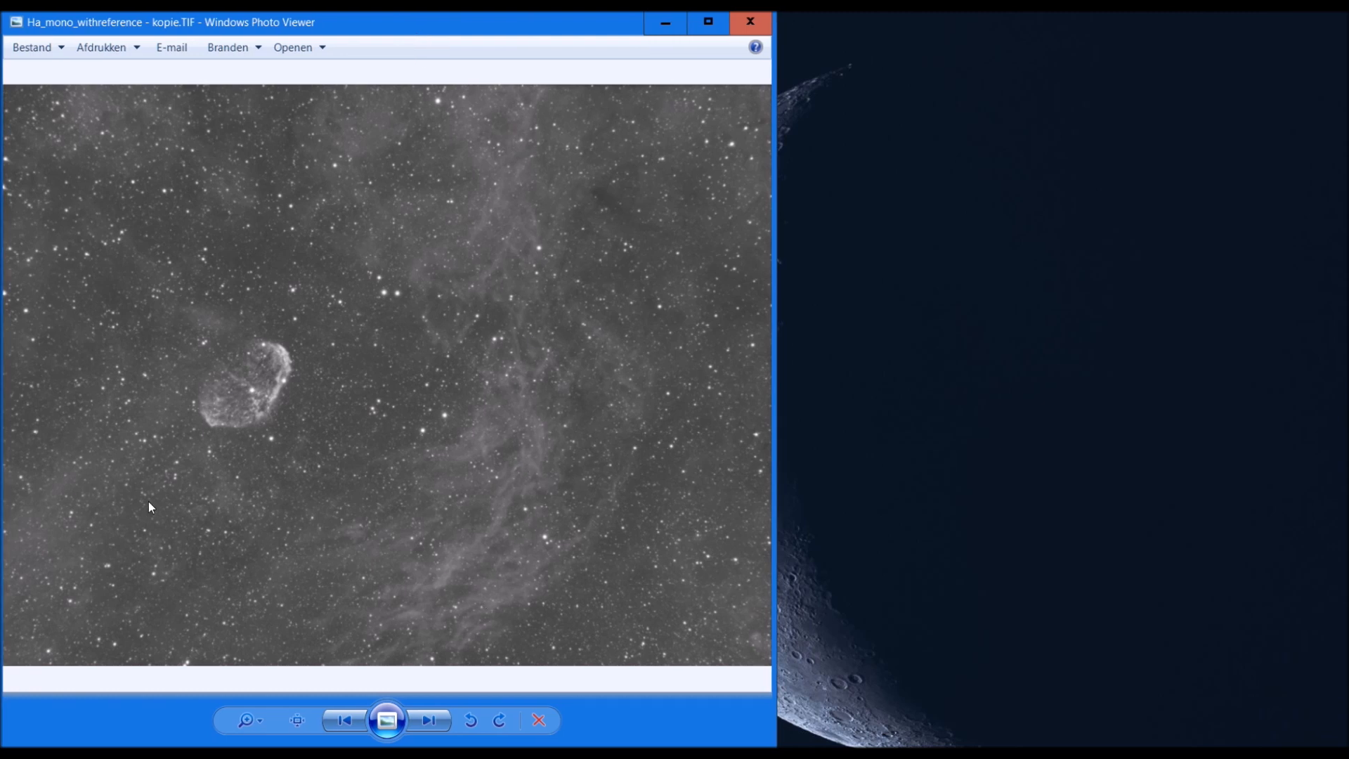
{"action": "mouse_move", "coordinate": [230, 463]}
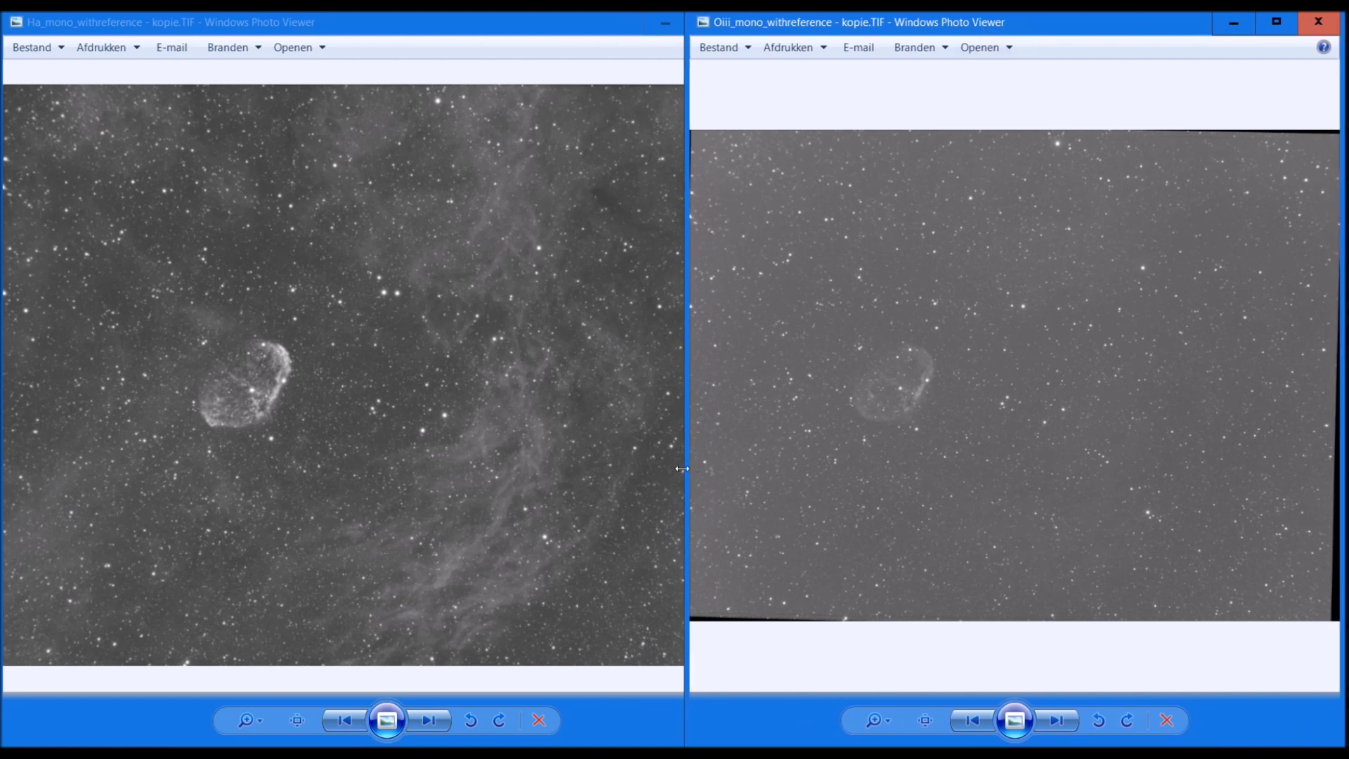
{"action": "mouse_move", "coordinate": [684, 479]}
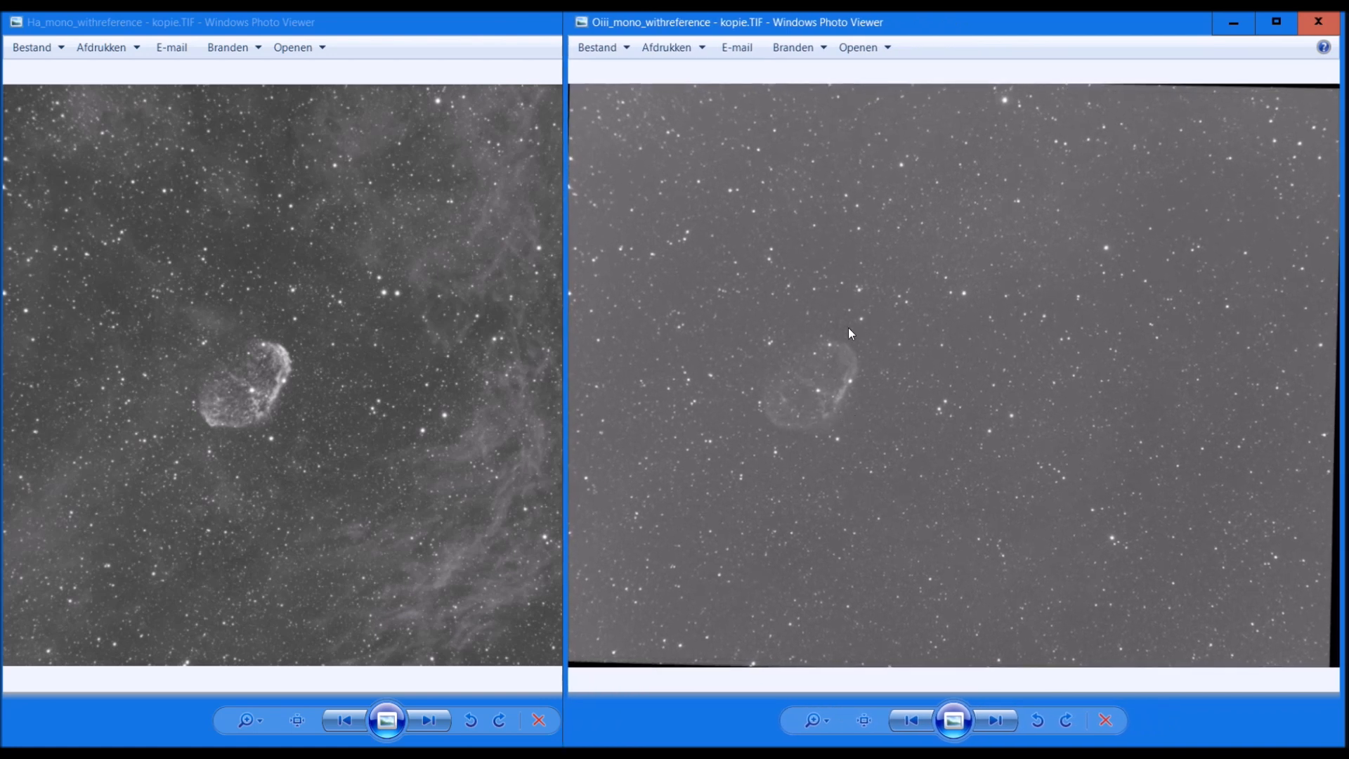
{"action": "mouse_move", "coordinate": [1044, 300]}
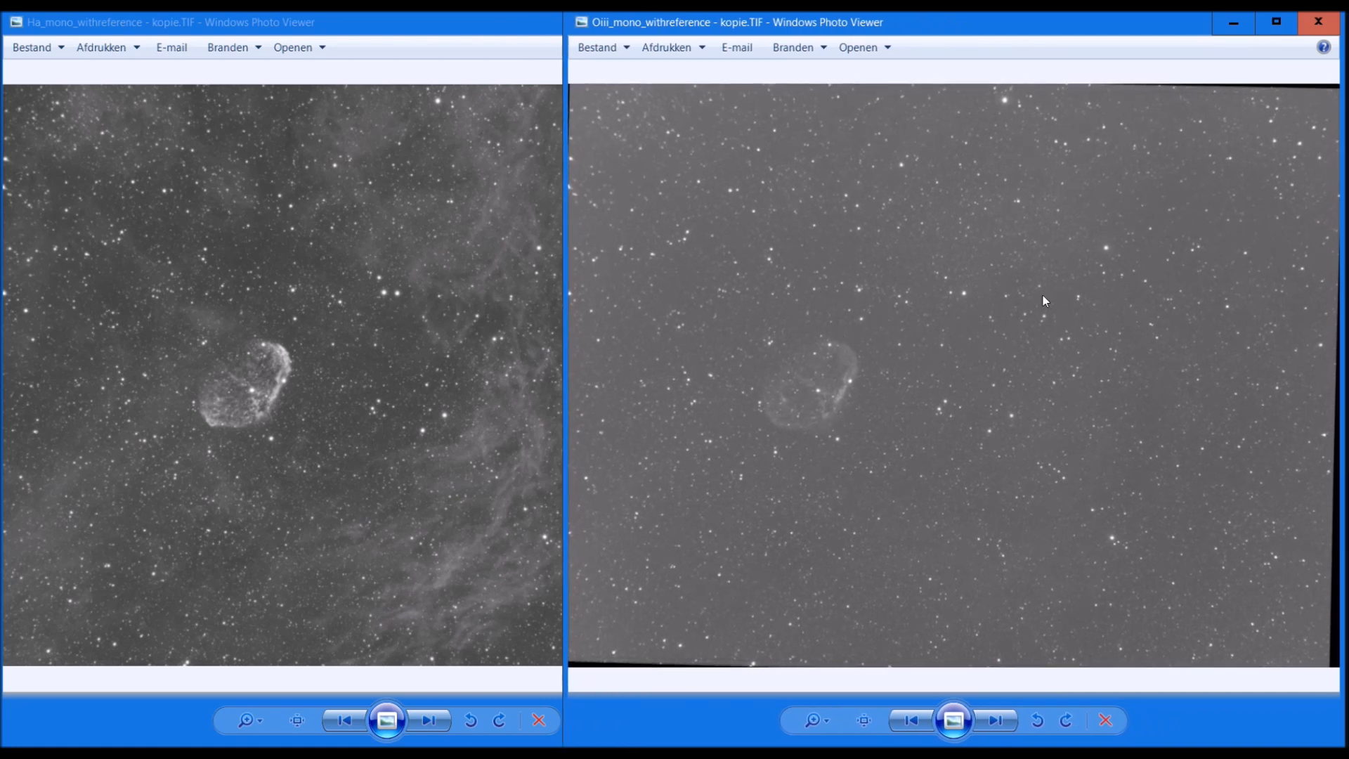
{"action": "mouse_move", "coordinate": [1028, 169]}
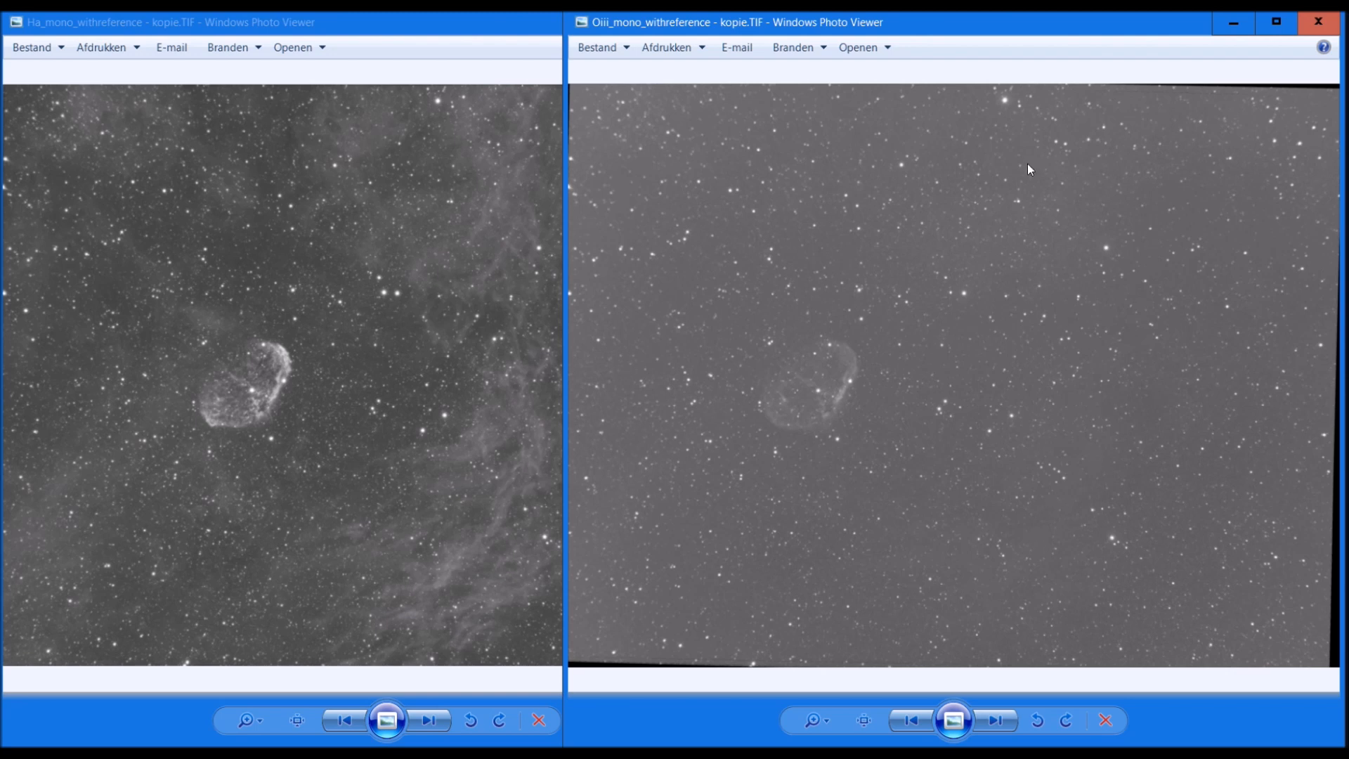
{"action": "mouse_move", "coordinate": [1288, 66]}
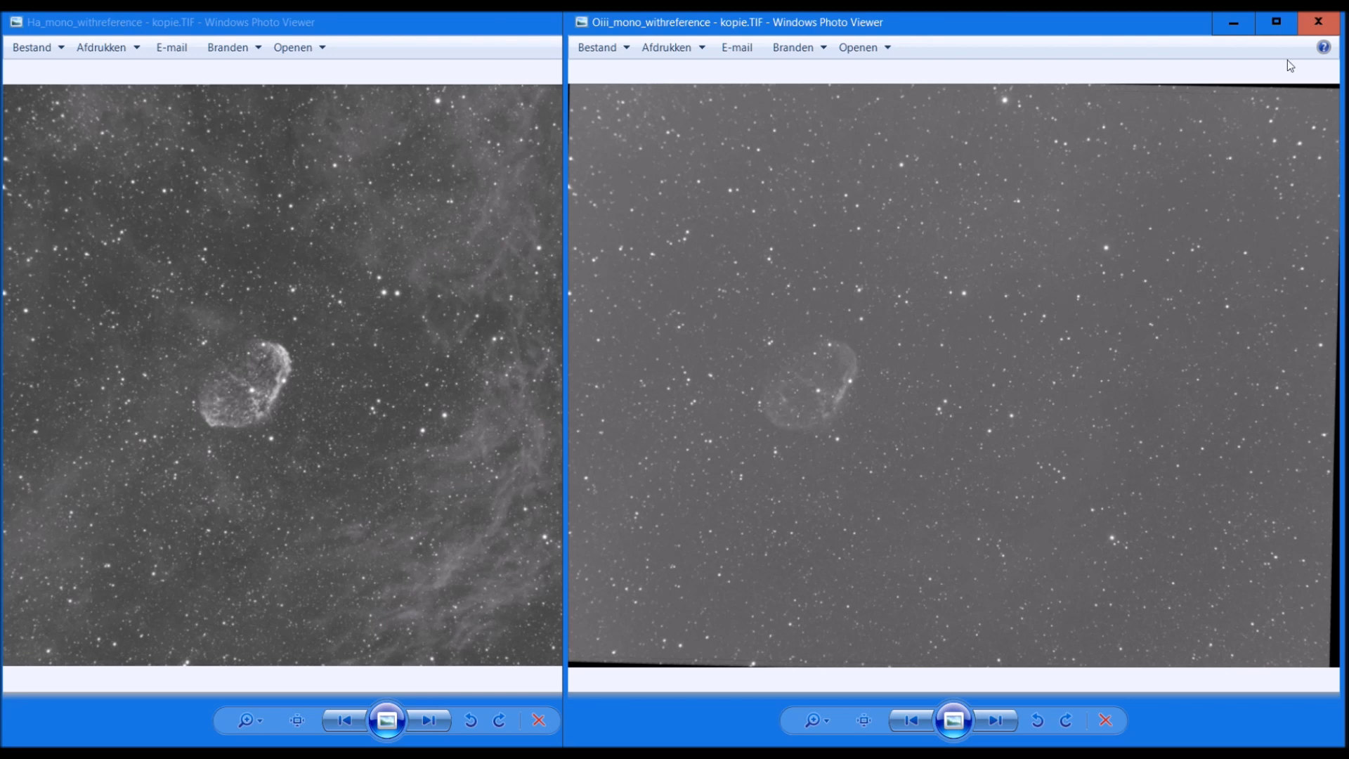
{"action": "mouse_move", "coordinate": [420, 684]}
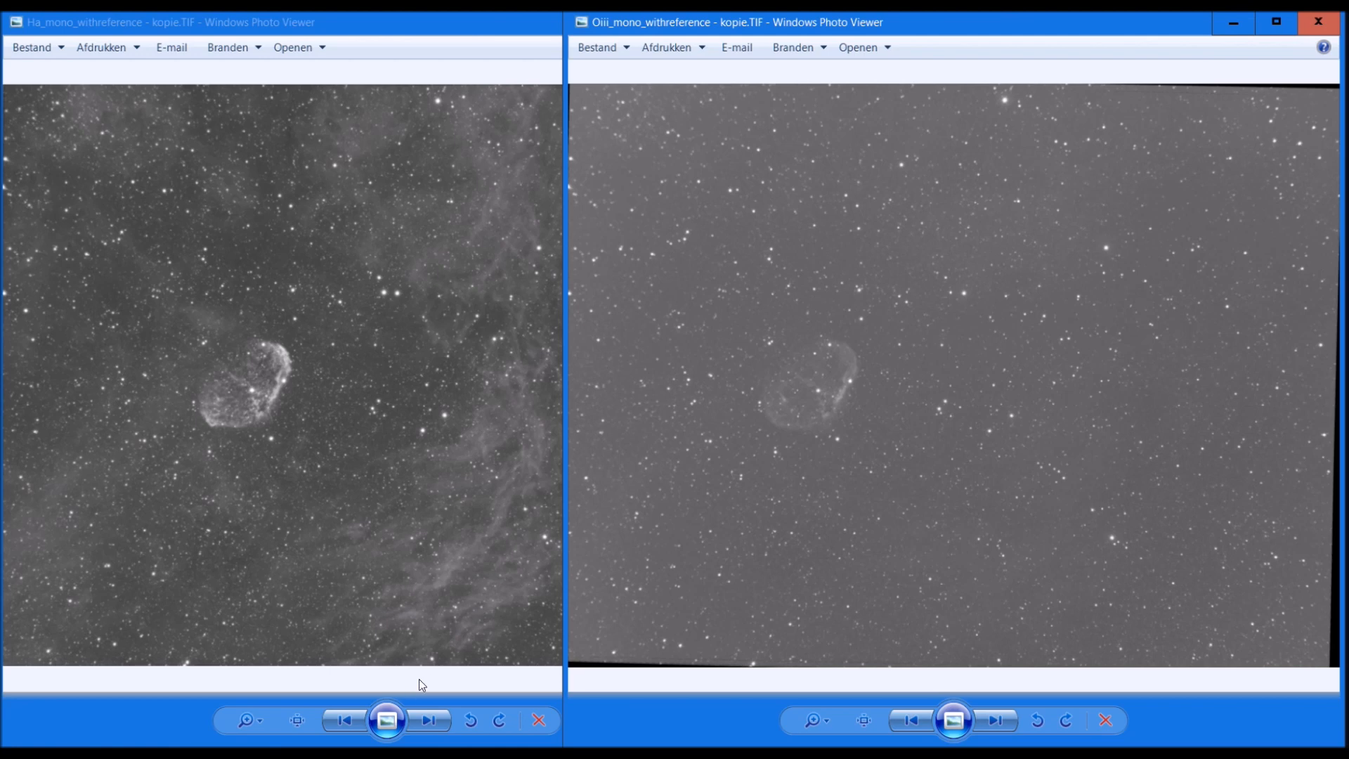
- Enlarge the SII matched-frame window and place it beside the Ha stack
{"action": "left_click", "coordinate": [1318, 23]}
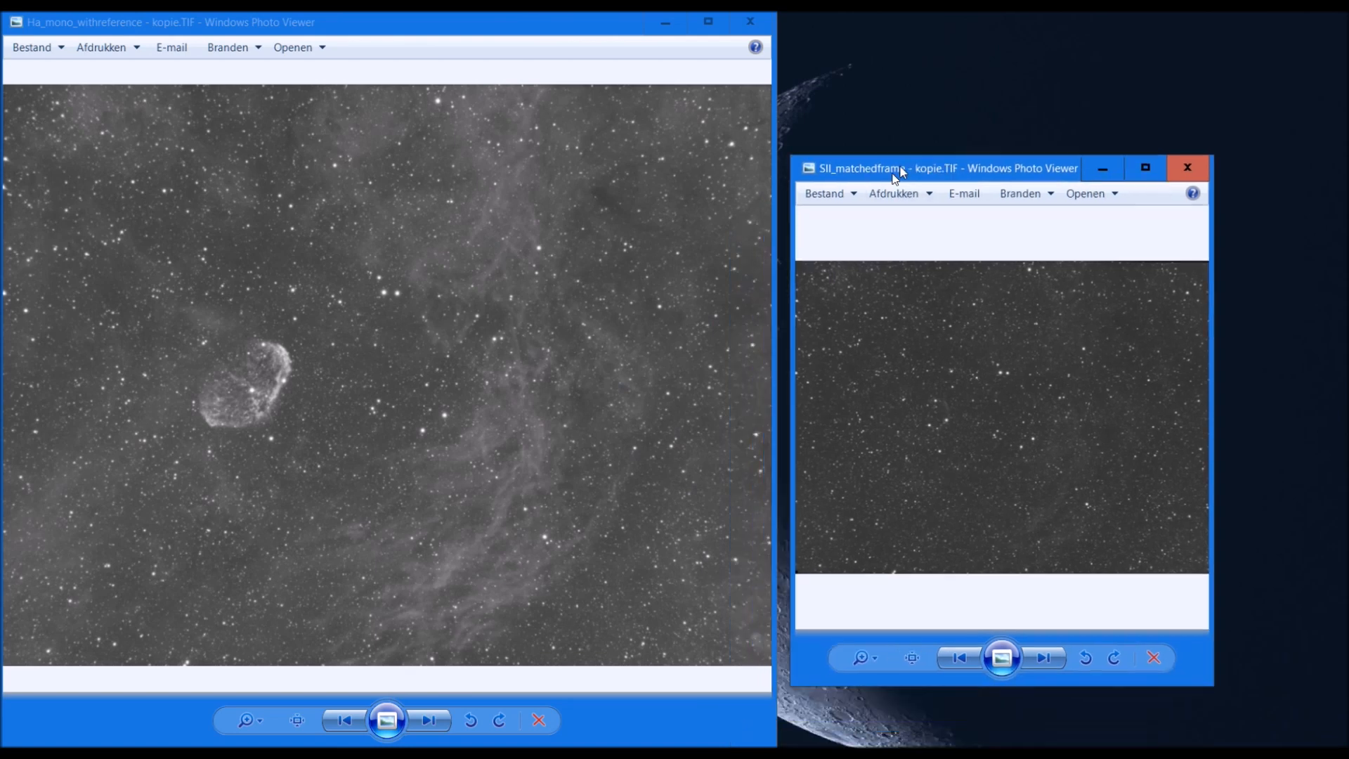
{"action": "left_click_drag", "start_coordinate": [878, 168], "coordinate": [1032, 23]}
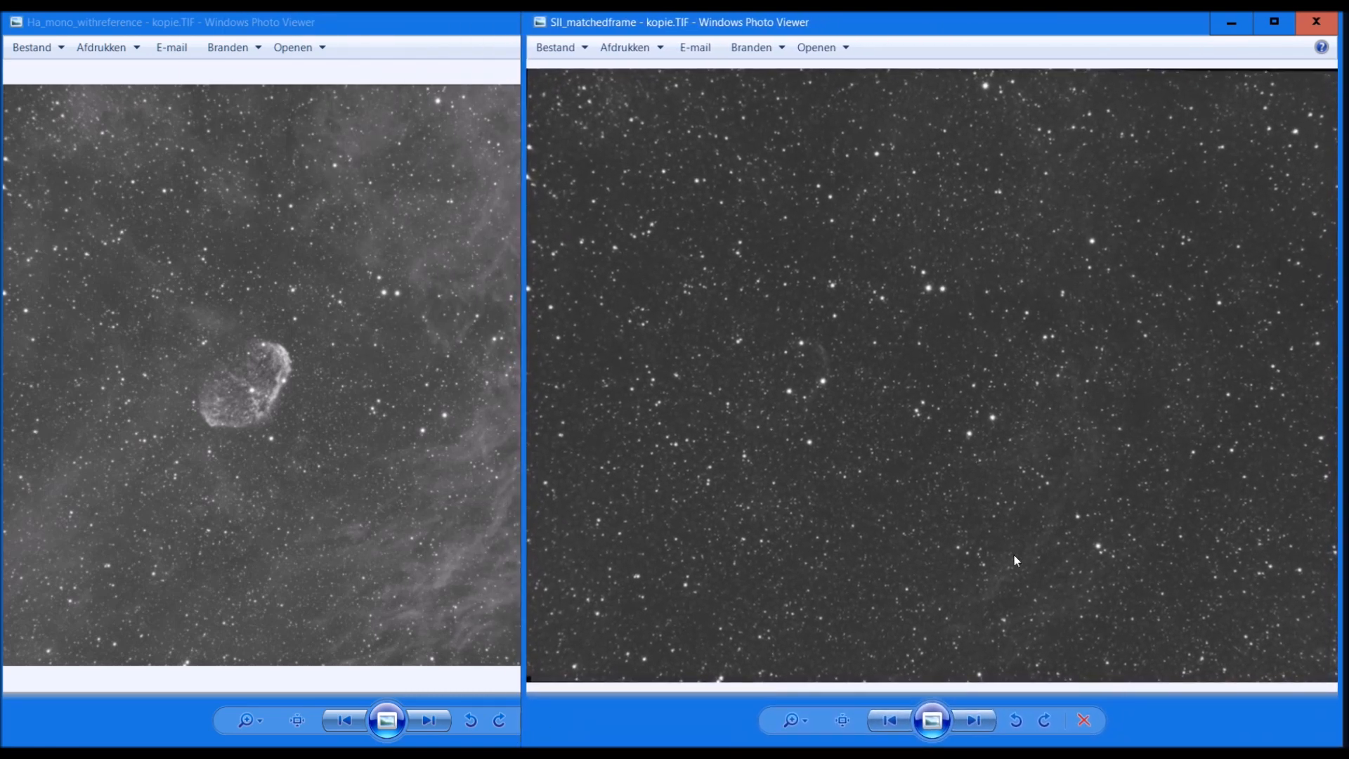
{"action": "mouse_move", "coordinate": [801, 357]}
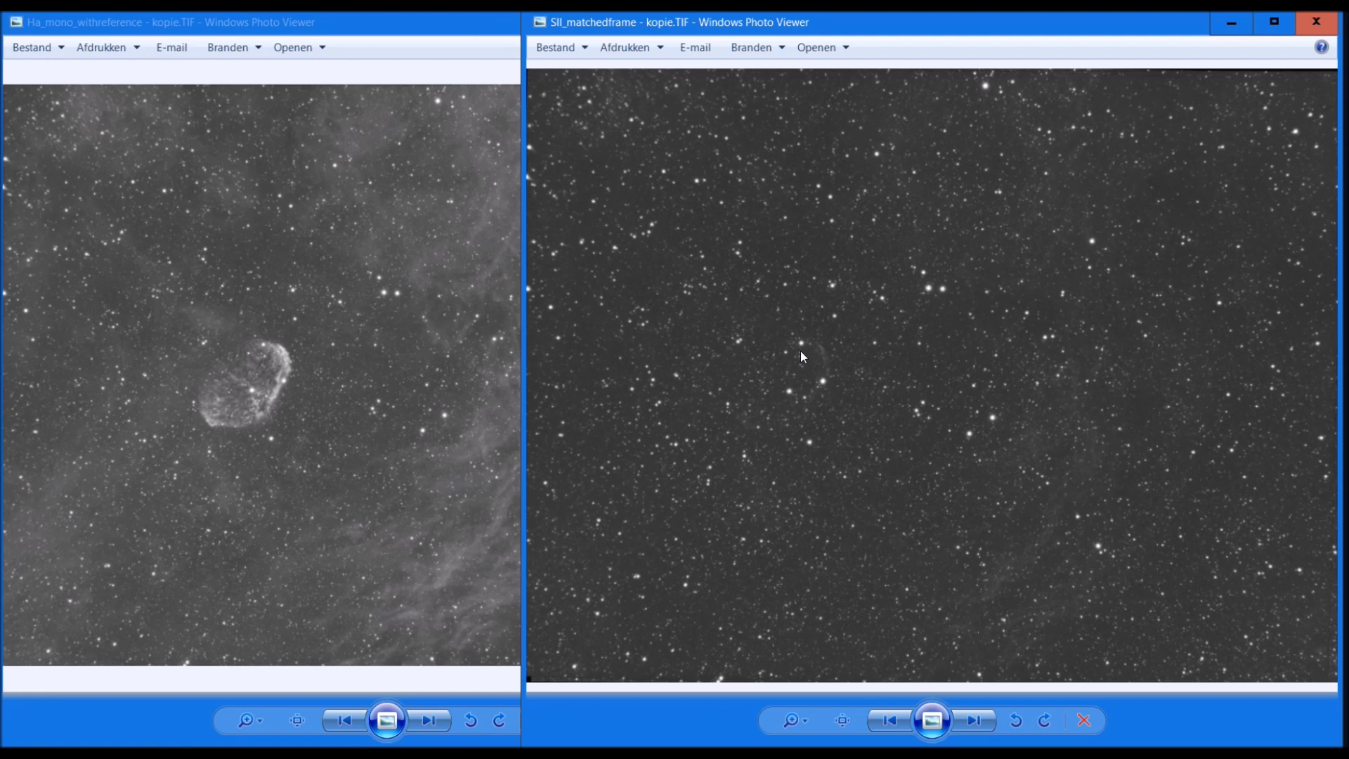
{"action": "mouse_move", "coordinate": [737, 418]}
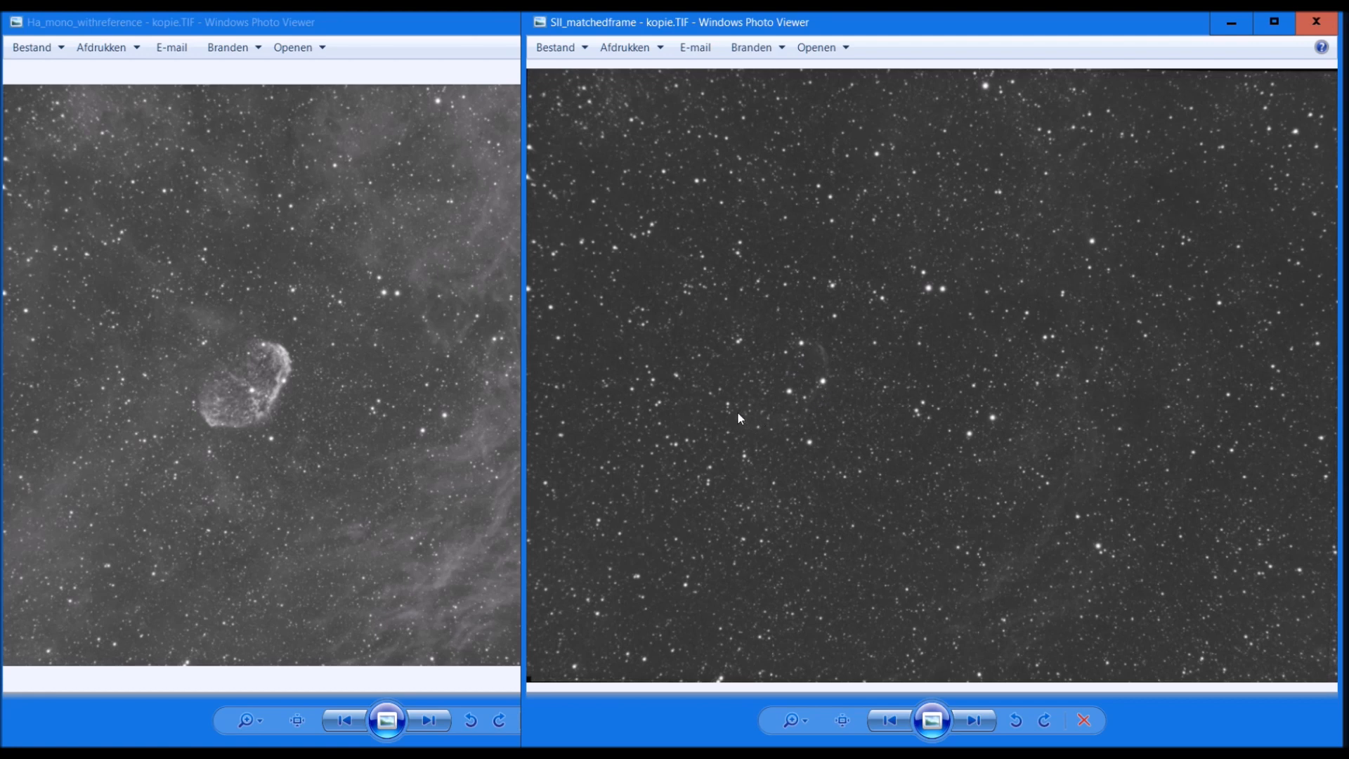
{"action": "mouse_move", "coordinate": [831, 386]}
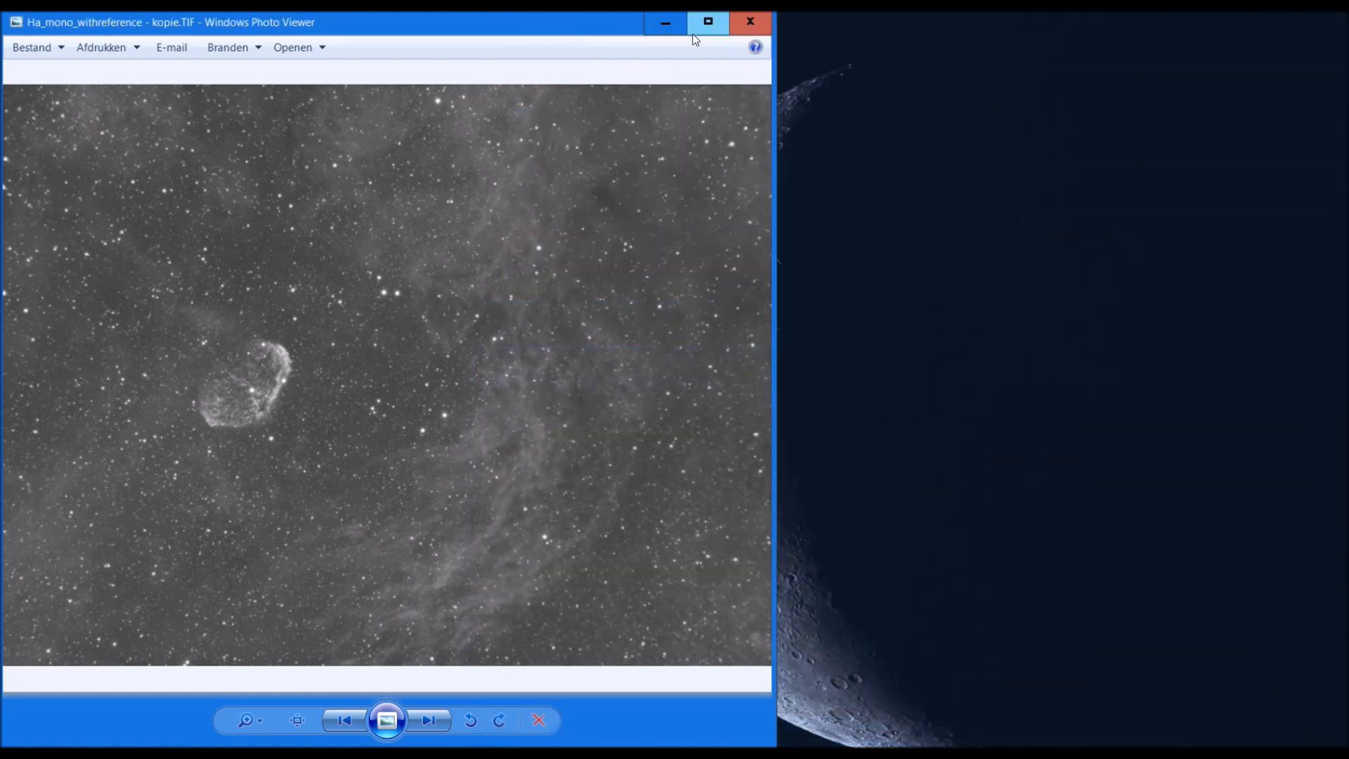
- Bring up the cresent_RGB_ietslichter (1 van 1).tif colour composite window
{"action": "left_click", "coordinate": [747, 22]}
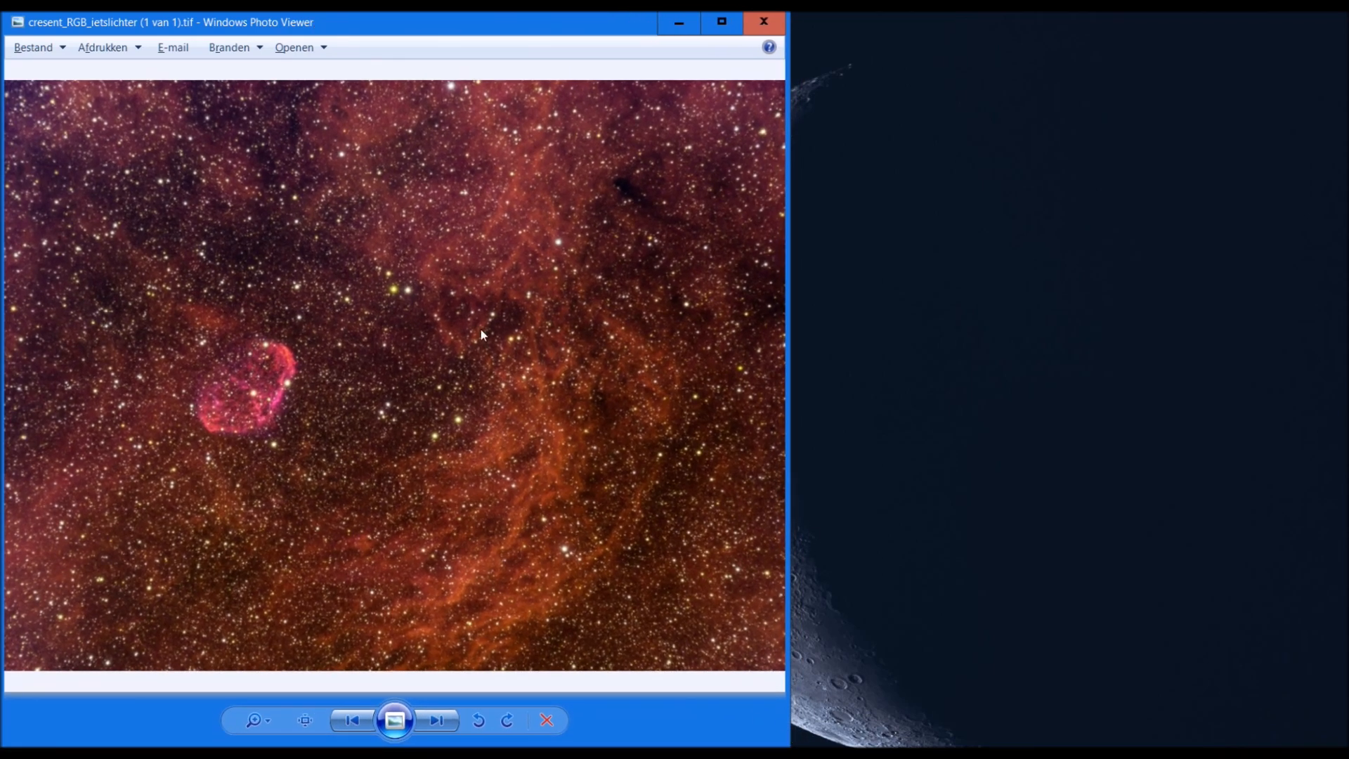
{"action": "mouse_move", "coordinate": [279, 346]}
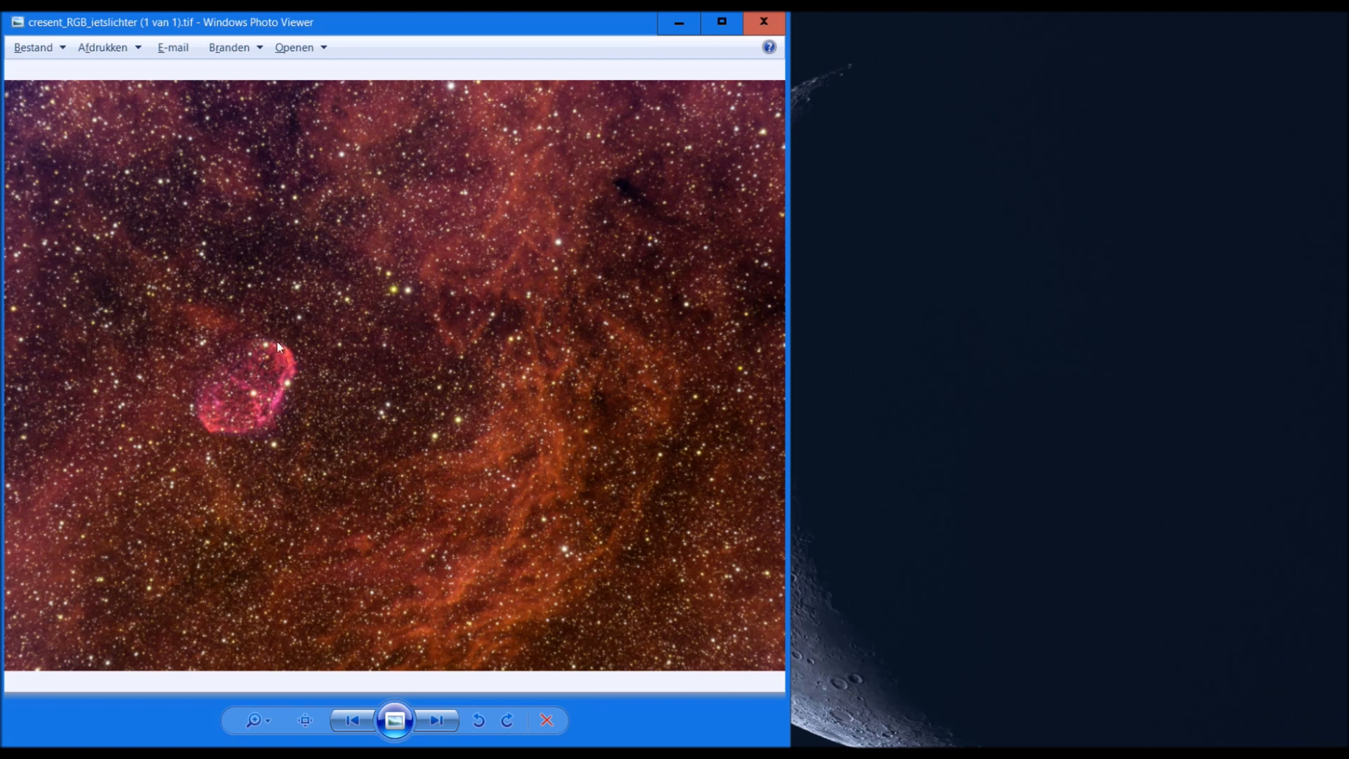
{"action": "mouse_move", "coordinate": [511, 167]}
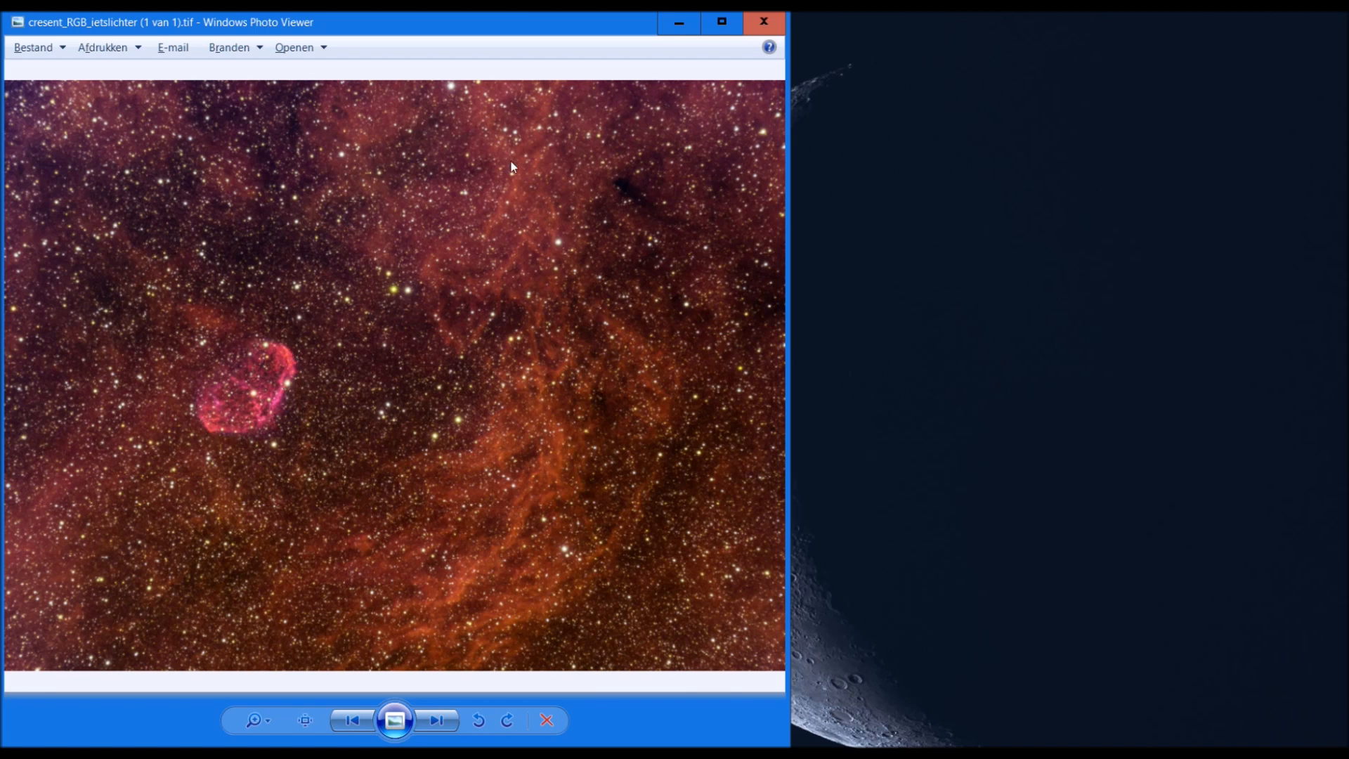
{"action": "mouse_move", "coordinate": [454, 555]}
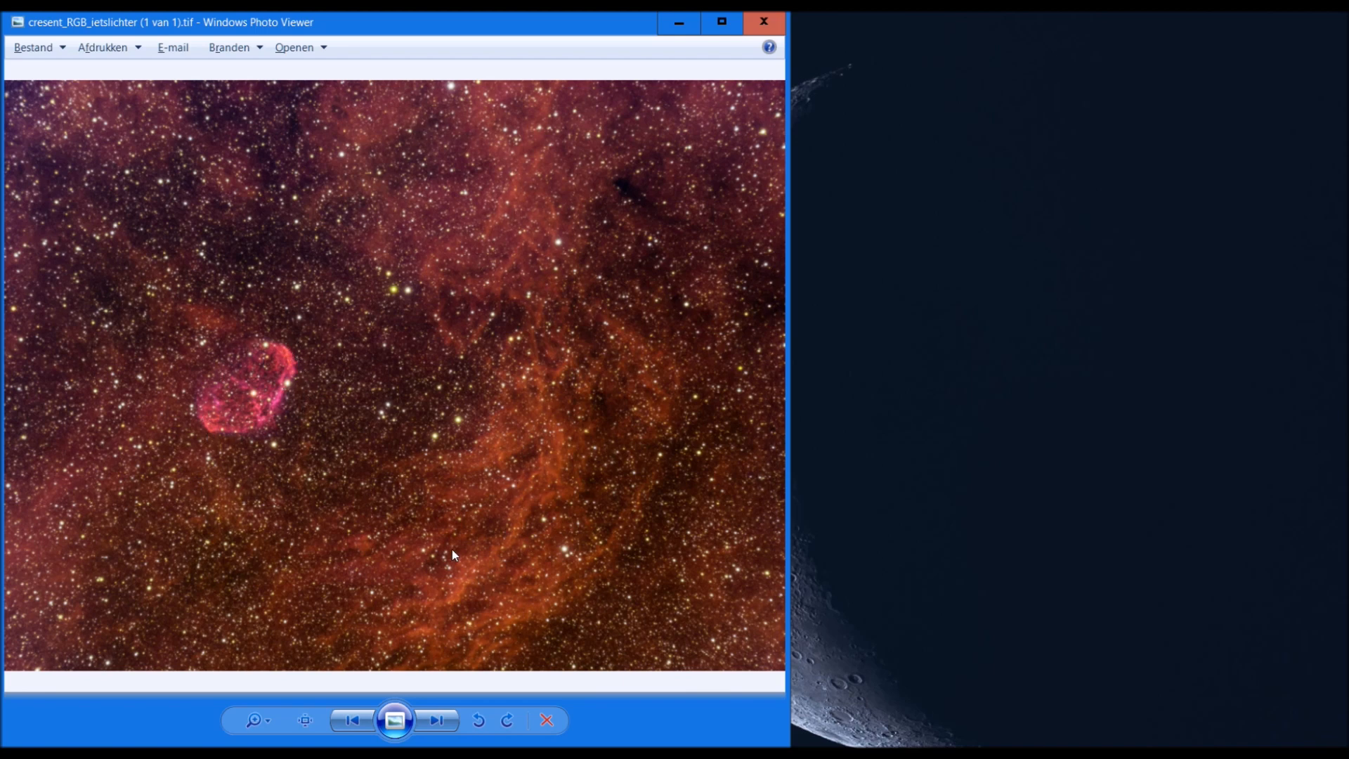
{"action": "mouse_move", "coordinate": [372, 372]}
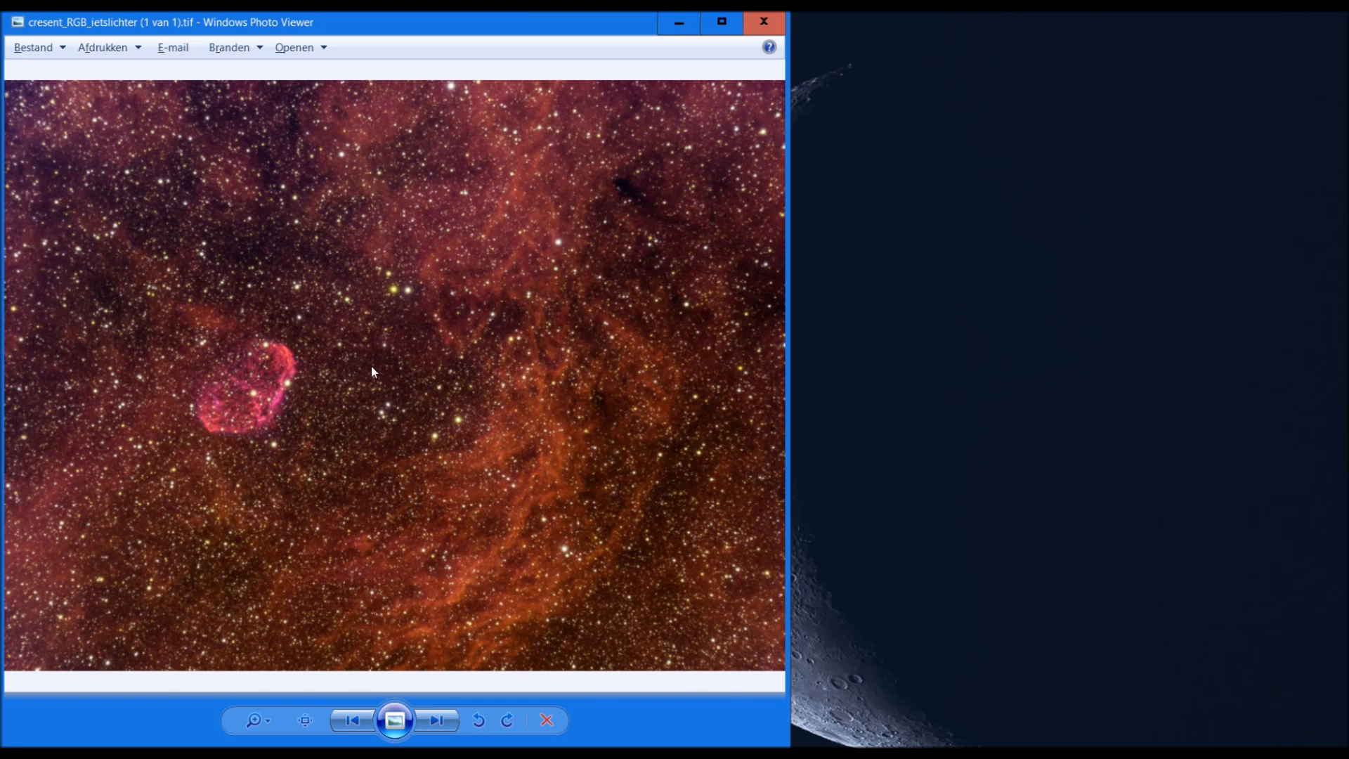
{"action": "mouse_move", "coordinate": [391, 405]}
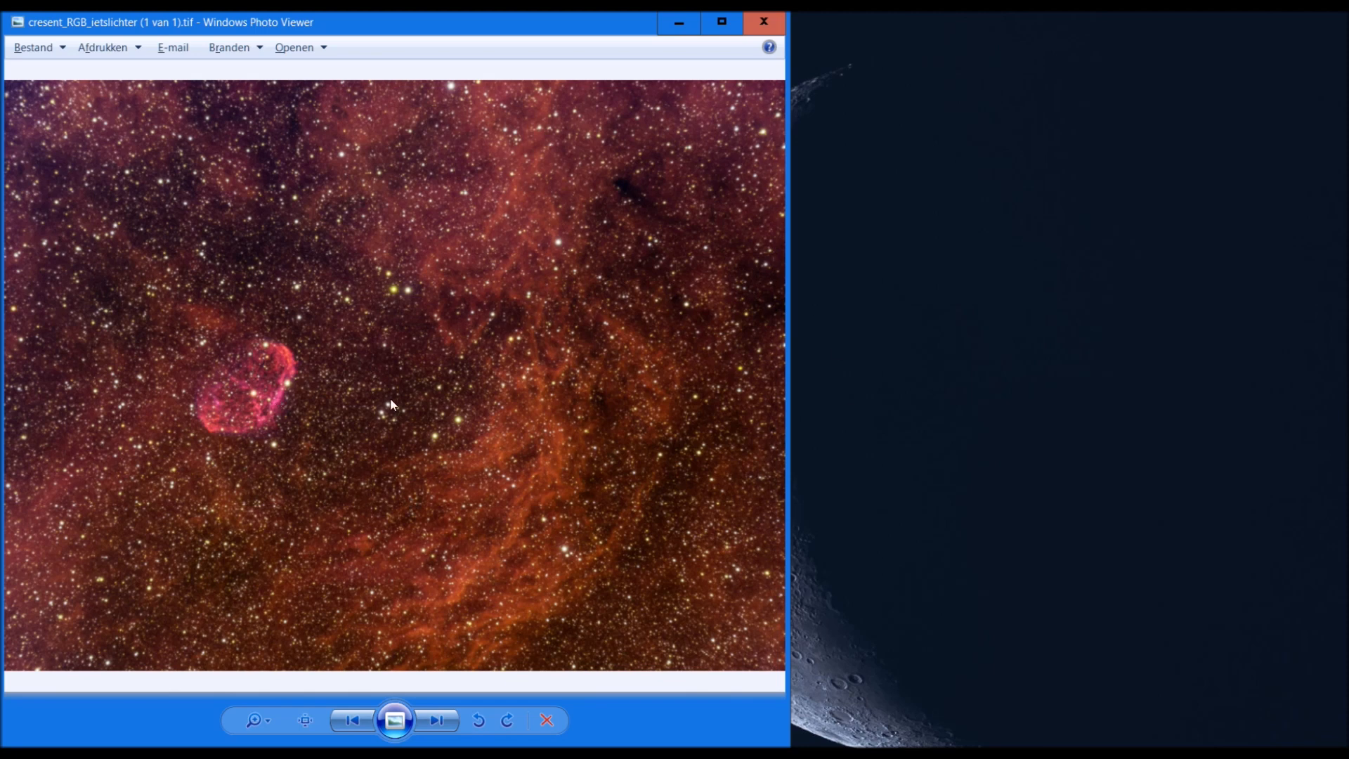
{"action": "mouse_move", "coordinate": [522, 391]}
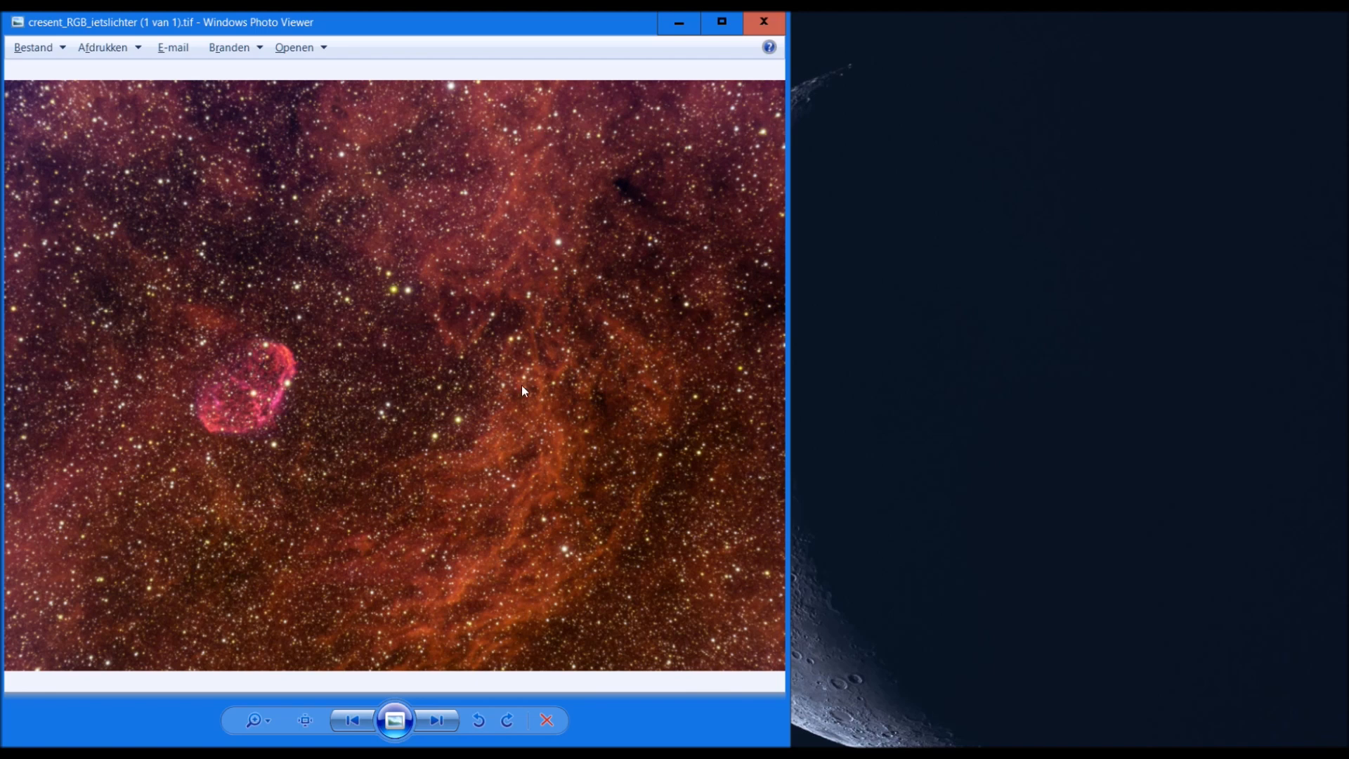
{"action": "mouse_move", "coordinate": [456, 441]}
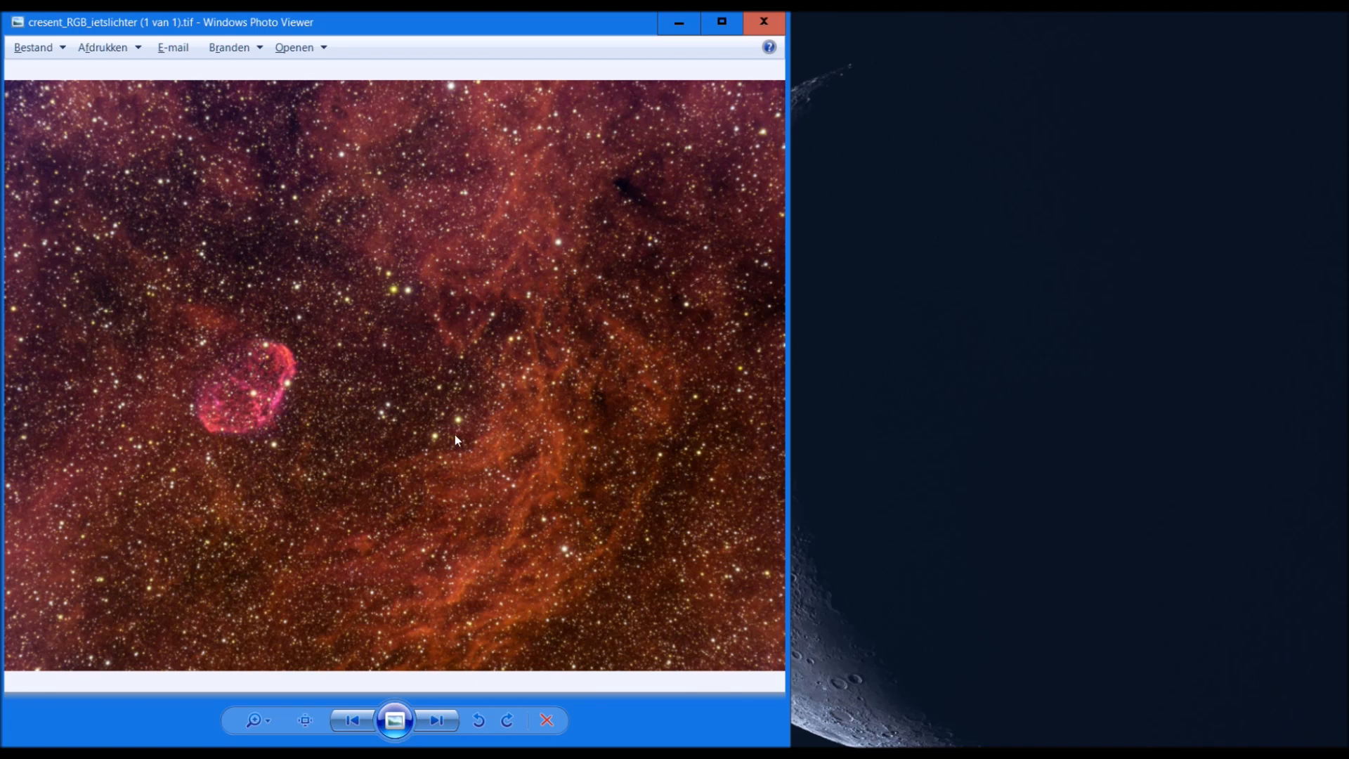
{"action": "mouse_move", "coordinate": [414, 668]}
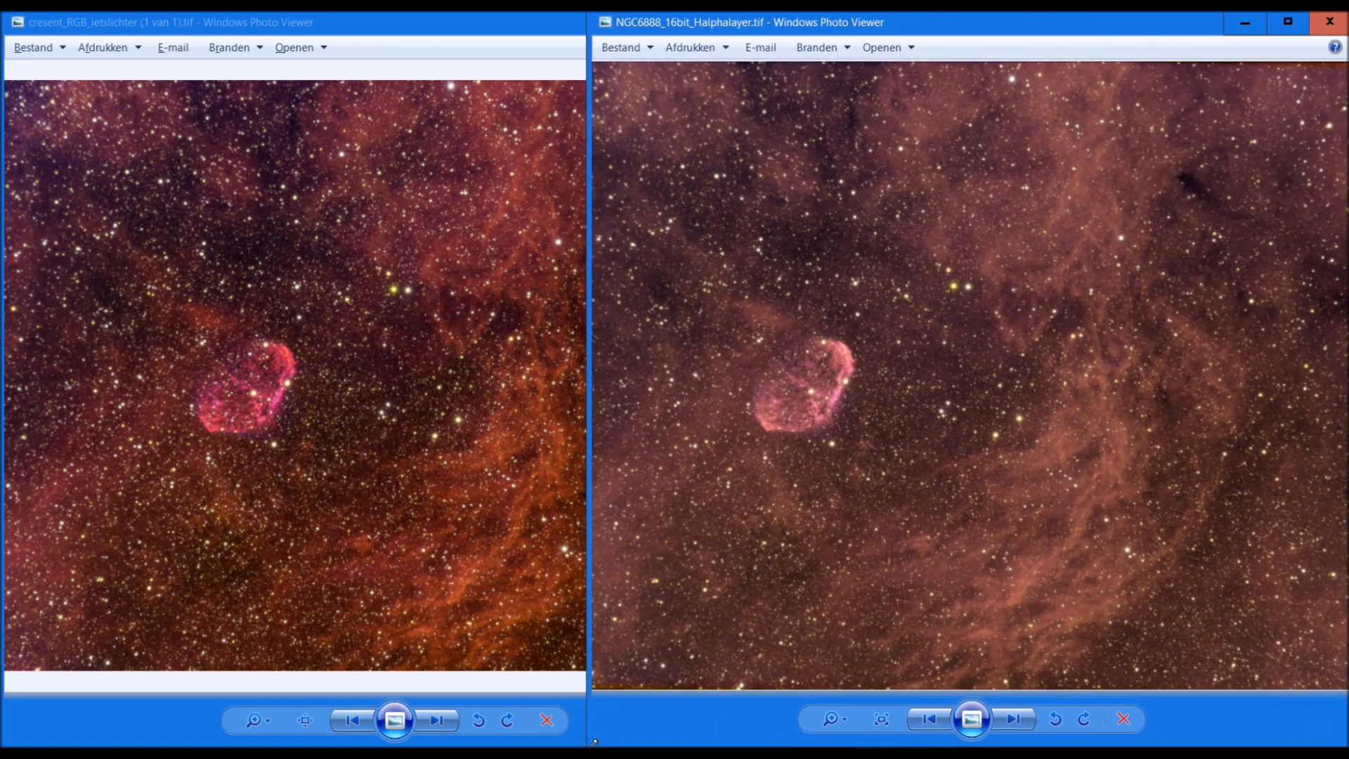
{"action": "mouse_move", "coordinate": [1065, 222]}
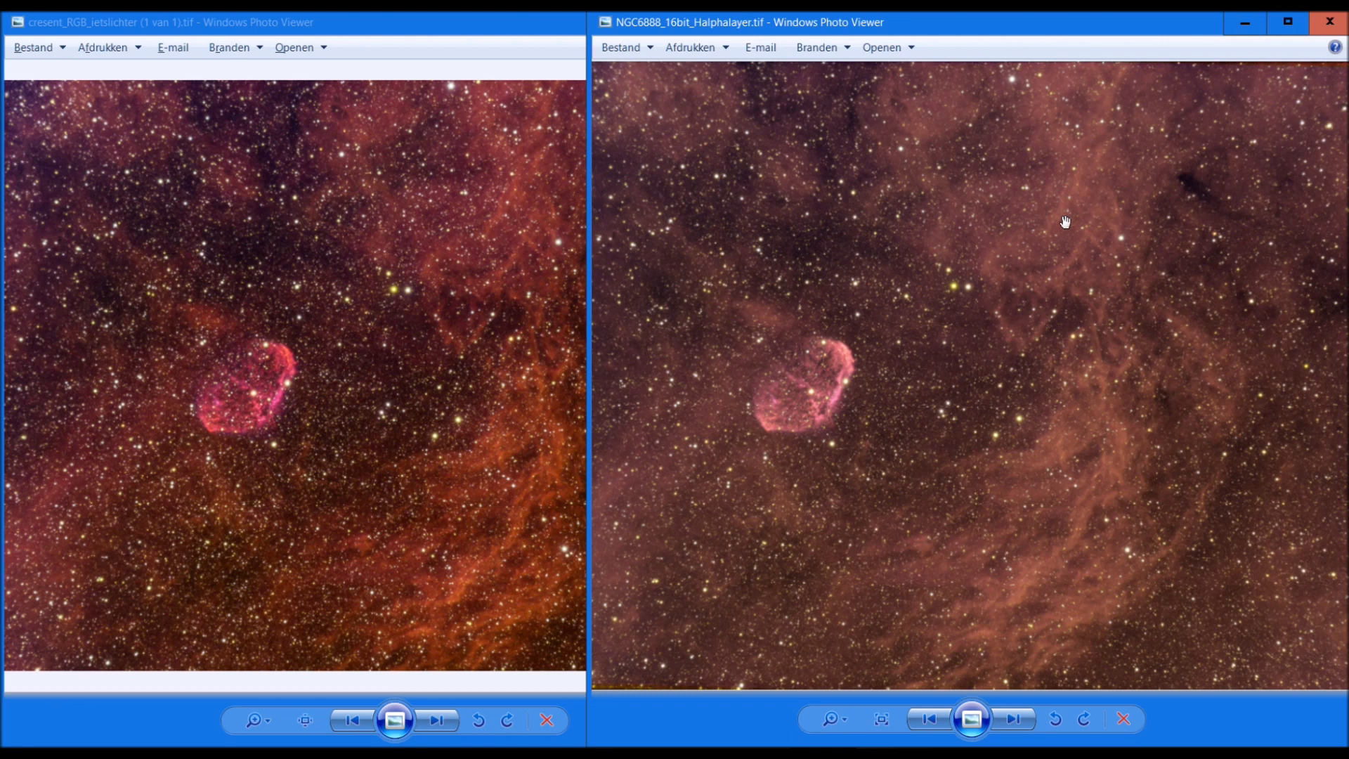
{"action": "mouse_move", "coordinate": [1043, 442]}
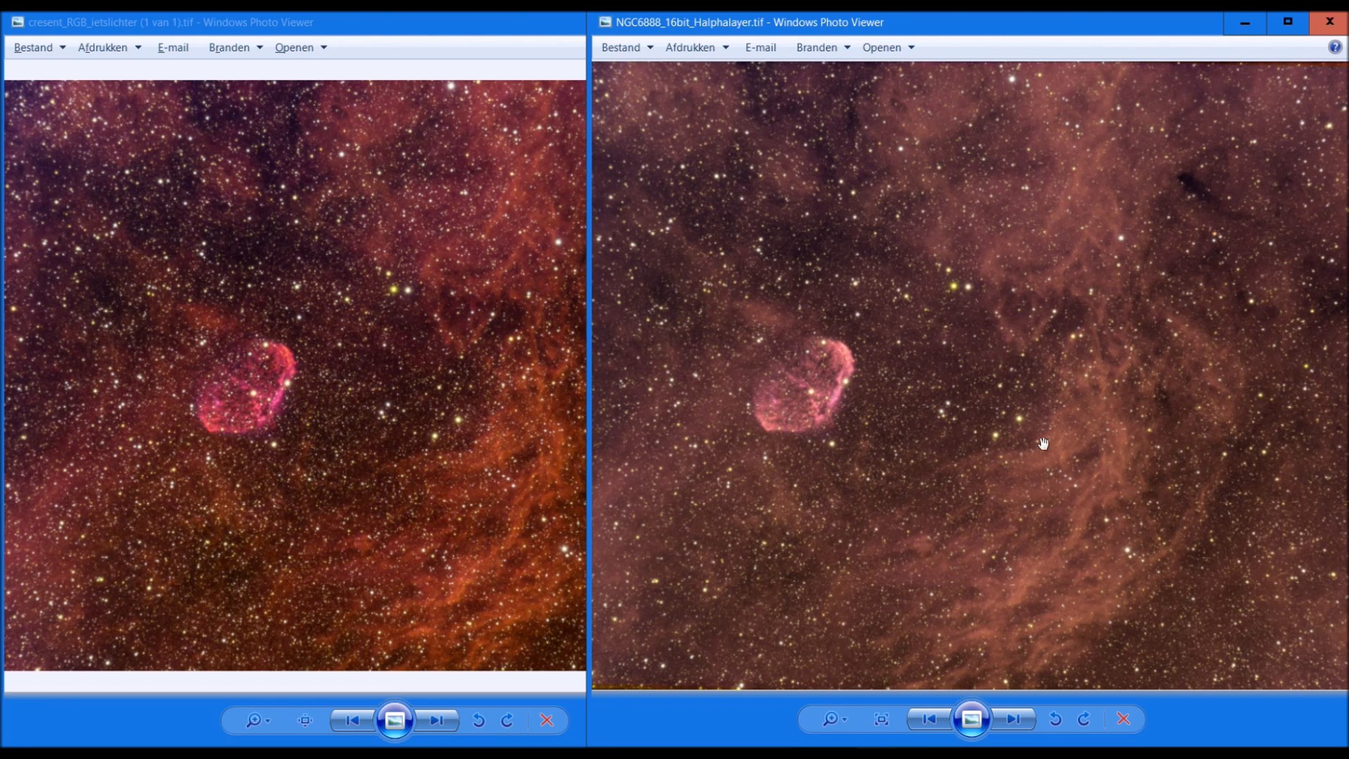
{"action": "mouse_move", "coordinate": [858, 262]}
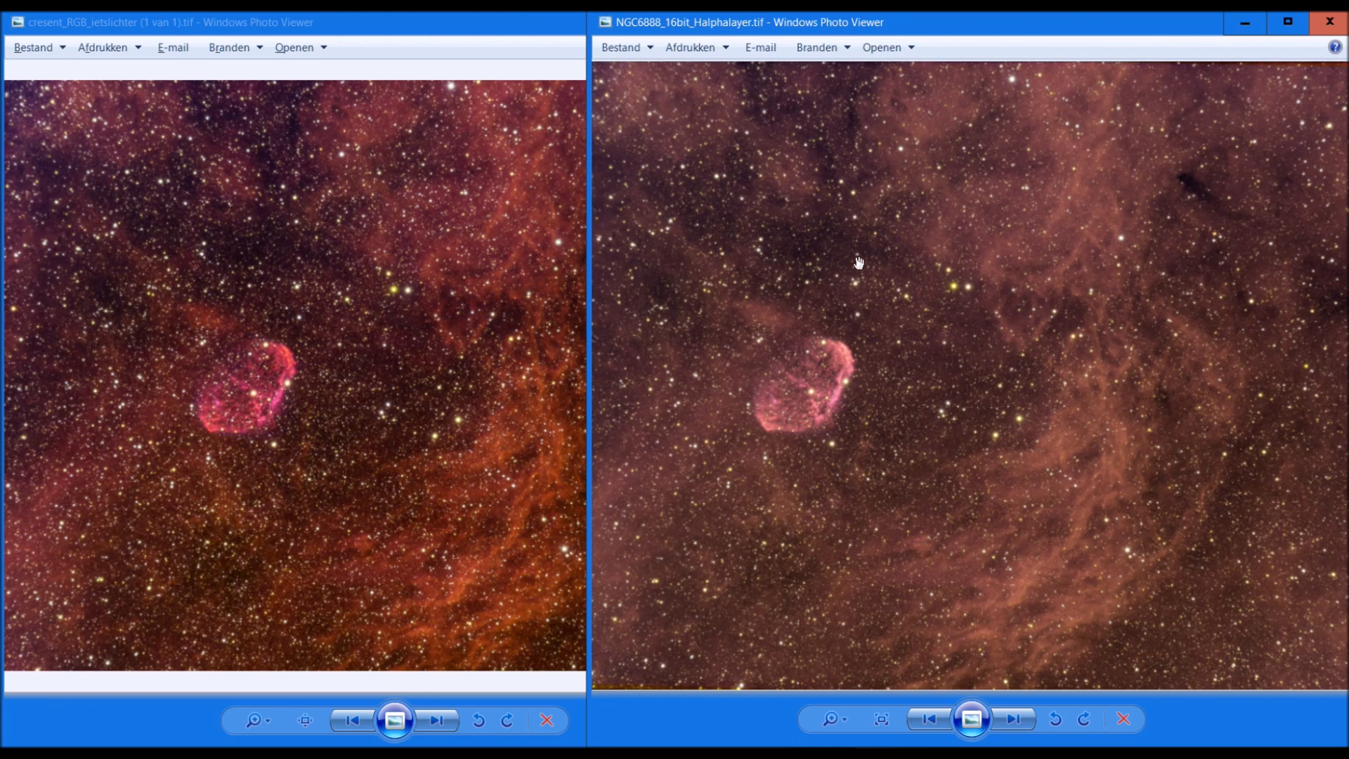
{"action": "mouse_move", "coordinate": [590, 413]}
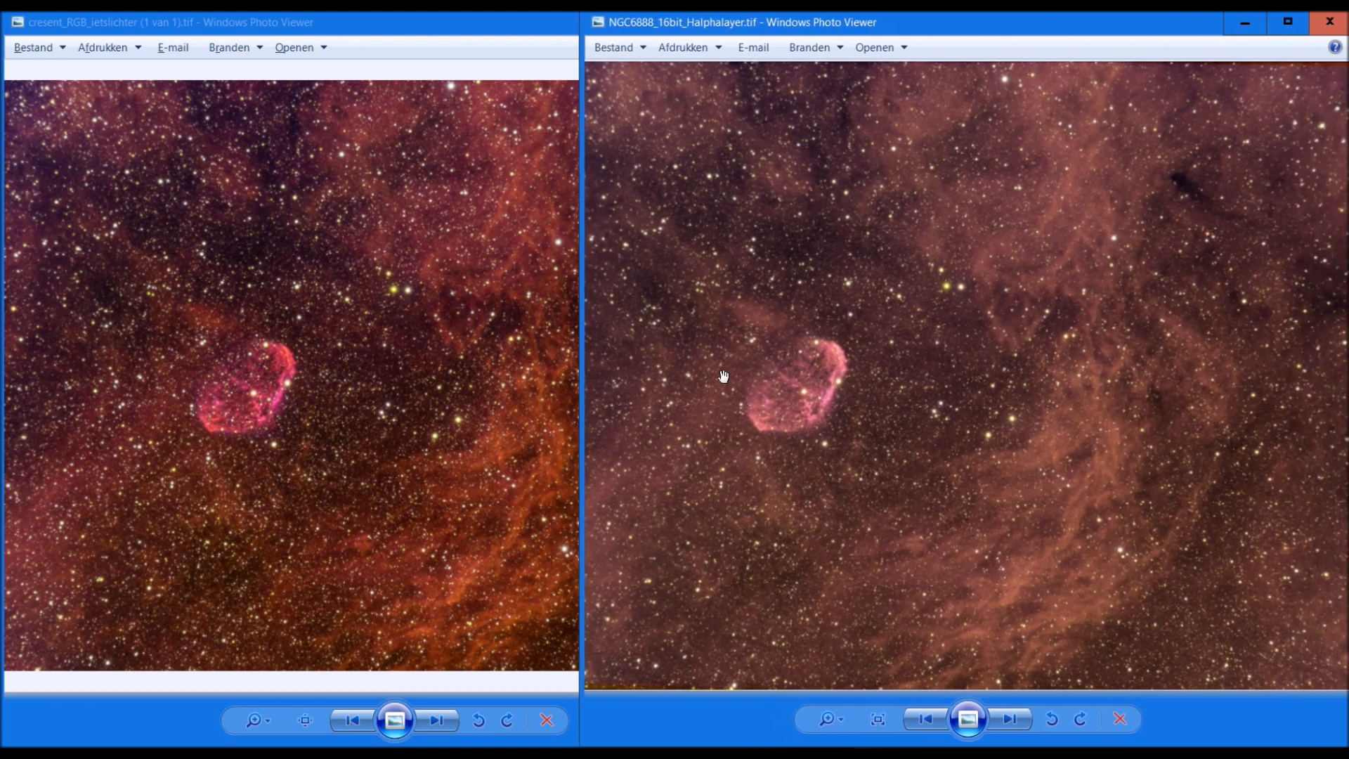
{"action": "mouse_move", "coordinate": [927, 55]}
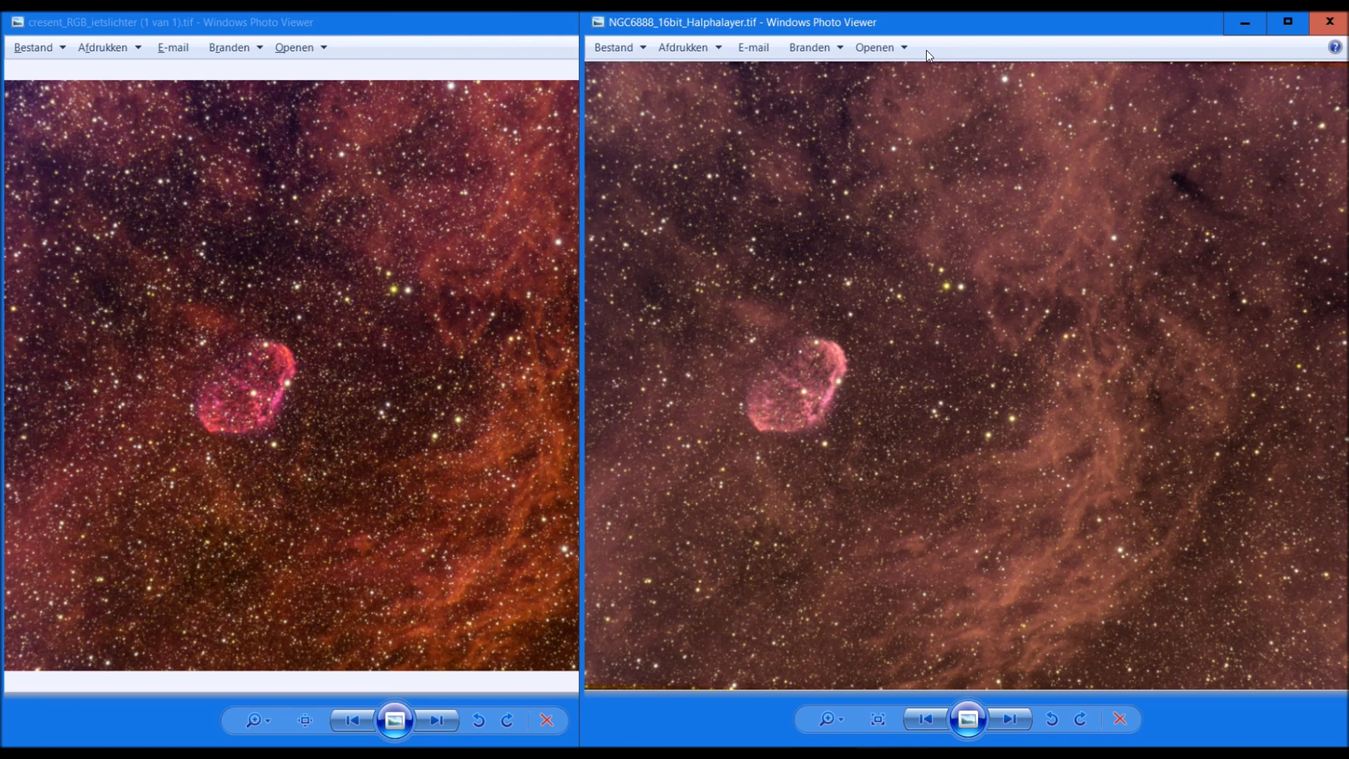
{"action": "mouse_move", "coordinate": [978, 31]}
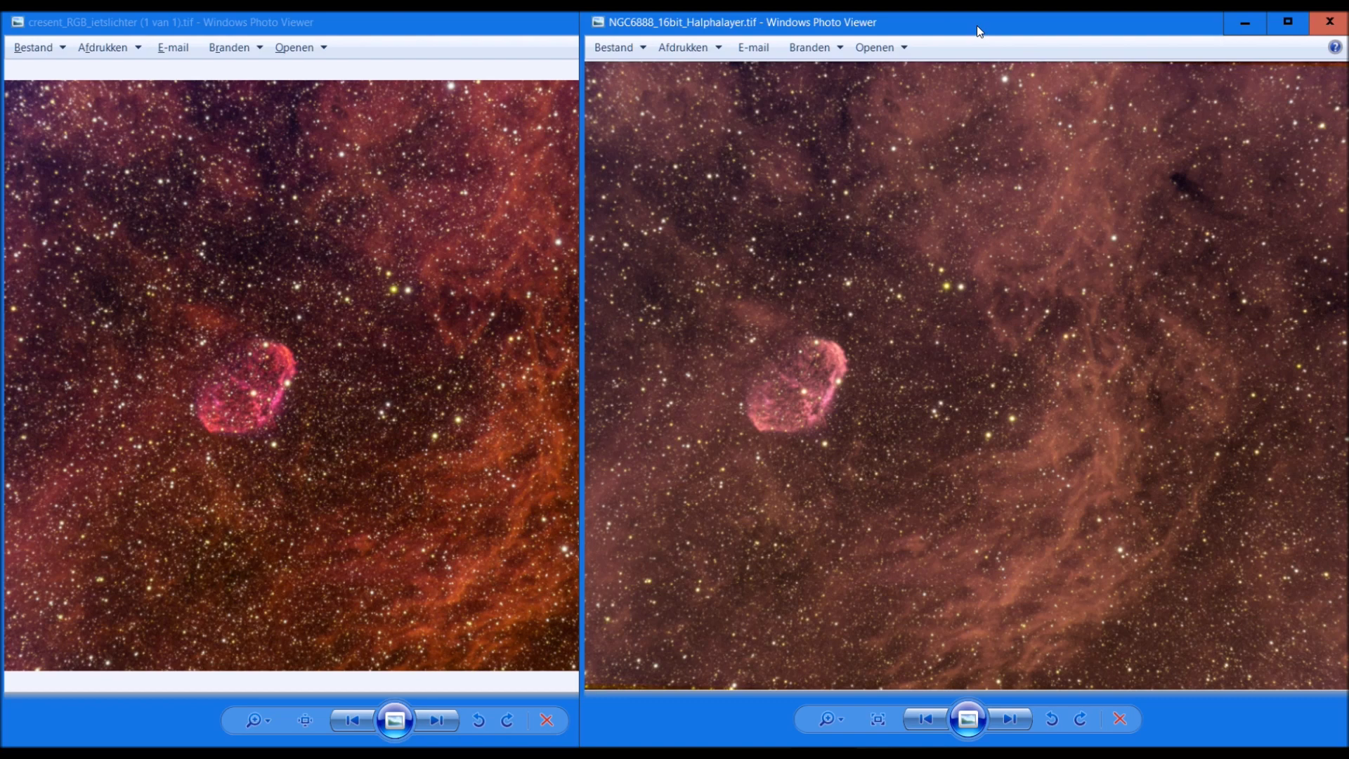
- Reposition the NGC6888 Halpha-layer window beside the composite and adjust the split
{"action": "left_click_drag", "start_coordinate": [977, 30], "coordinate": [801, 97]}
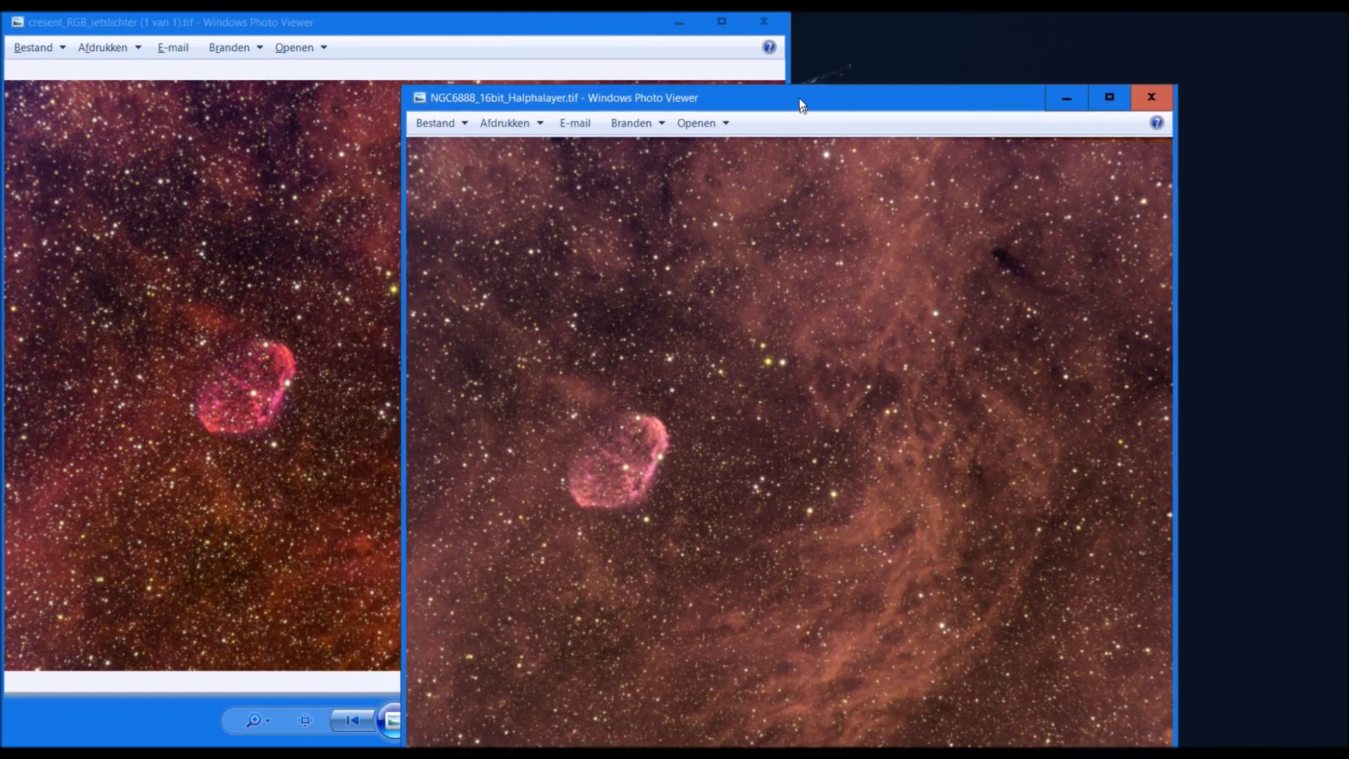
{"action": "left_click_drag", "start_coordinate": [800, 97], "coordinate": [787, 55]}
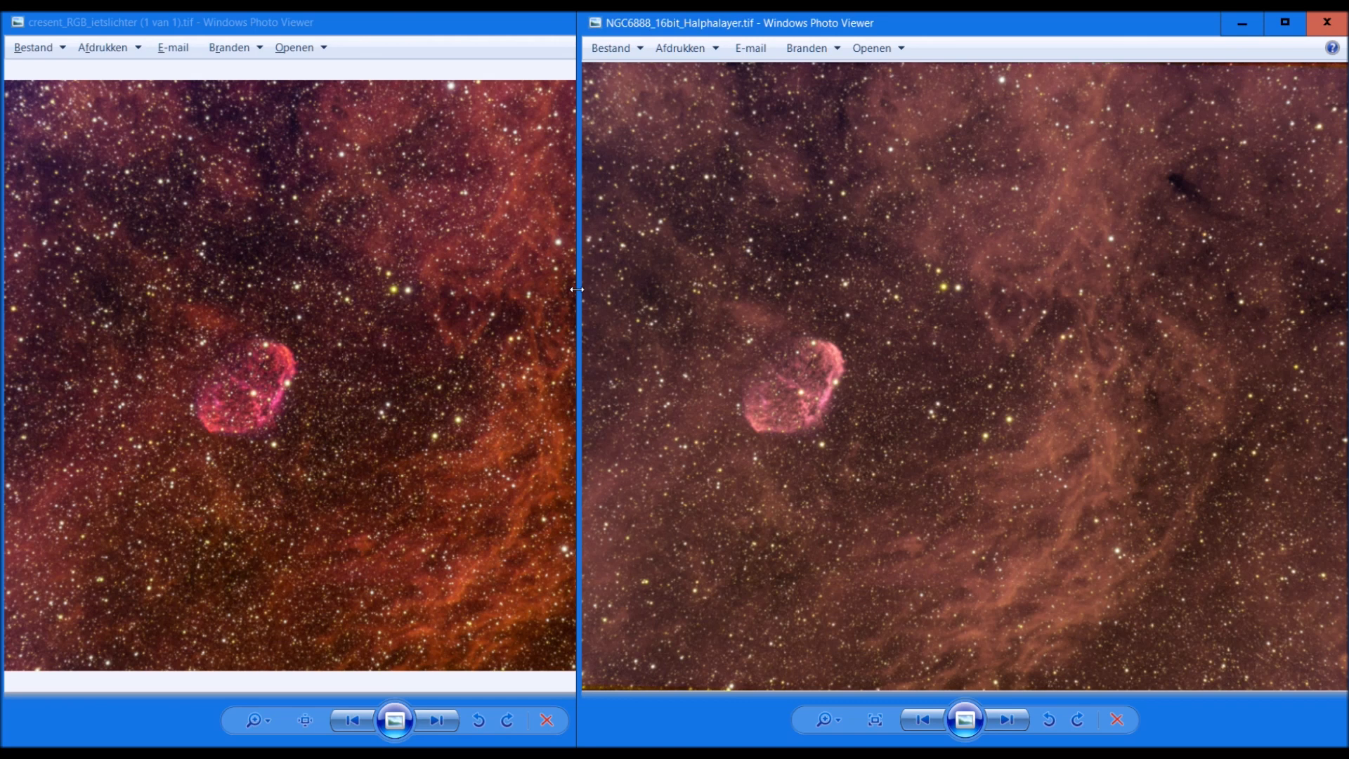
{"action": "left_click_drag", "start_coordinate": [576, 290], "coordinate": [619, 309]}
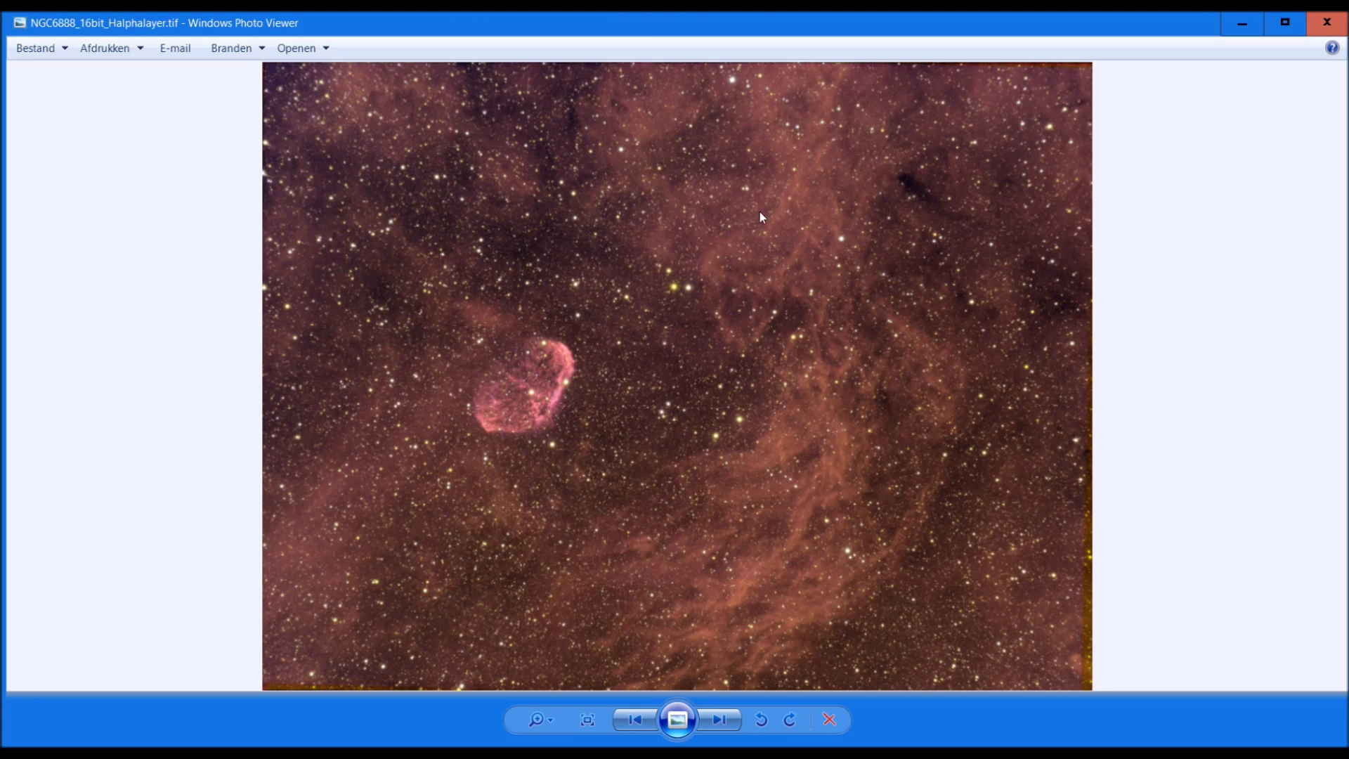
{"action": "mouse_move", "coordinate": [797, 494]}
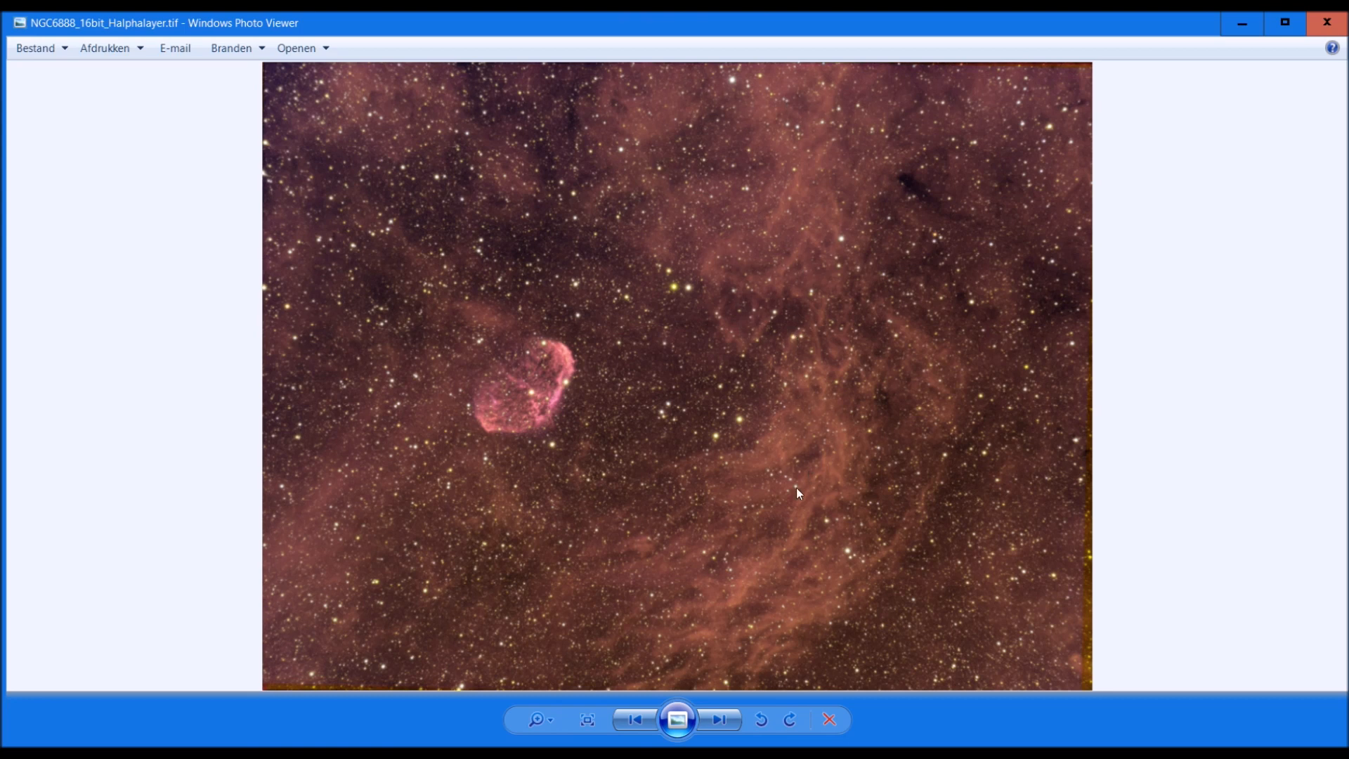
{"action": "mouse_move", "coordinate": [958, 356]}
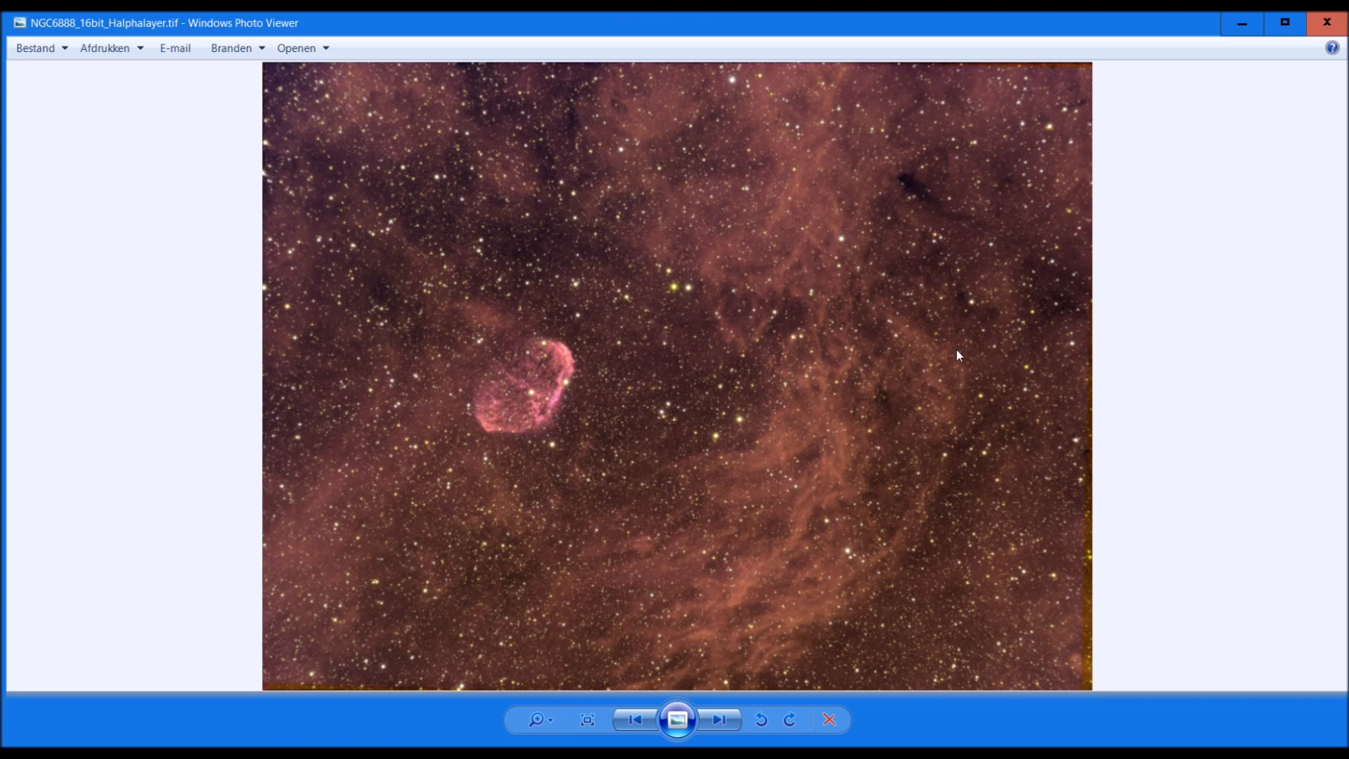
{"action": "mouse_move", "coordinate": [800, 144]}
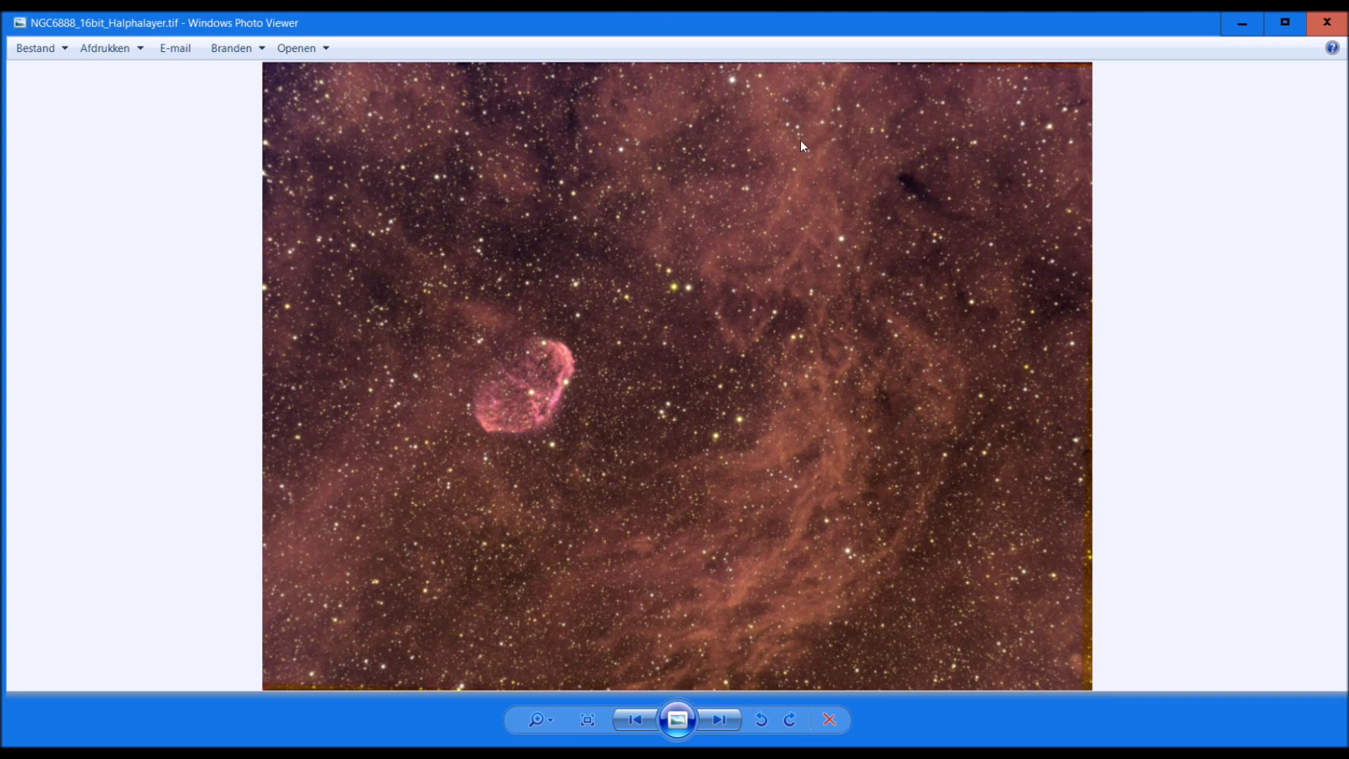
{"action": "mouse_move", "coordinate": [421, 674]}
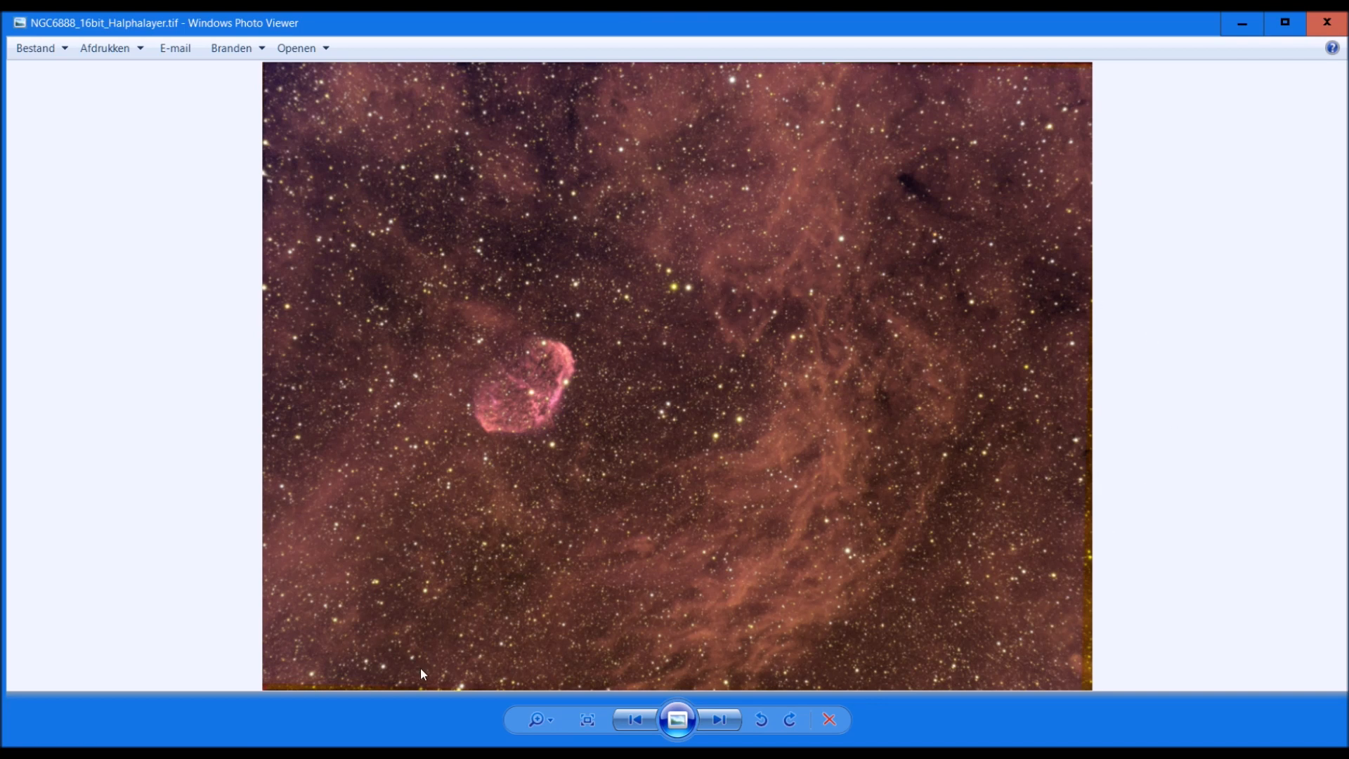
{"action": "mouse_move", "coordinate": [434, 744]}
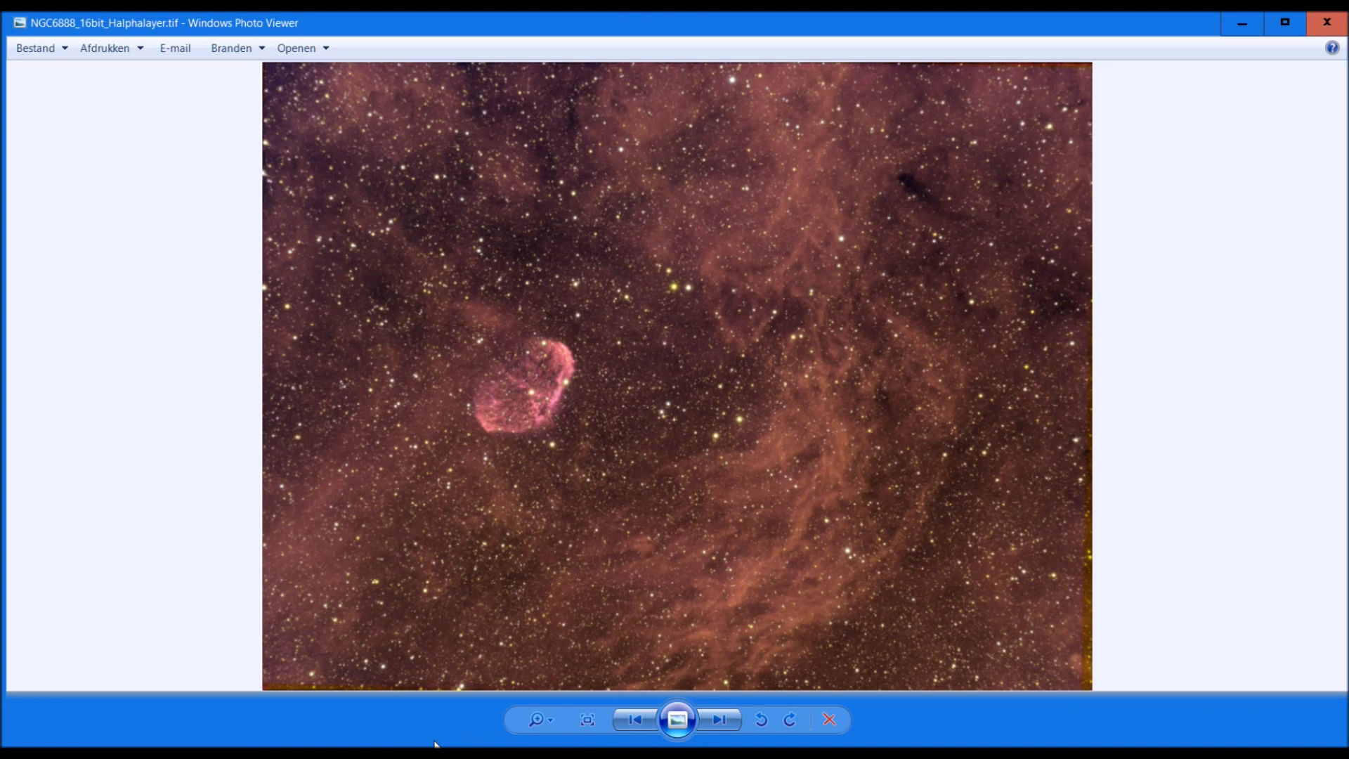
{"action": "mouse_move", "coordinate": [502, 539]}
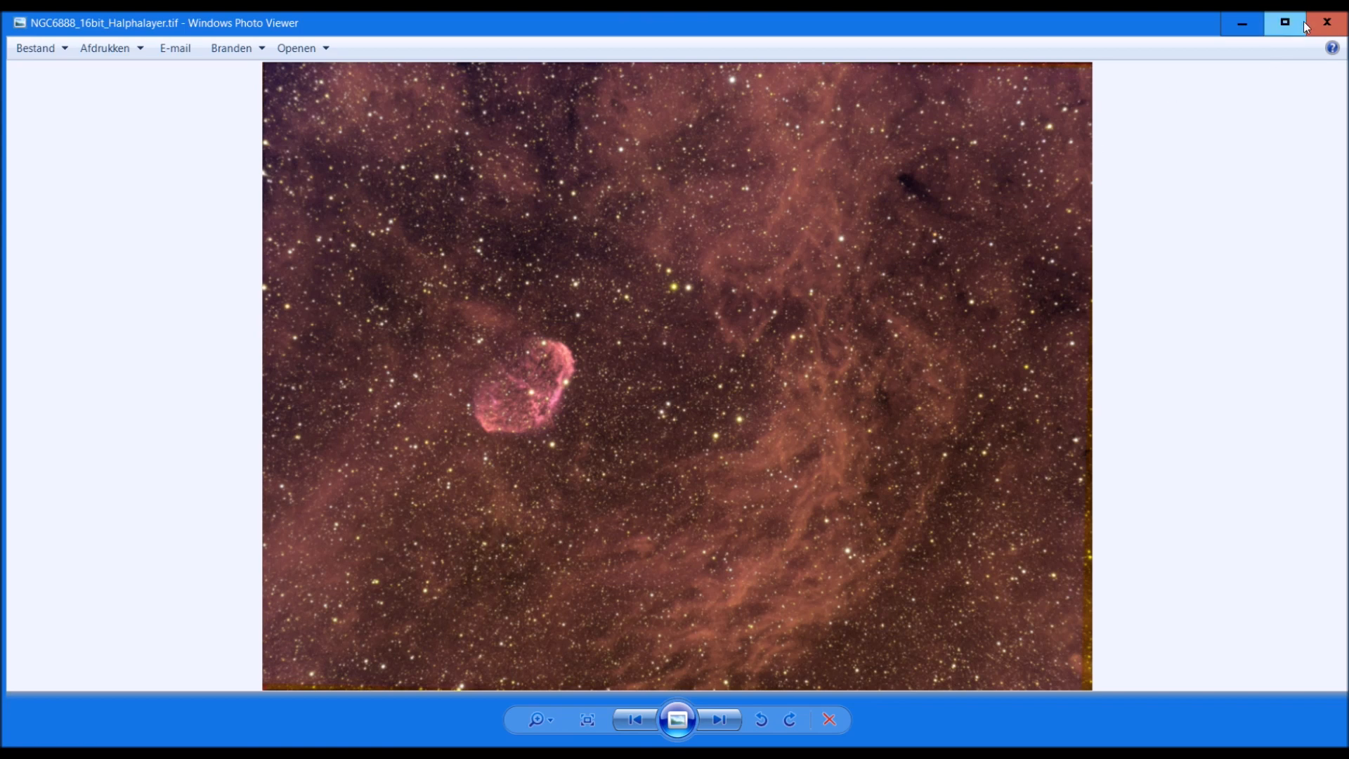
{"action": "mouse_move", "coordinate": [807, 465]}
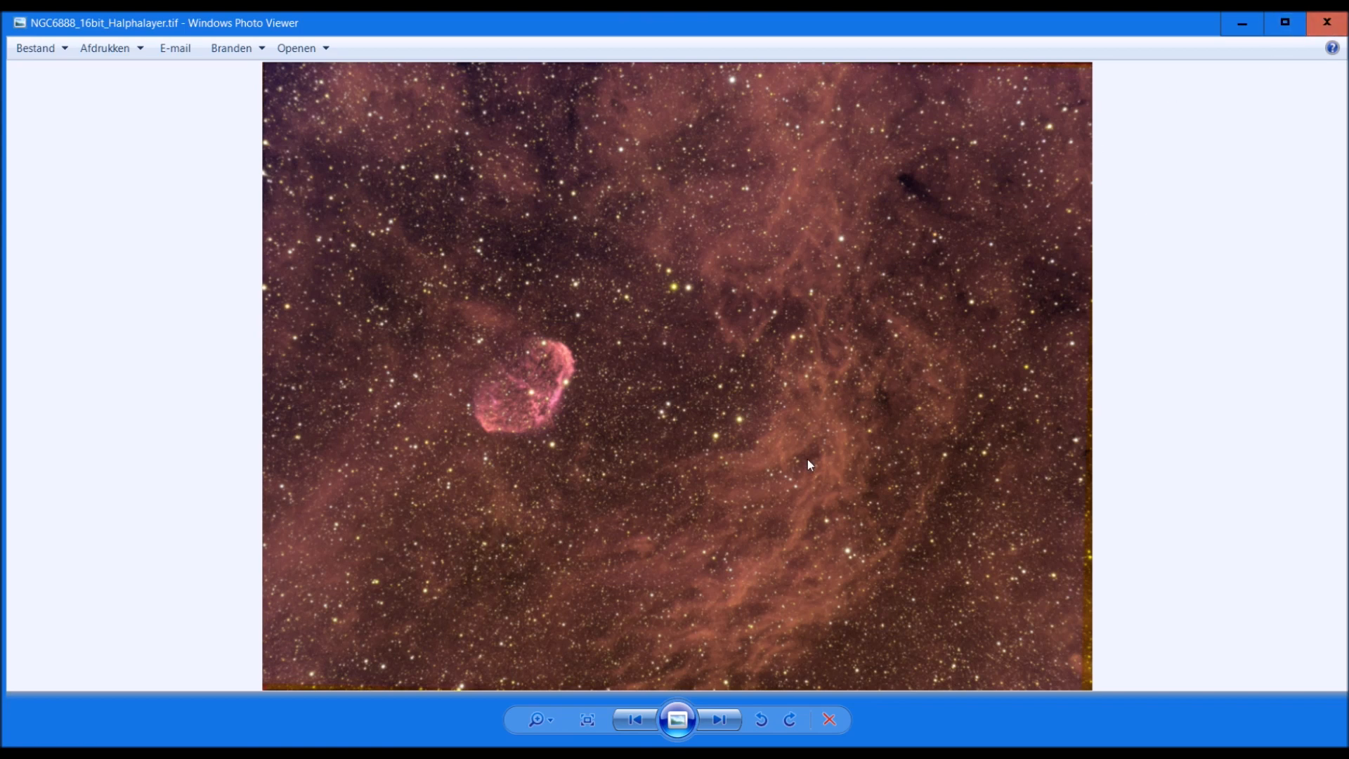